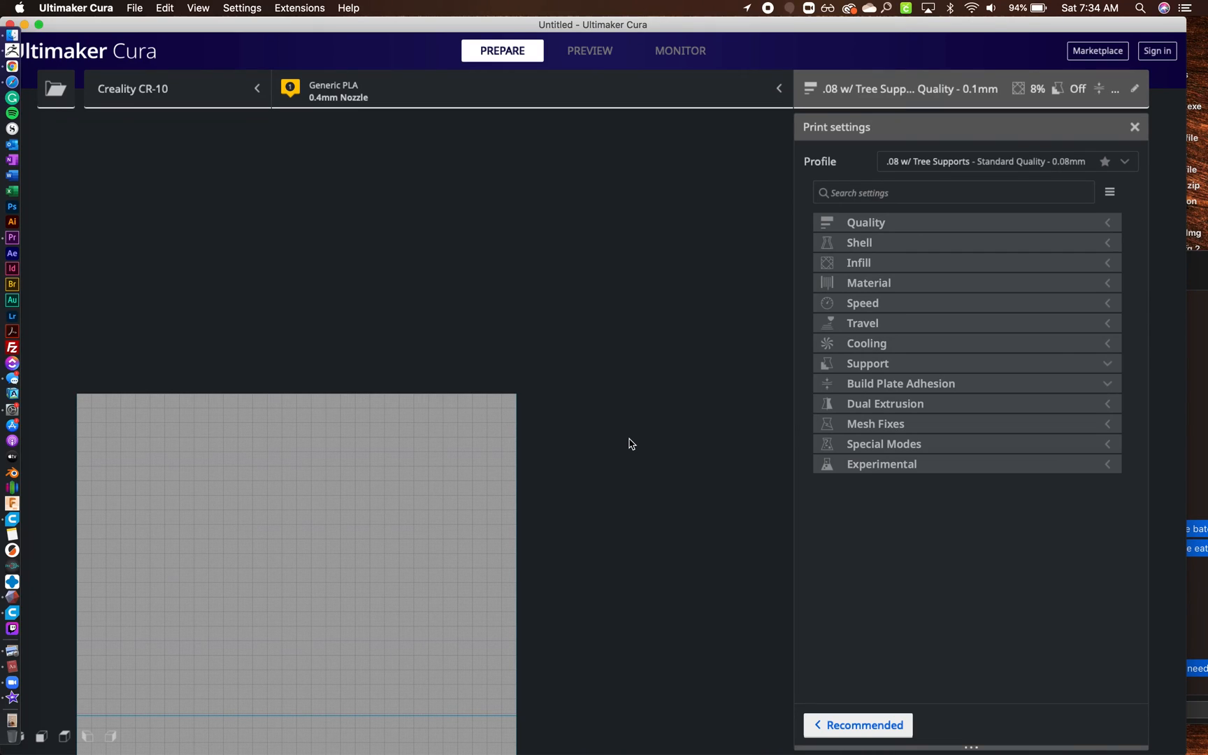
{"action": "mouse_move", "coordinate": [1077, 219]}
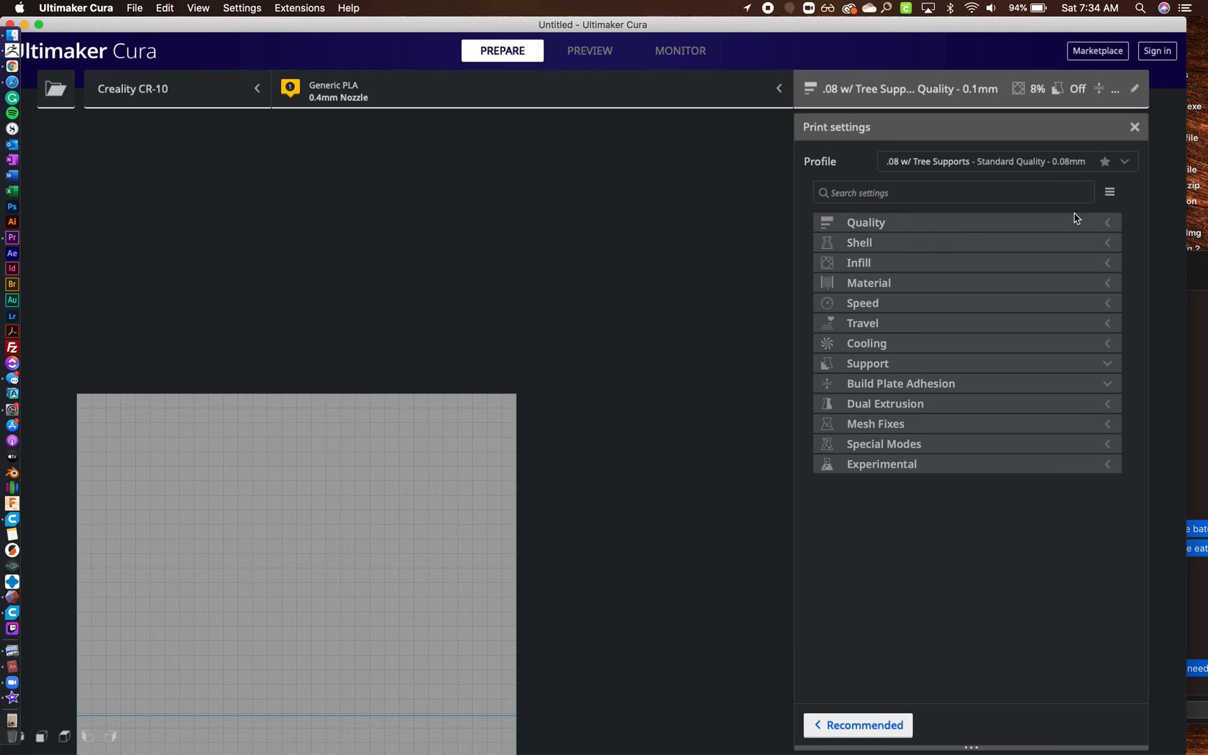
{"action": "mouse_move", "coordinate": [906, 248]}
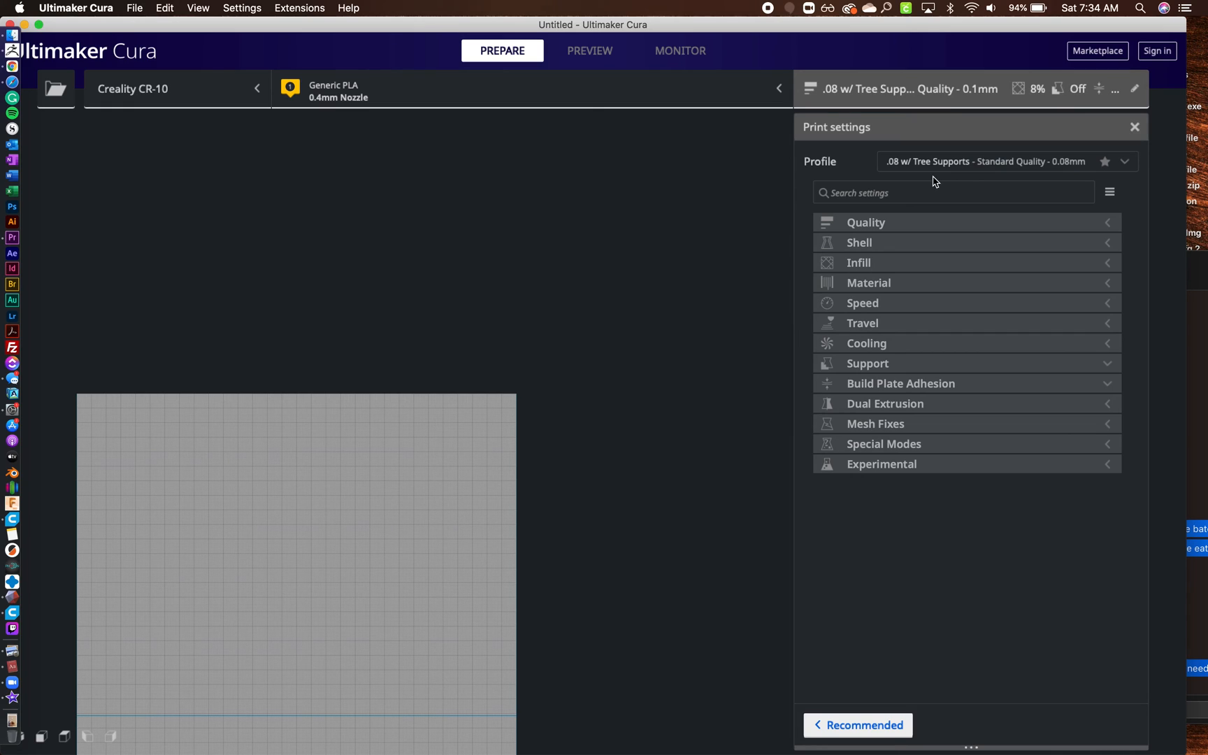
{"action": "mouse_move", "coordinate": [1122, 192]}
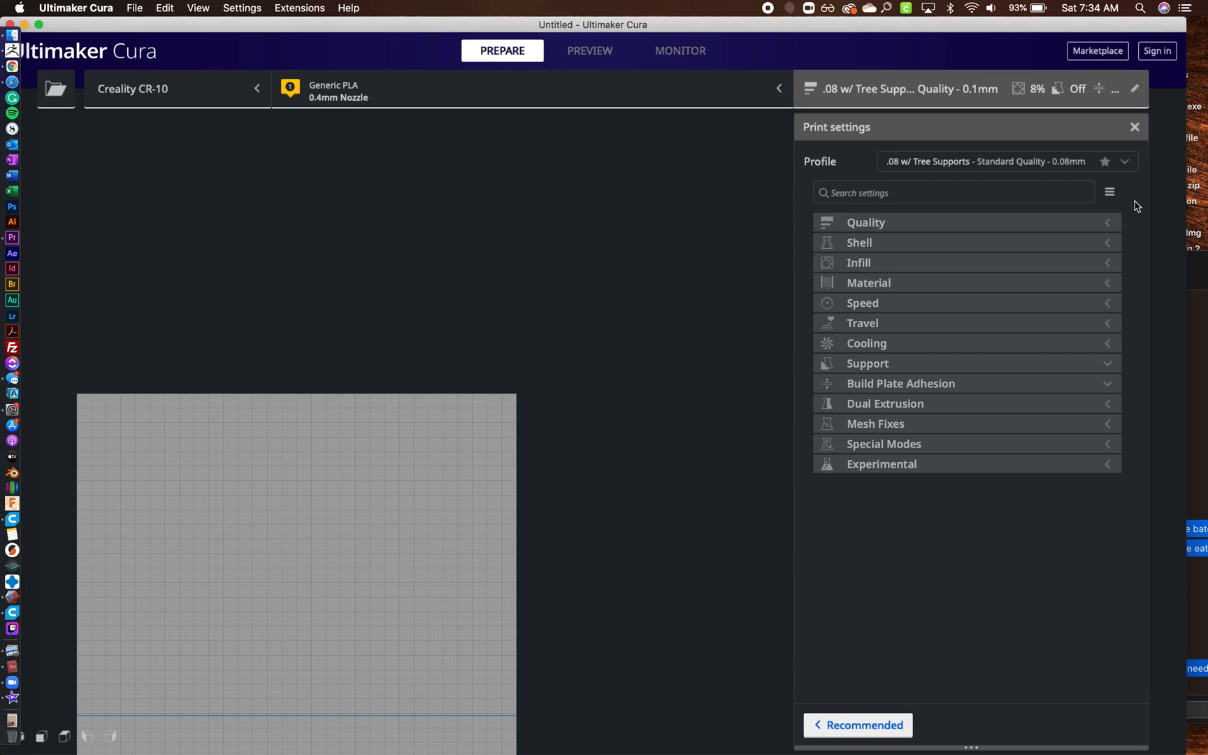
{"action": "mouse_move", "coordinate": [1138, 224]}
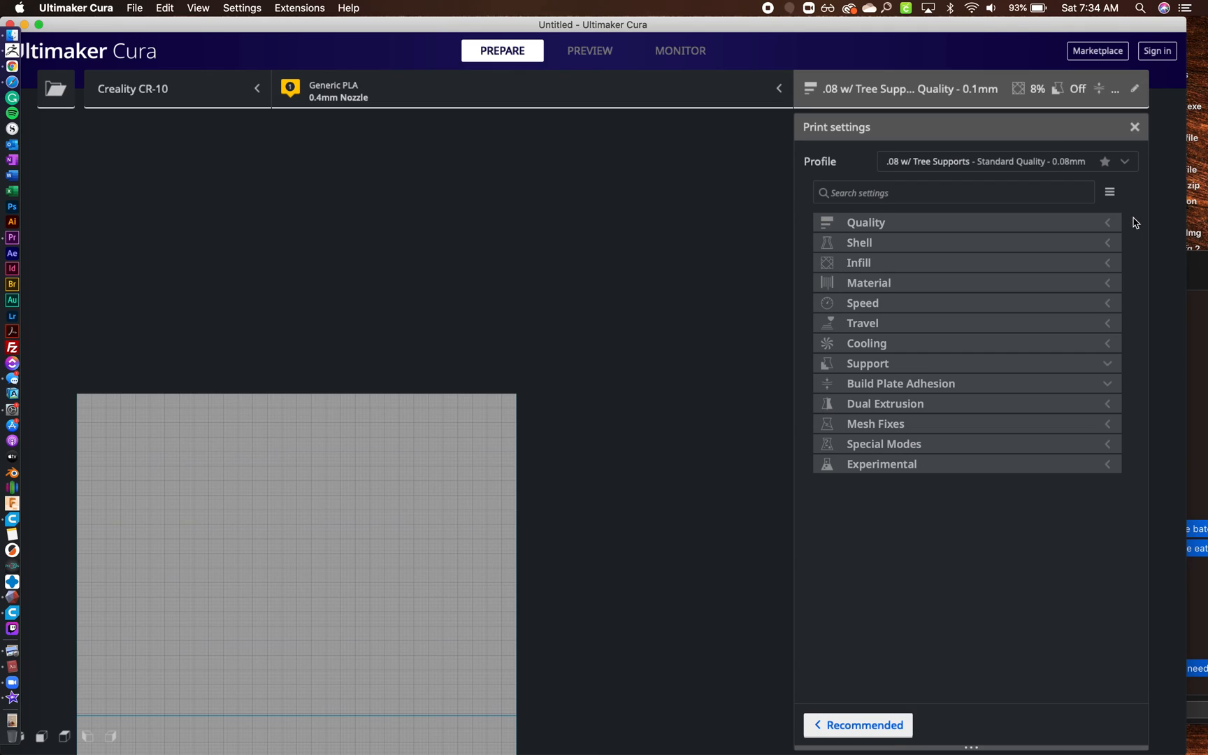
{"action": "mouse_move", "coordinate": [634, 429]}
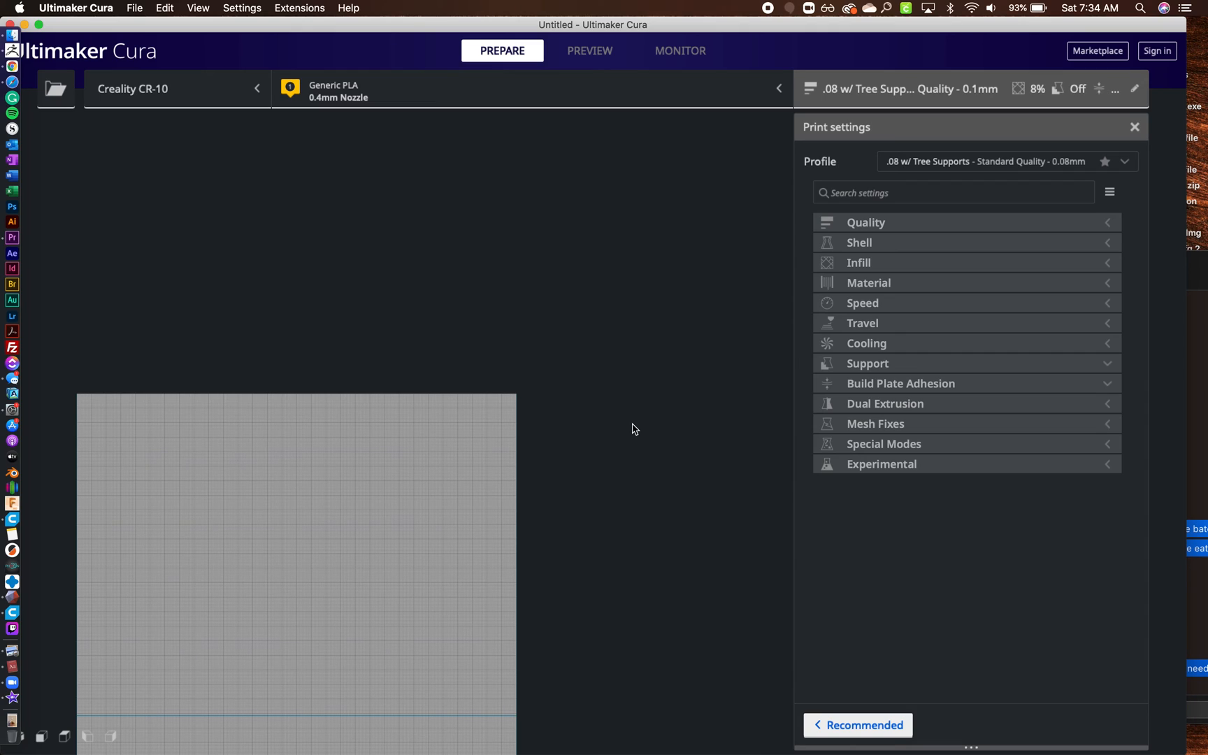
{"action": "mouse_move", "coordinate": [986, 221]}
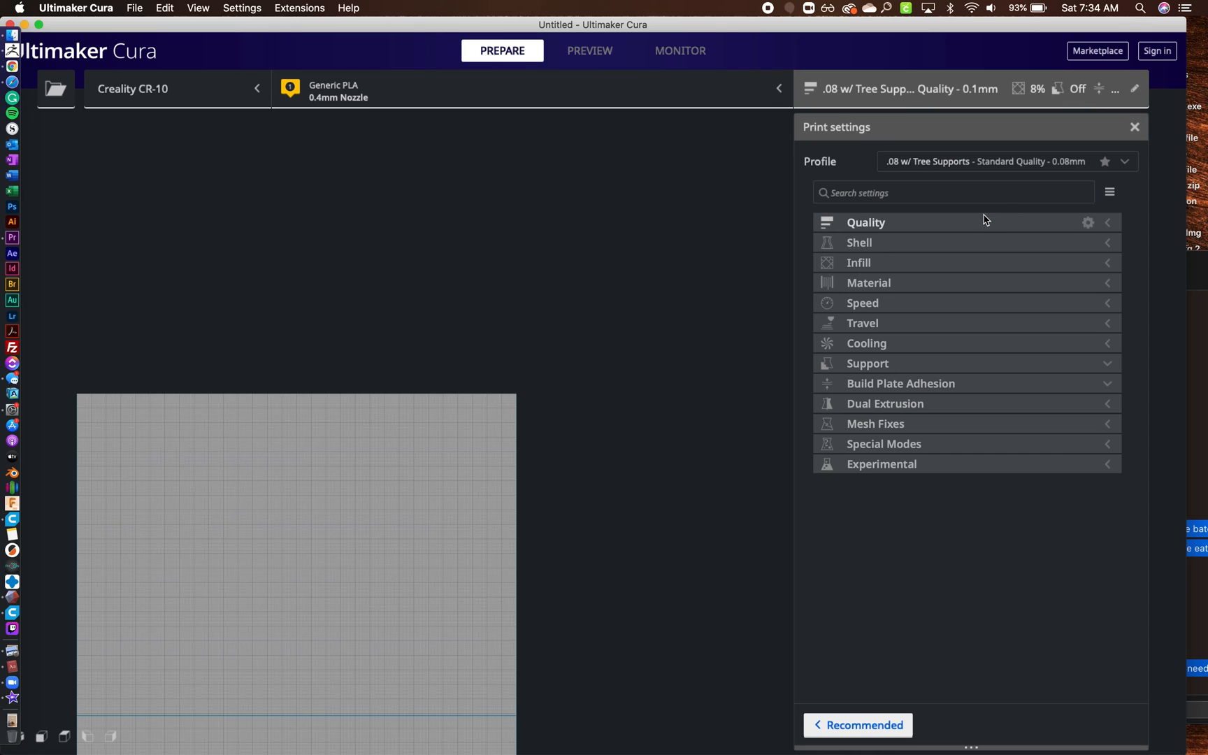
Step: Expand the Quality settings group and open the print profile dropdown list
{"action": "left_click", "coordinate": [866, 221]}
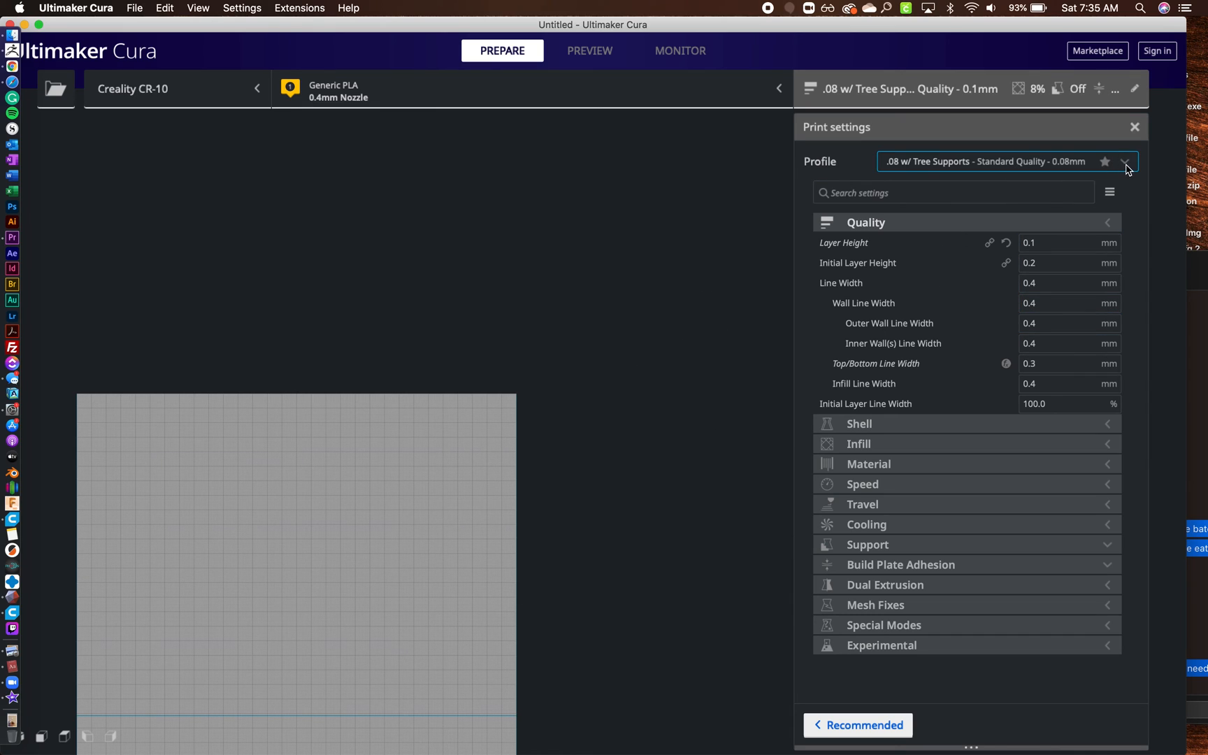
{"action": "left_click", "coordinate": [1125, 162]}
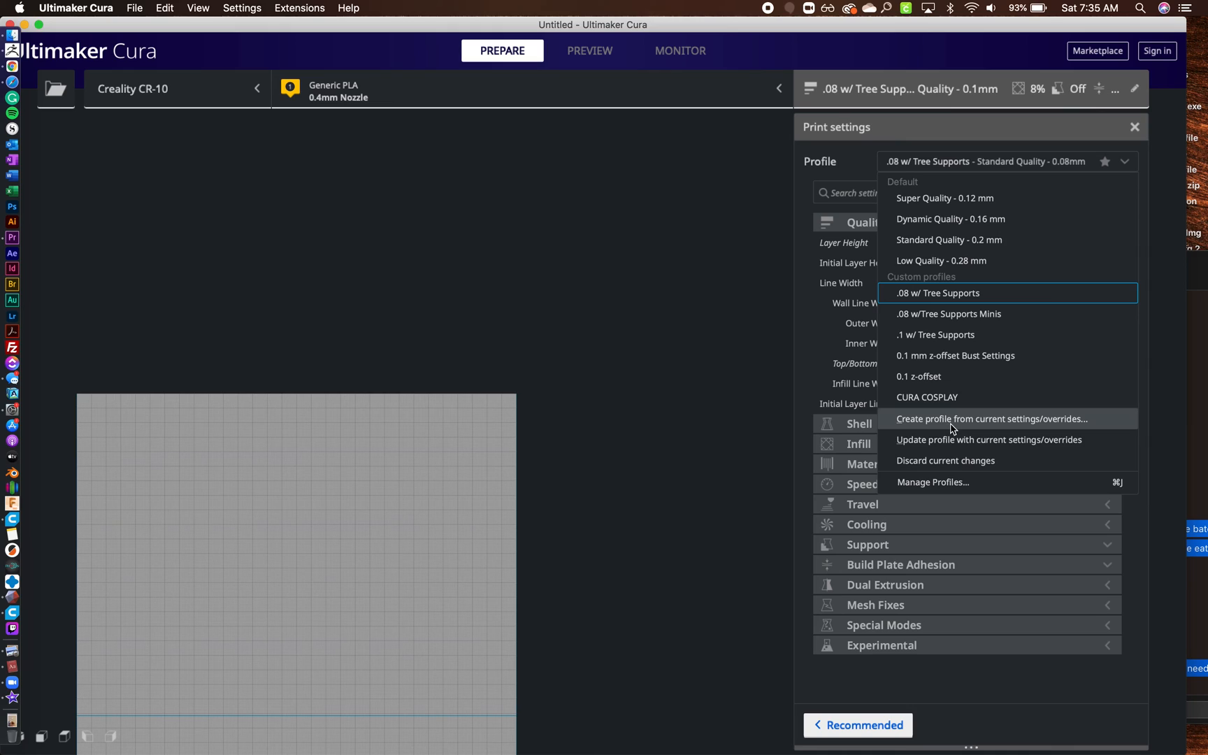
{"action": "mouse_move", "coordinate": [928, 429]}
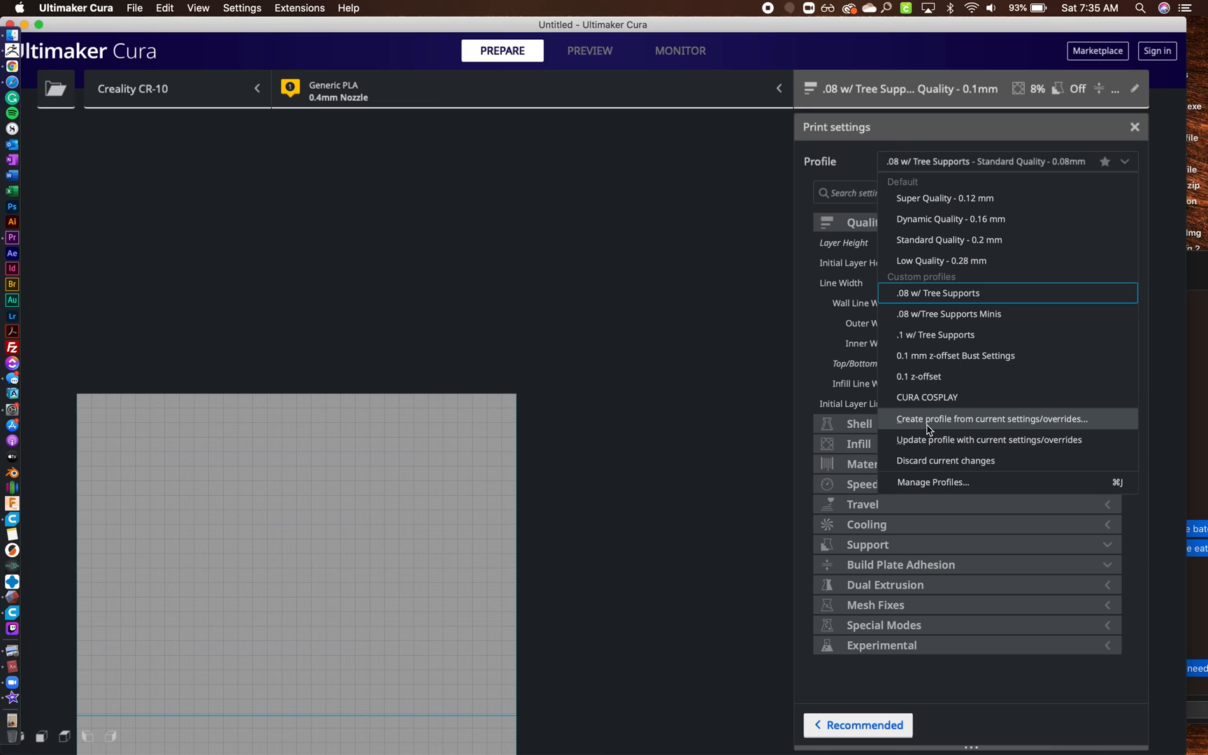
{"action": "mouse_move", "coordinate": [855, 237]}
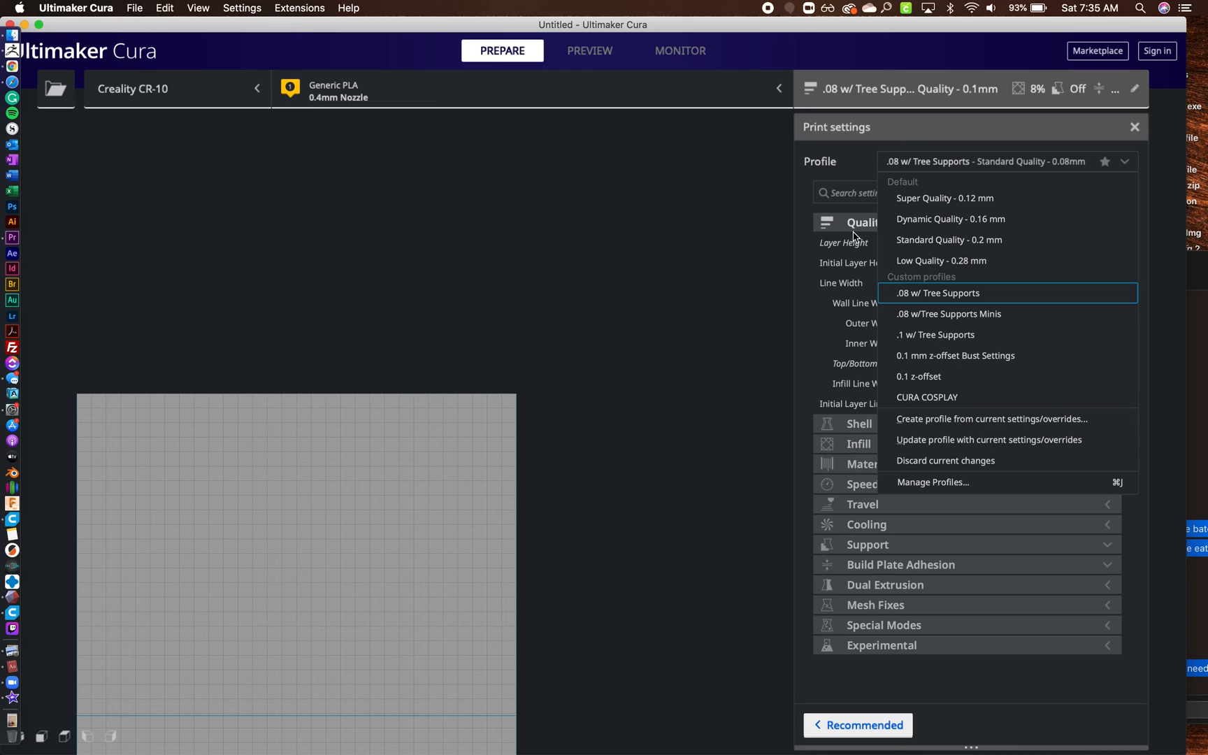
{"action": "mouse_move", "coordinate": [852, 246]}
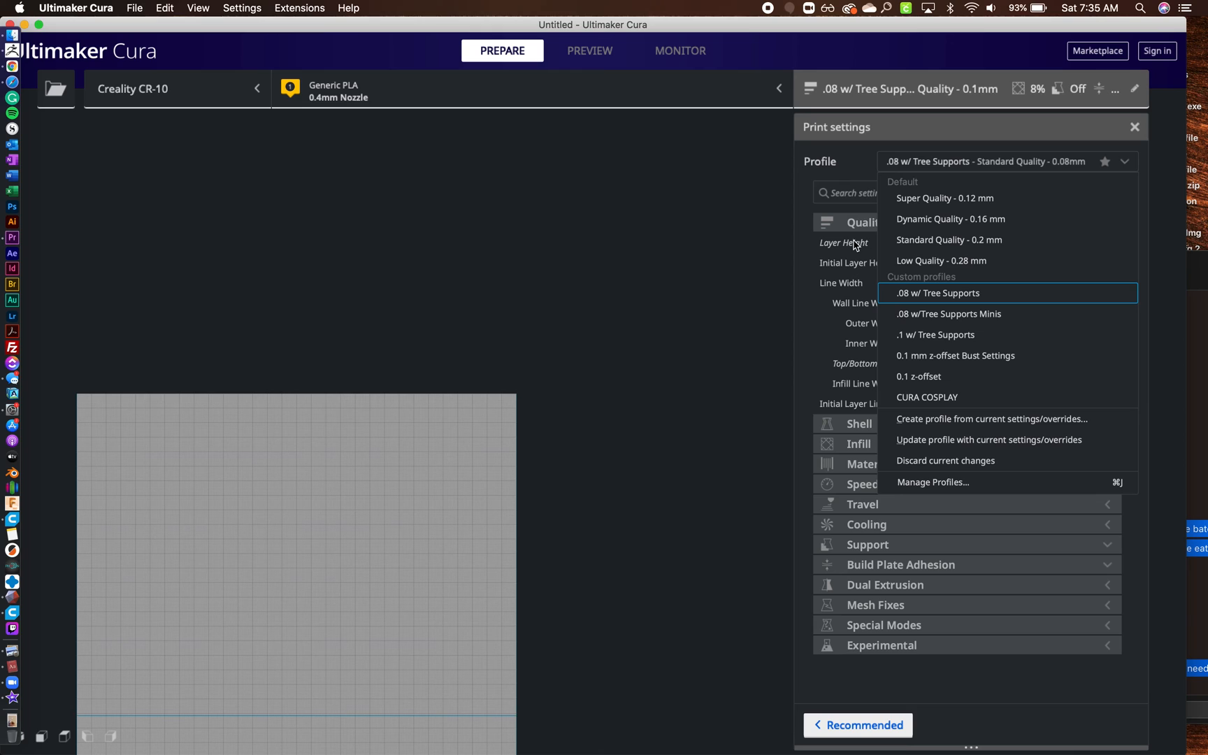
{"action": "mouse_move", "coordinate": [946, 319]}
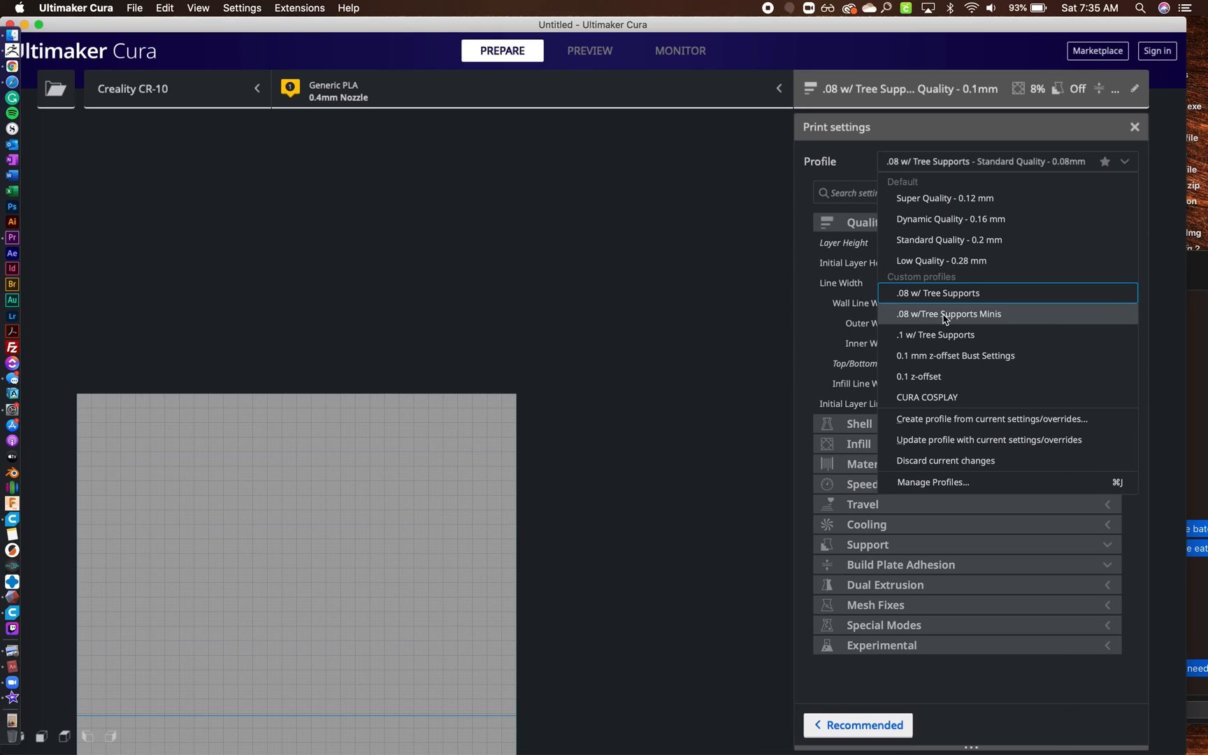
{"action": "mouse_move", "coordinate": [929, 418]}
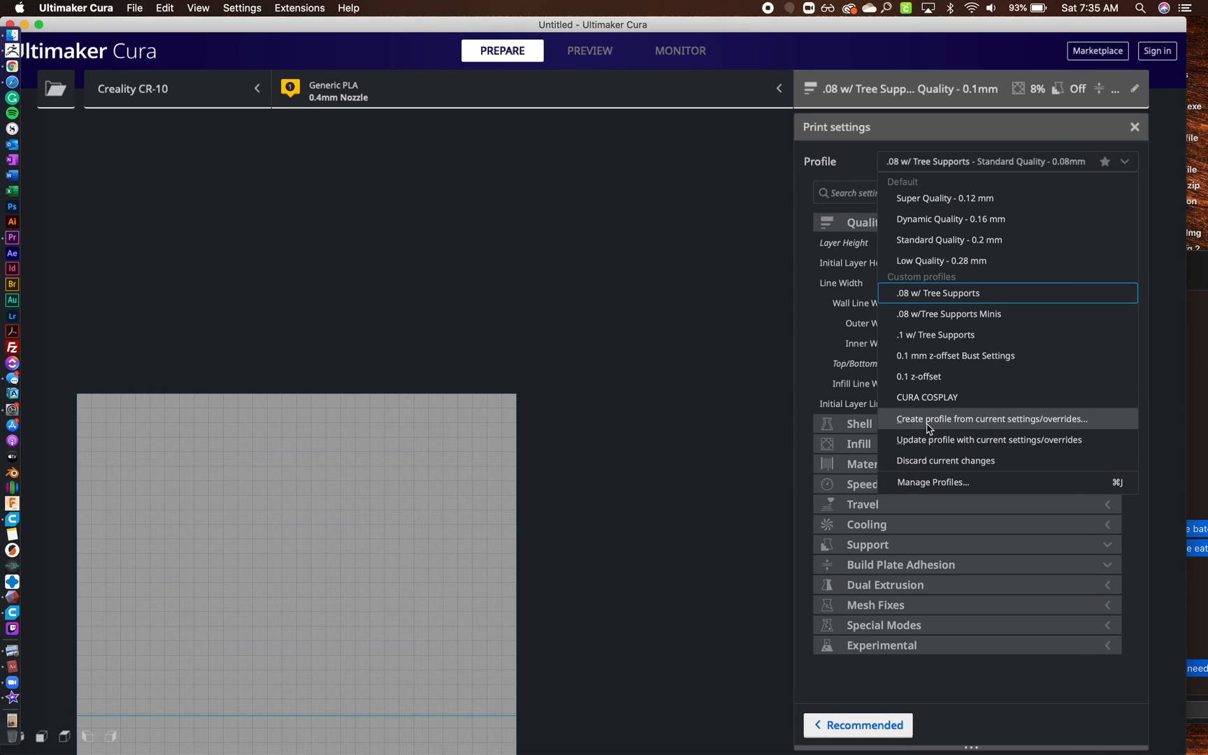
{"action": "mouse_move", "coordinate": [927, 428]}
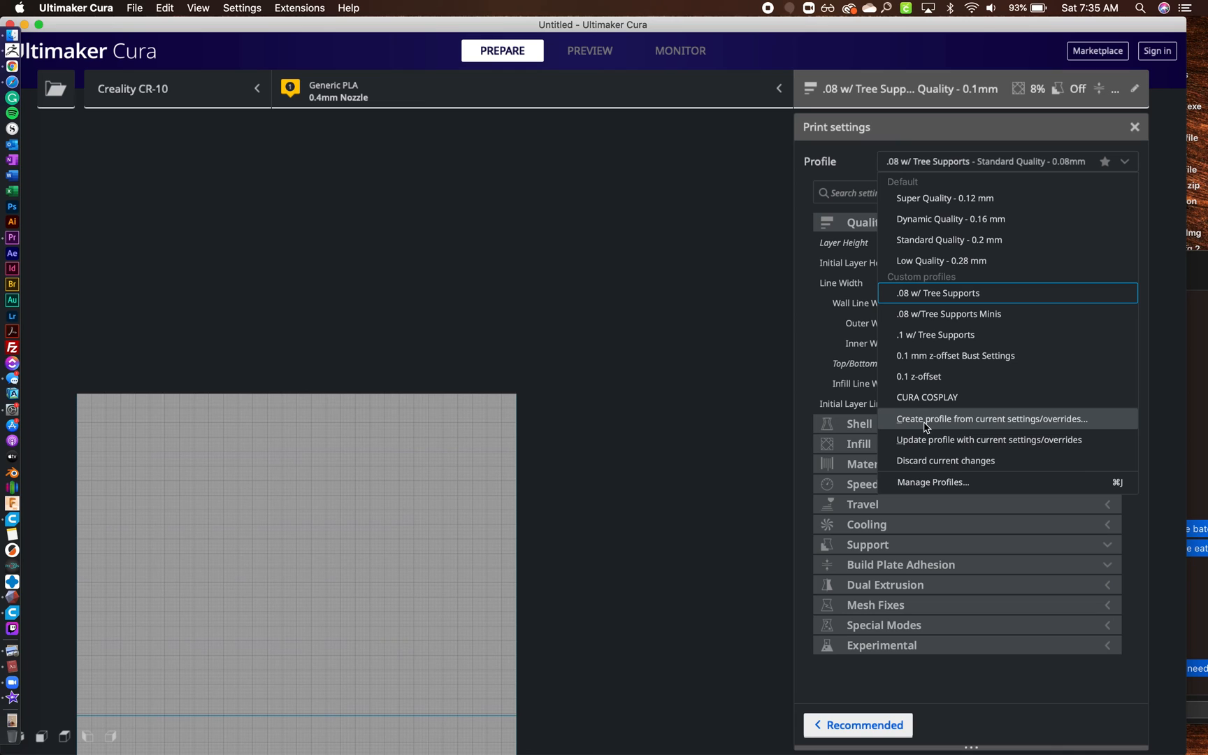
Step: Create a new profile from current settings named 'PLA eSun Filament'
{"action": "left_click", "coordinate": [993, 419]}
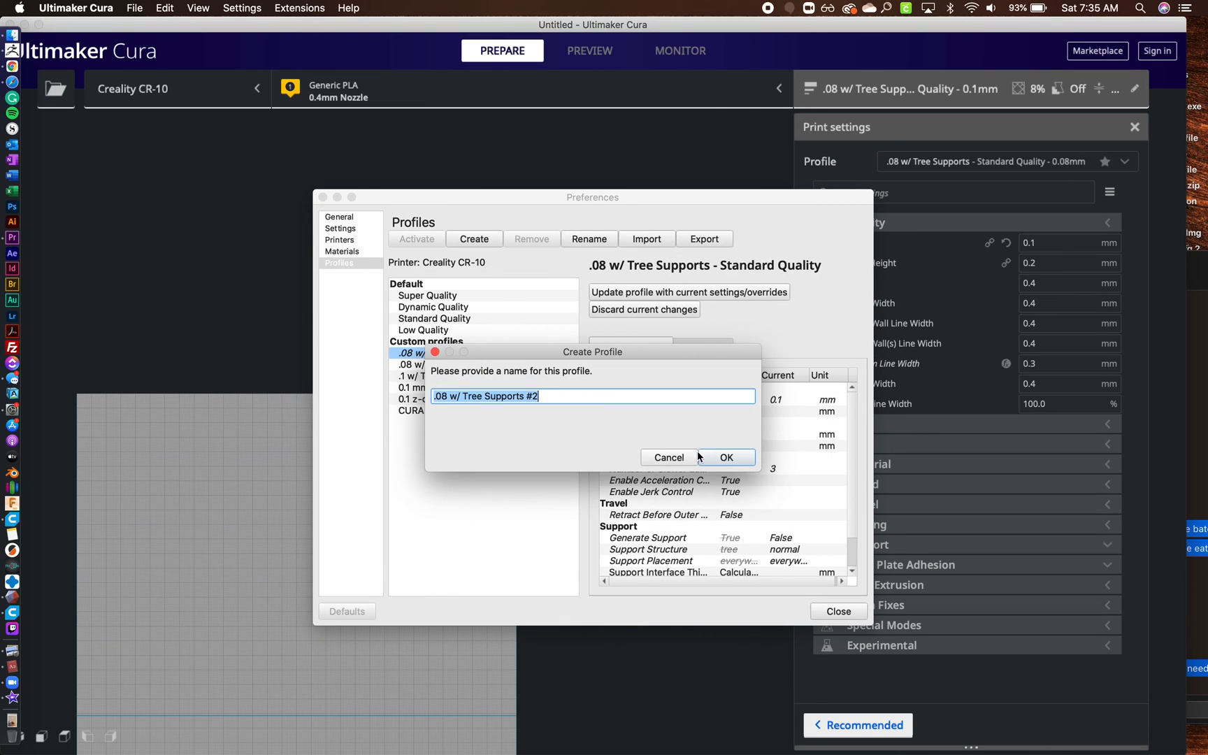
{"action": "mouse_move", "coordinate": [518, 349]}
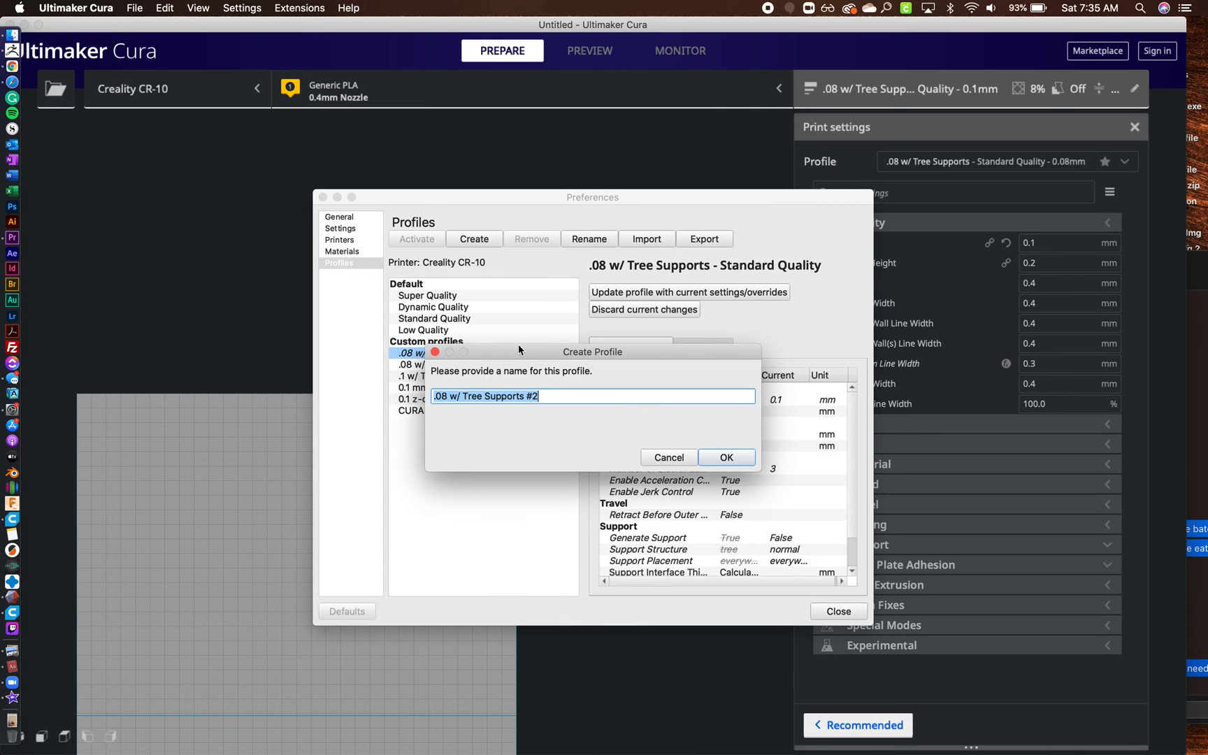
{"action": "mouse_move", "coordinate": [473, 385]}
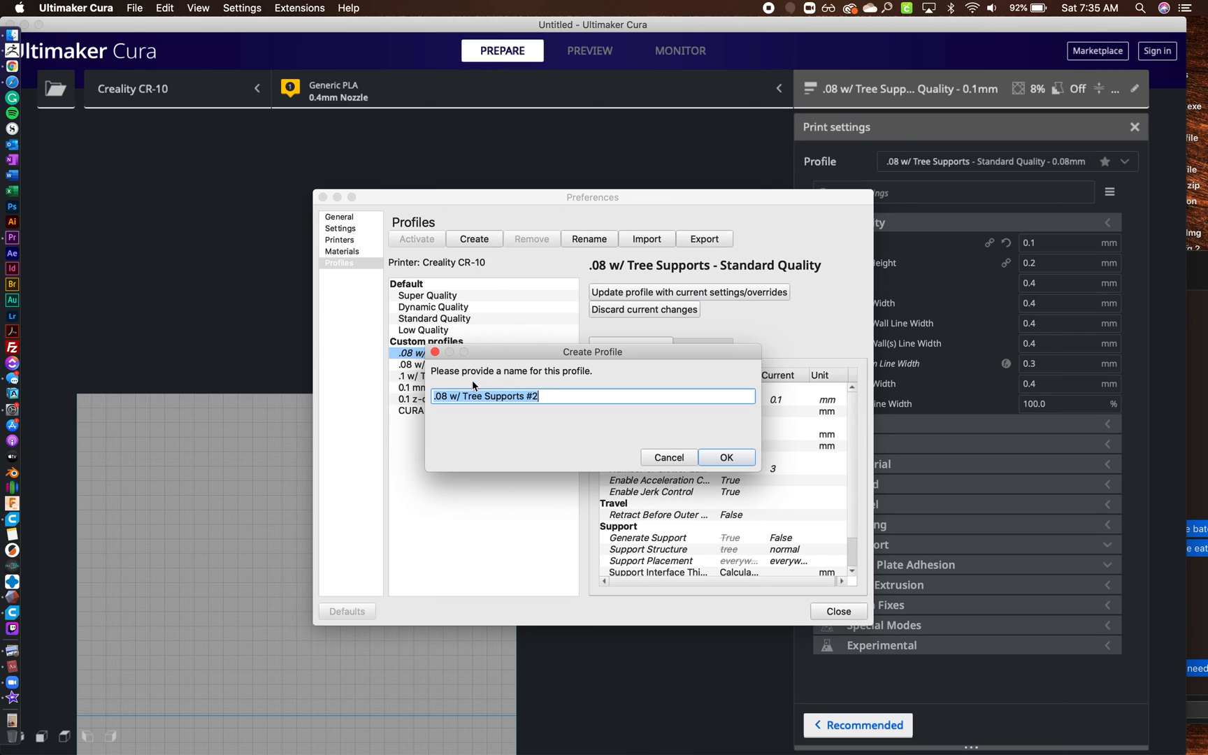
{"action": "mouse_move", "coordinate": [562, 406]}
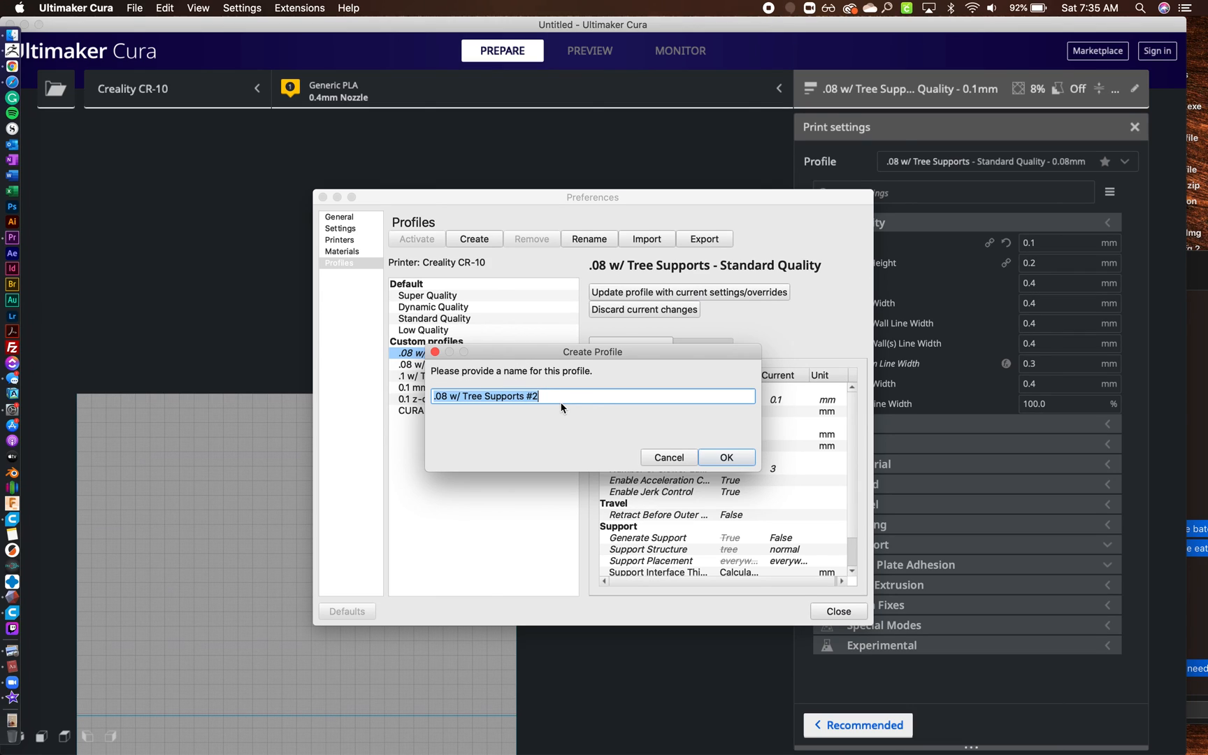
{"action": "type", "text": "P"}
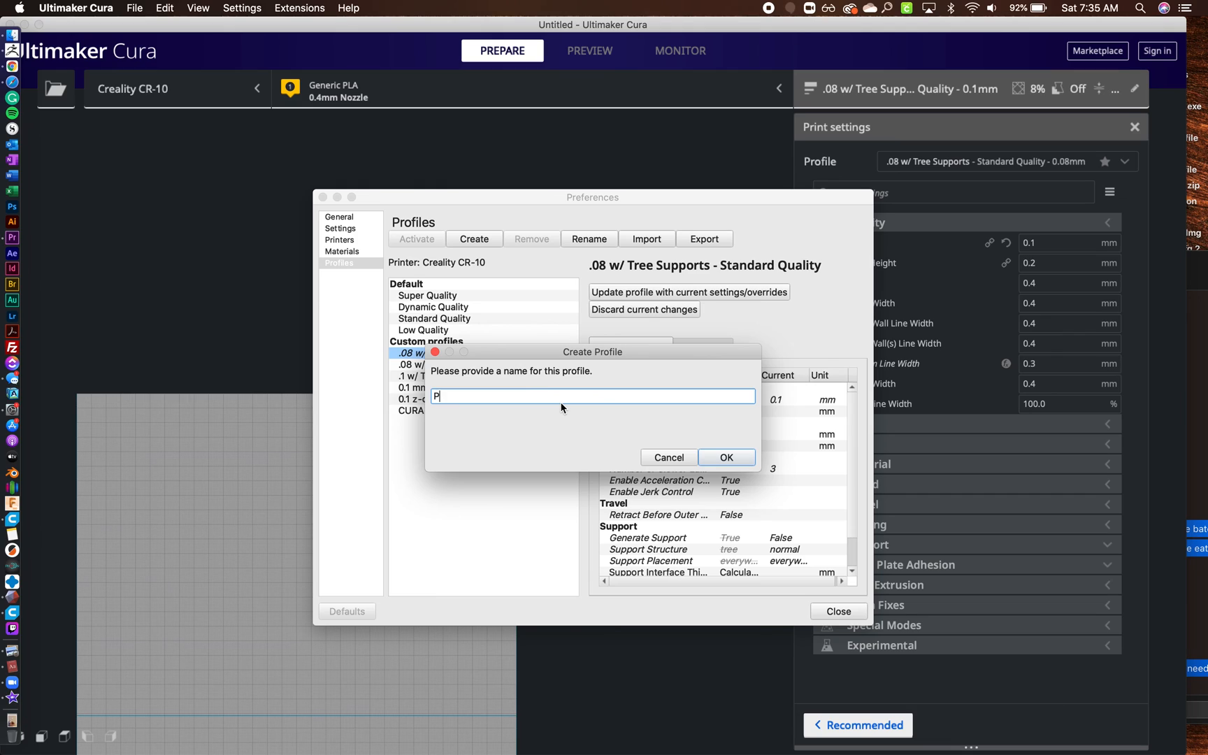
{"action": "type", "text": "LA"}
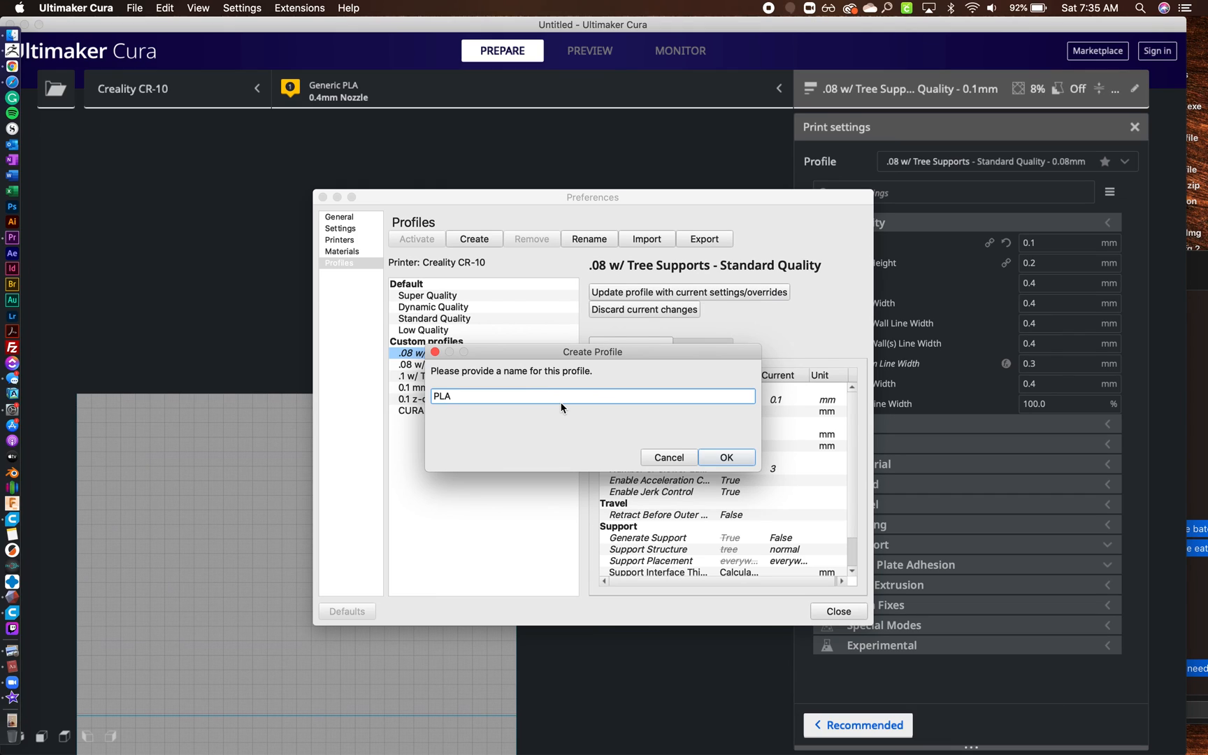
{"action": "type", "text": "eSun"}
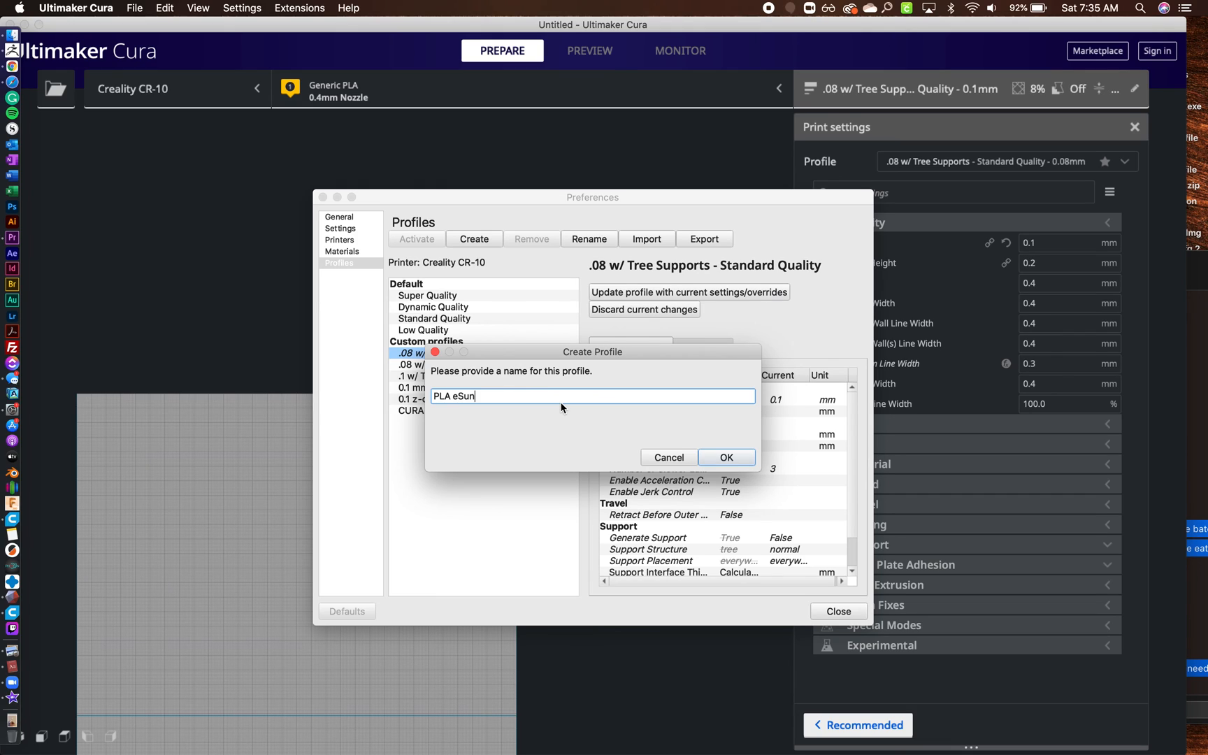
{"action": "type", "text": "F"}
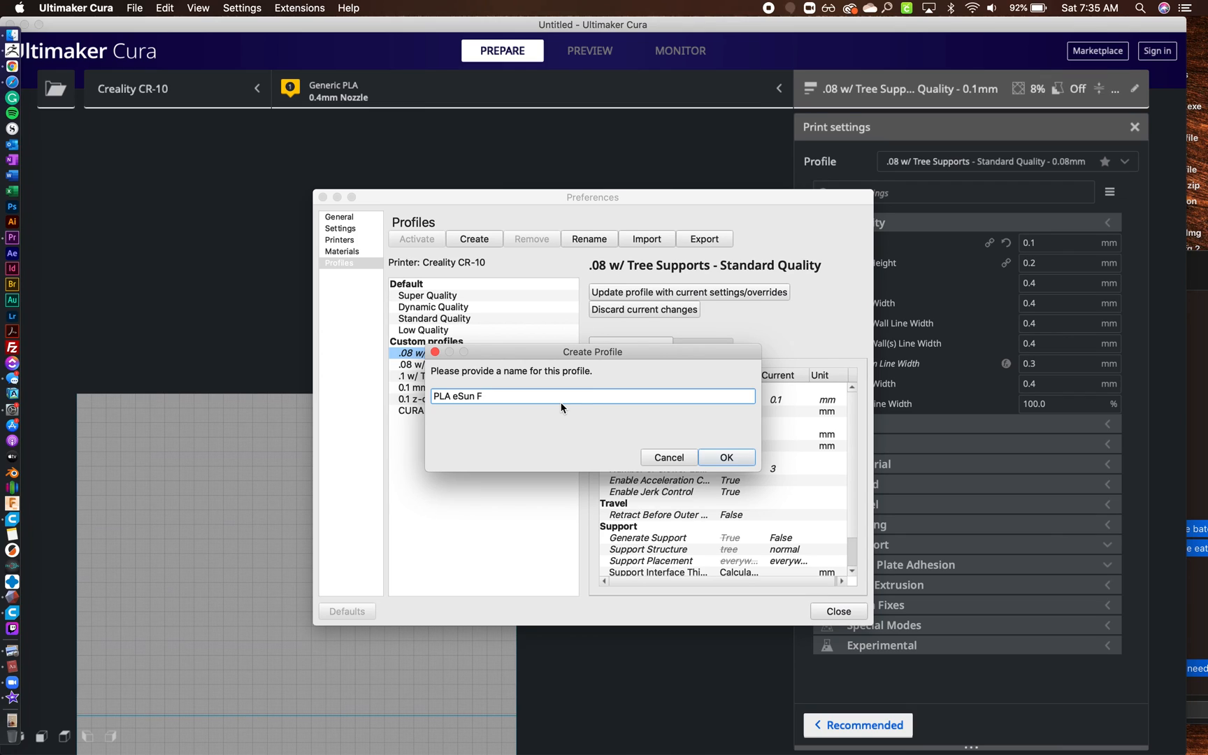
{"action": "type", "text": "ilament"}
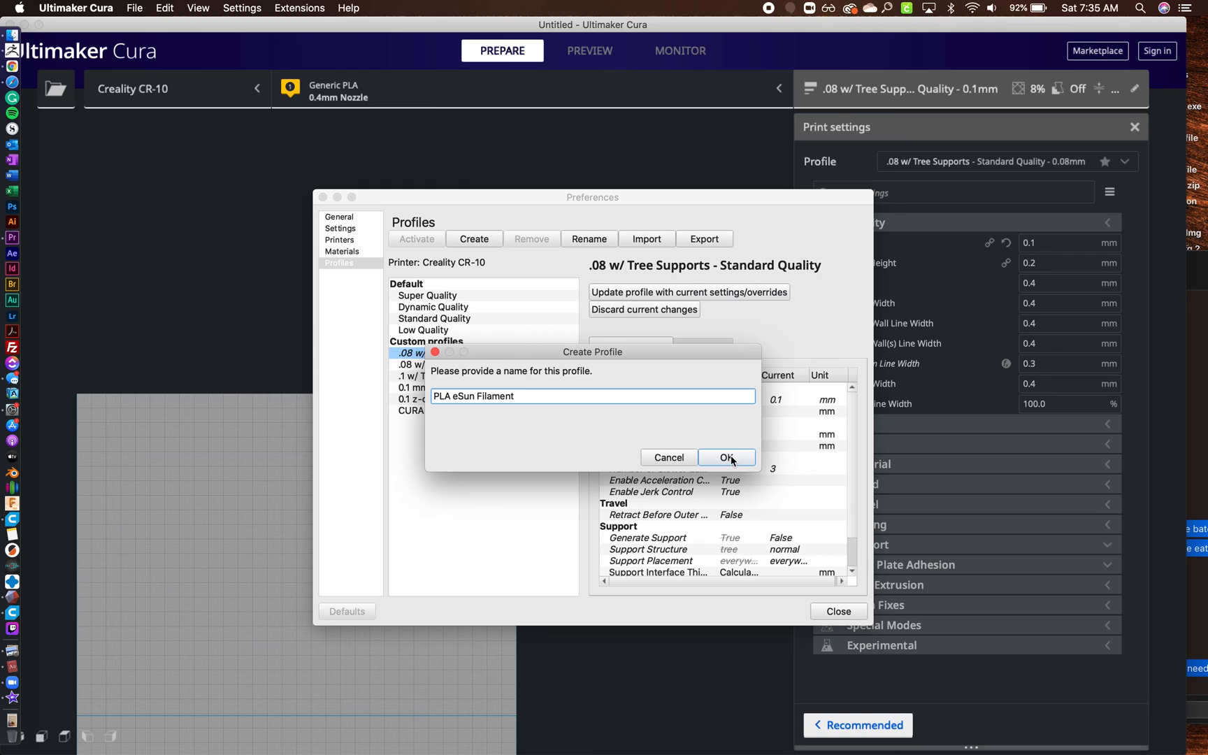
{"action": "left_click", "coordinate": [725, 457]}
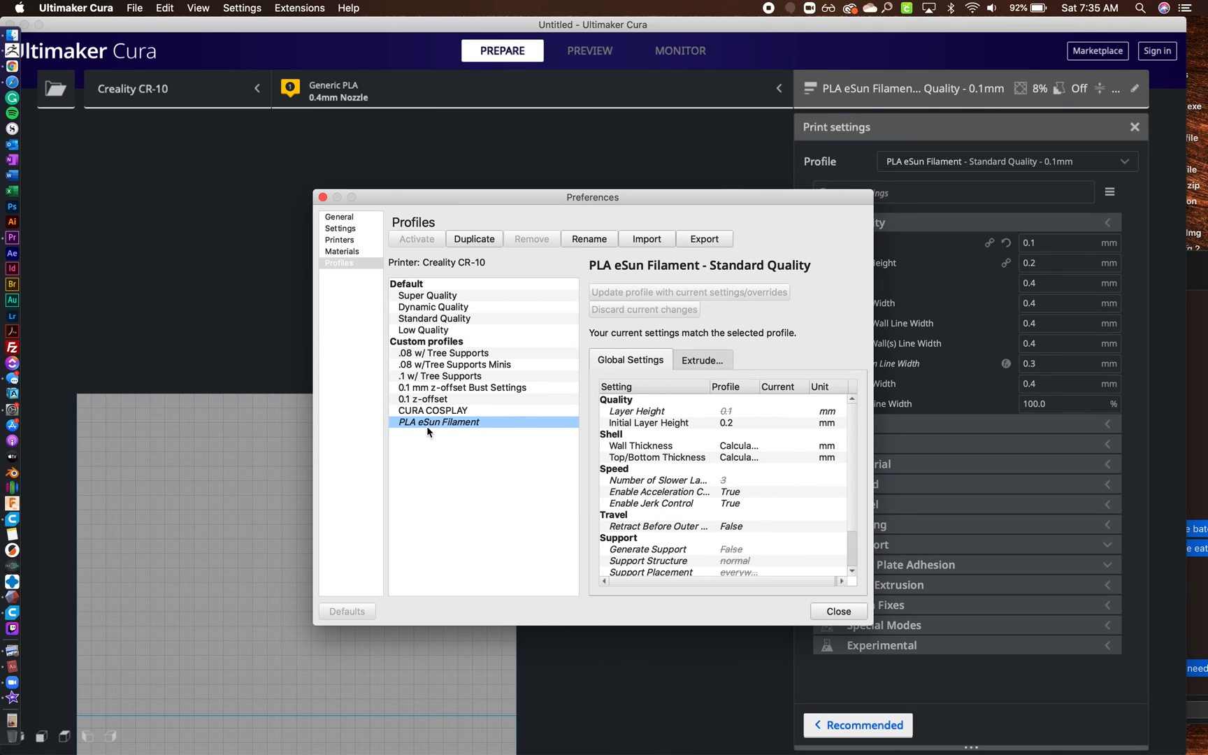
{"action": "mouse_move", "coordinate": [501, 432]}
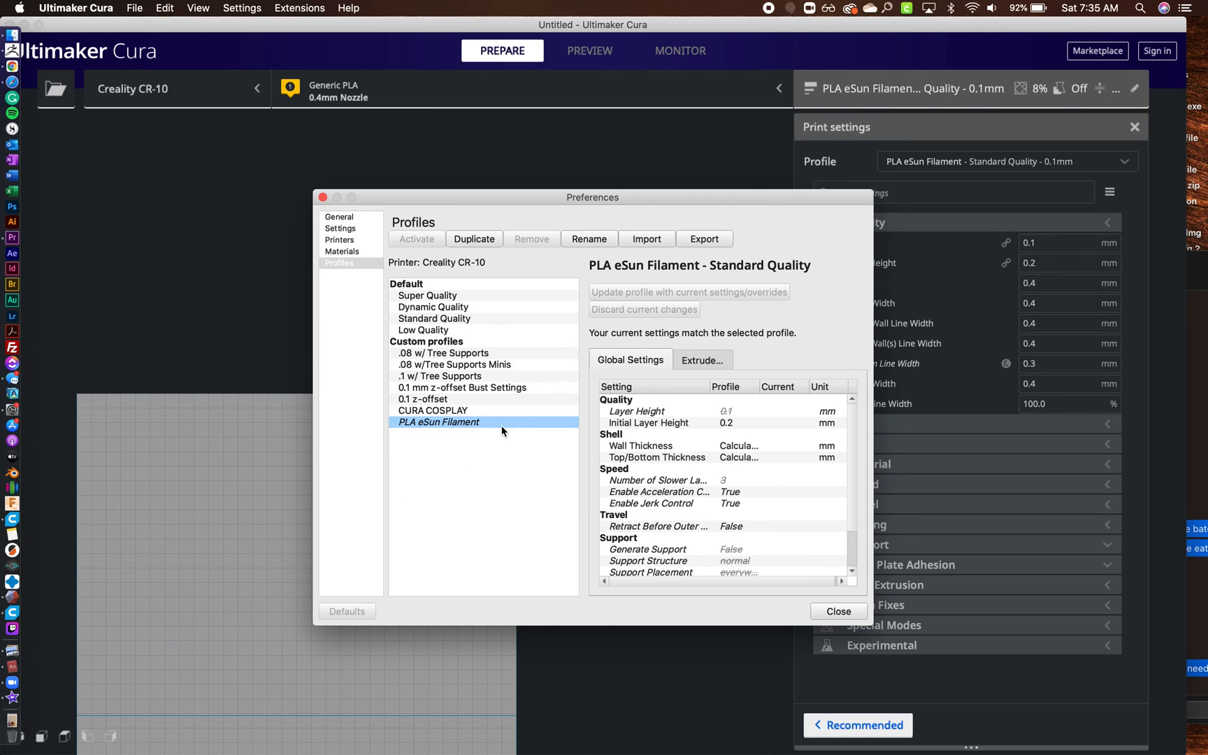
{"action": "mouse_move", "coordinate": [566, 463]}
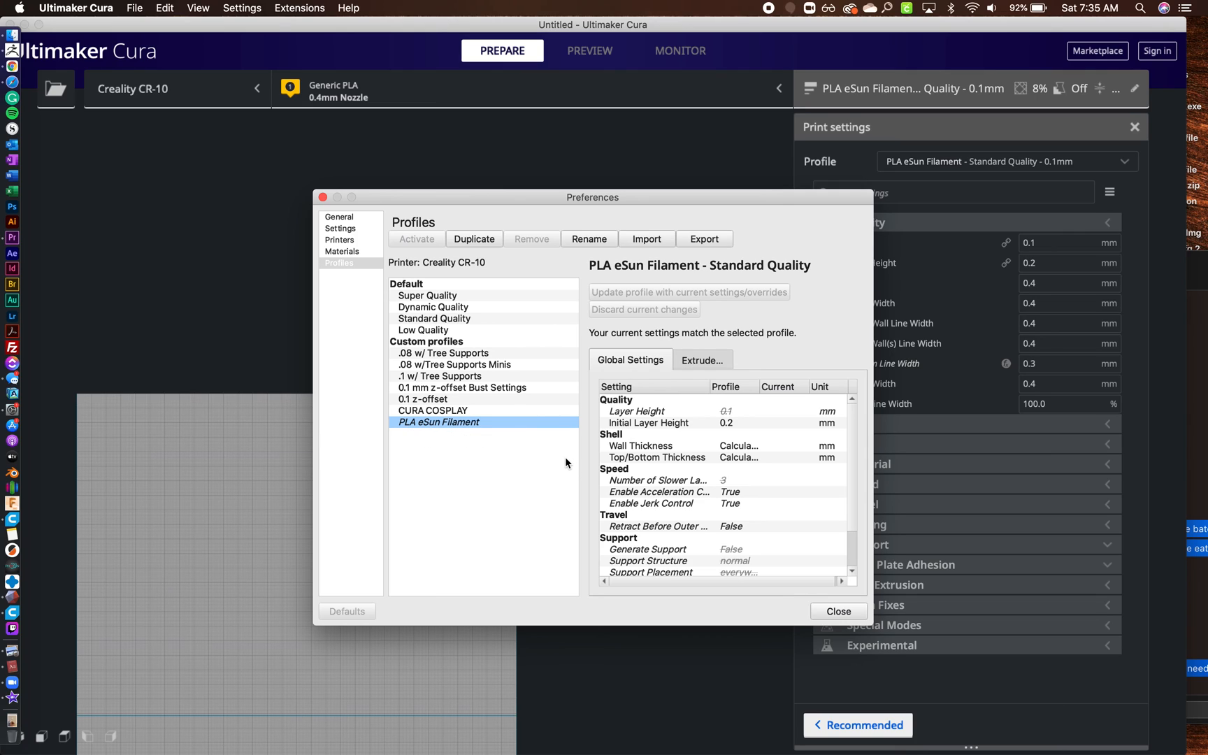
Step: Close preferences and switch to the .08 w/Tree Supports Minis profile with Quality shown
{"action": "left_click", "coordinate": [838, 611]}
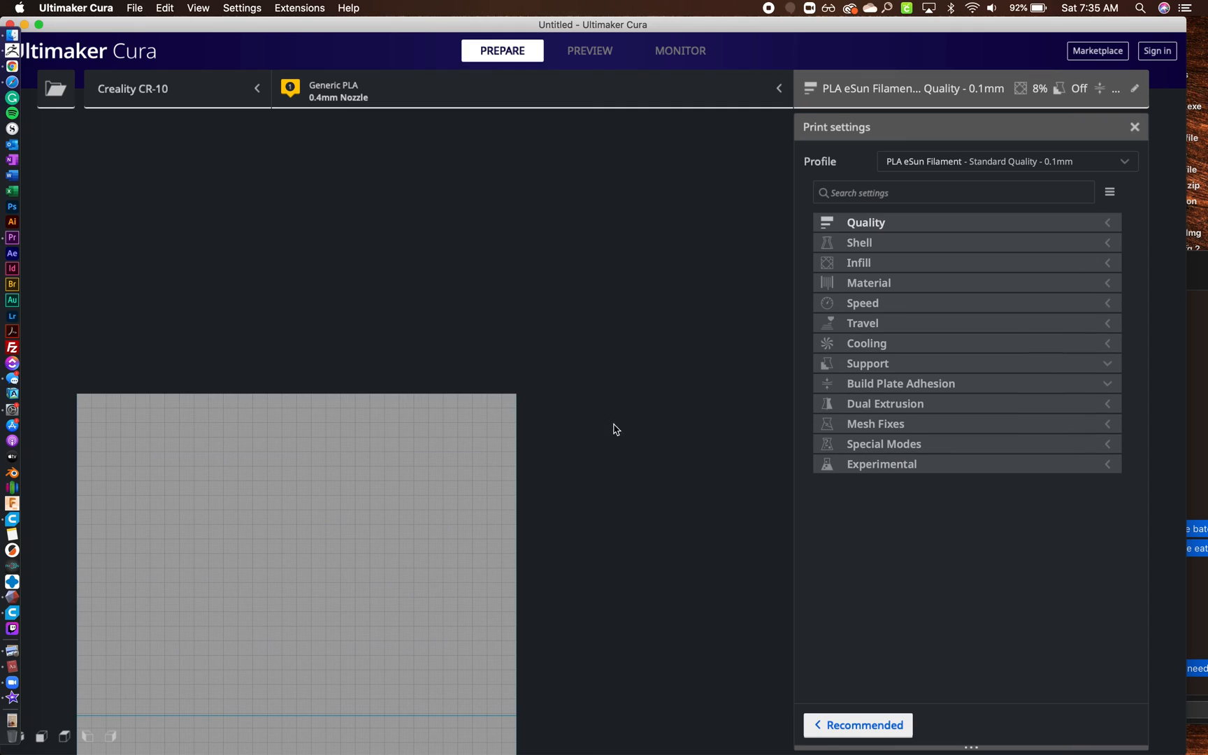
{"action": "mouse_move", "coordinate": [1045, 217]}
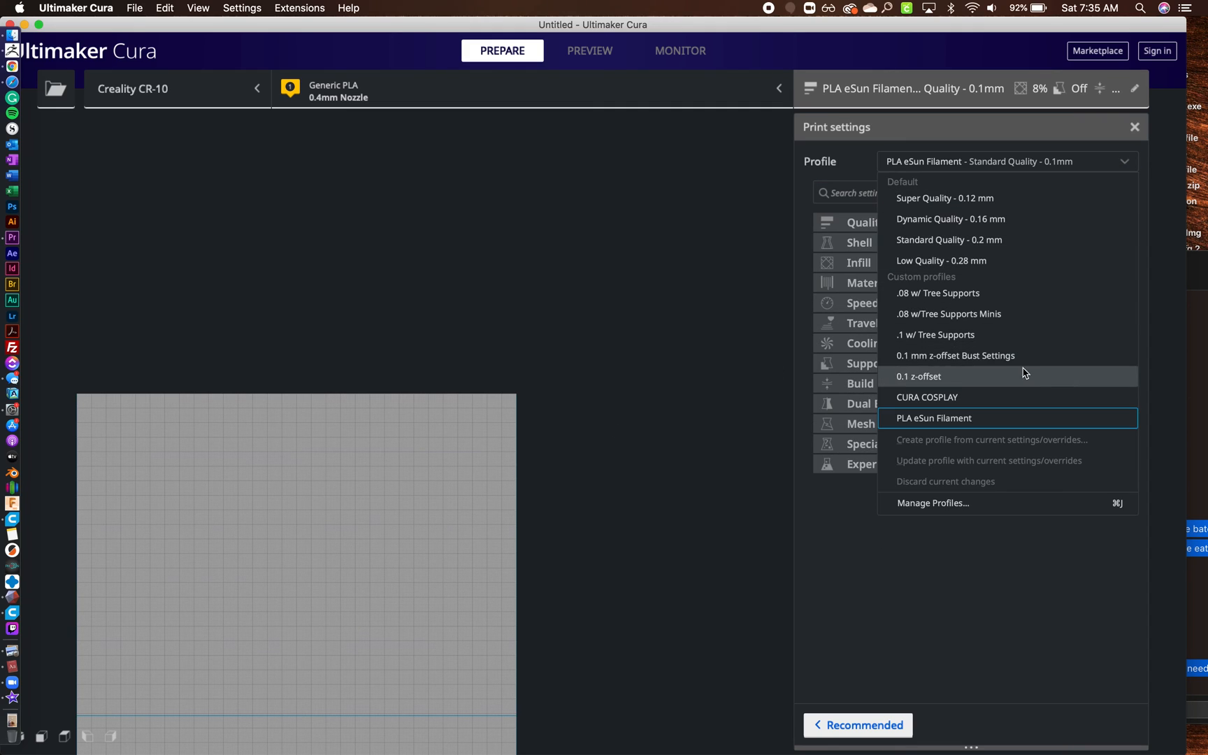
{"action": "mouse_move", "coordinate": [995, 322]}
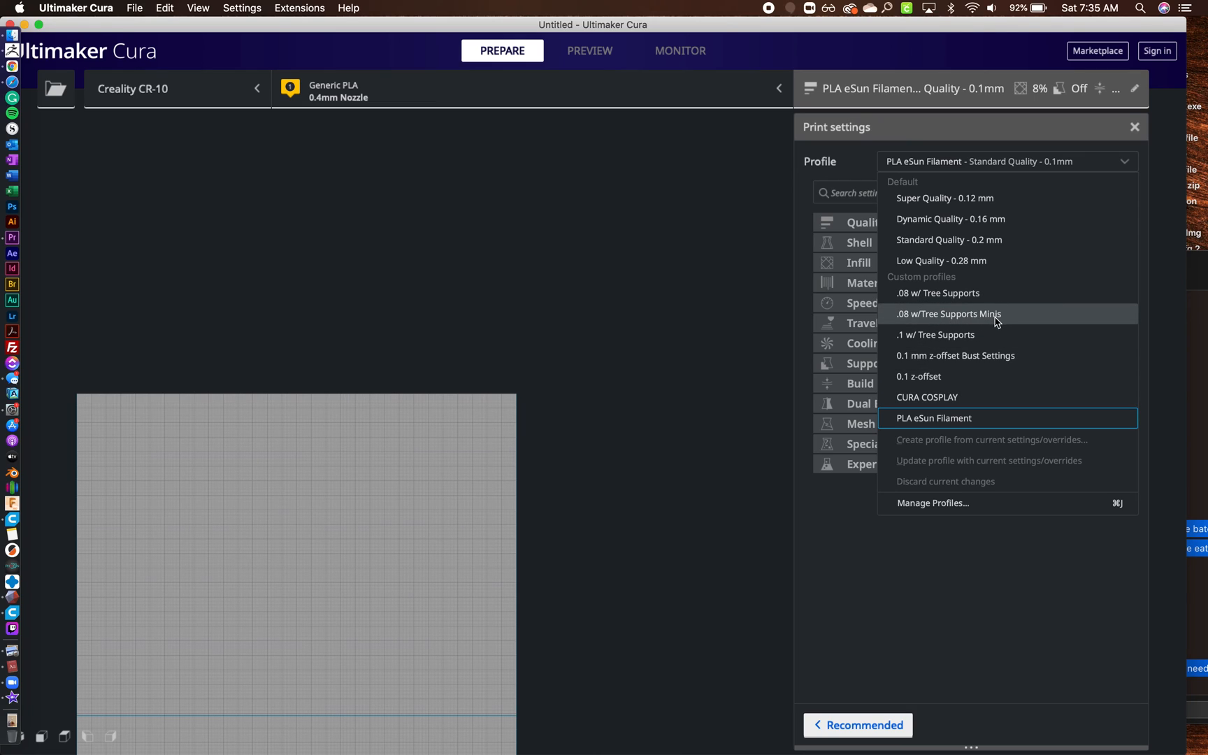
{"action": "left_click", "coordinate": [949, 313]}
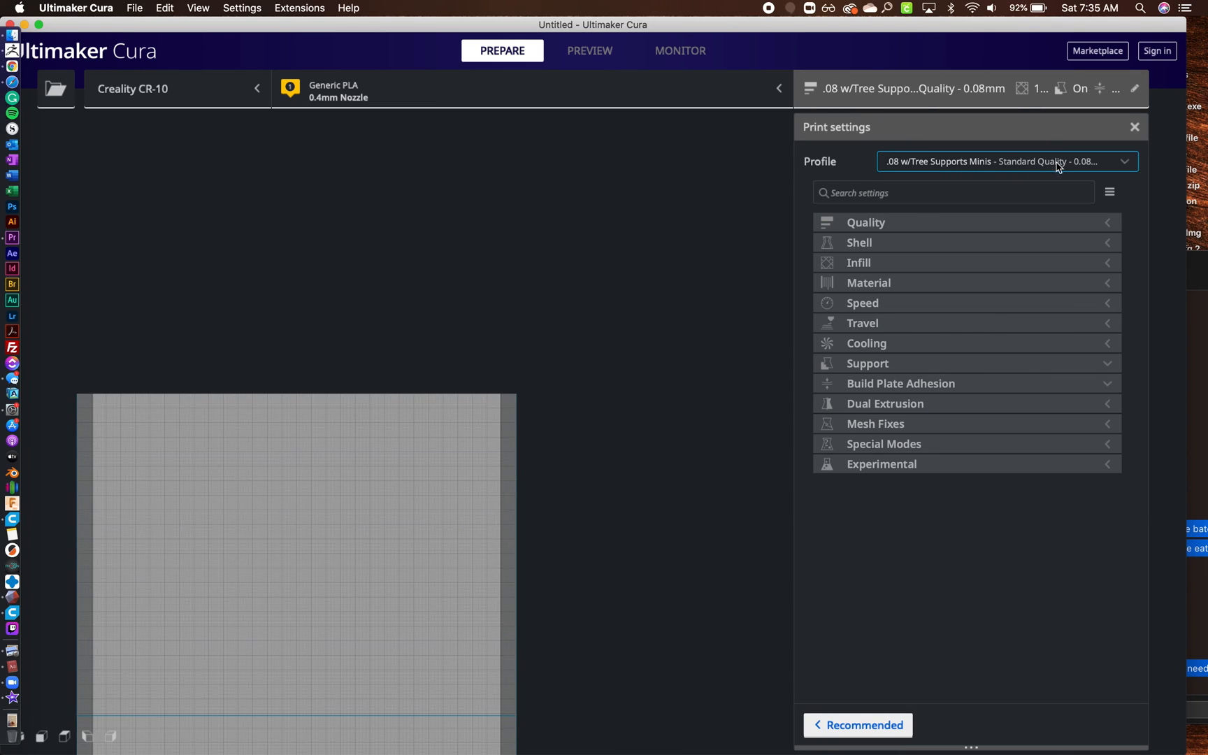
{"action": "mouse_move", "coordinate": [955, 222]}
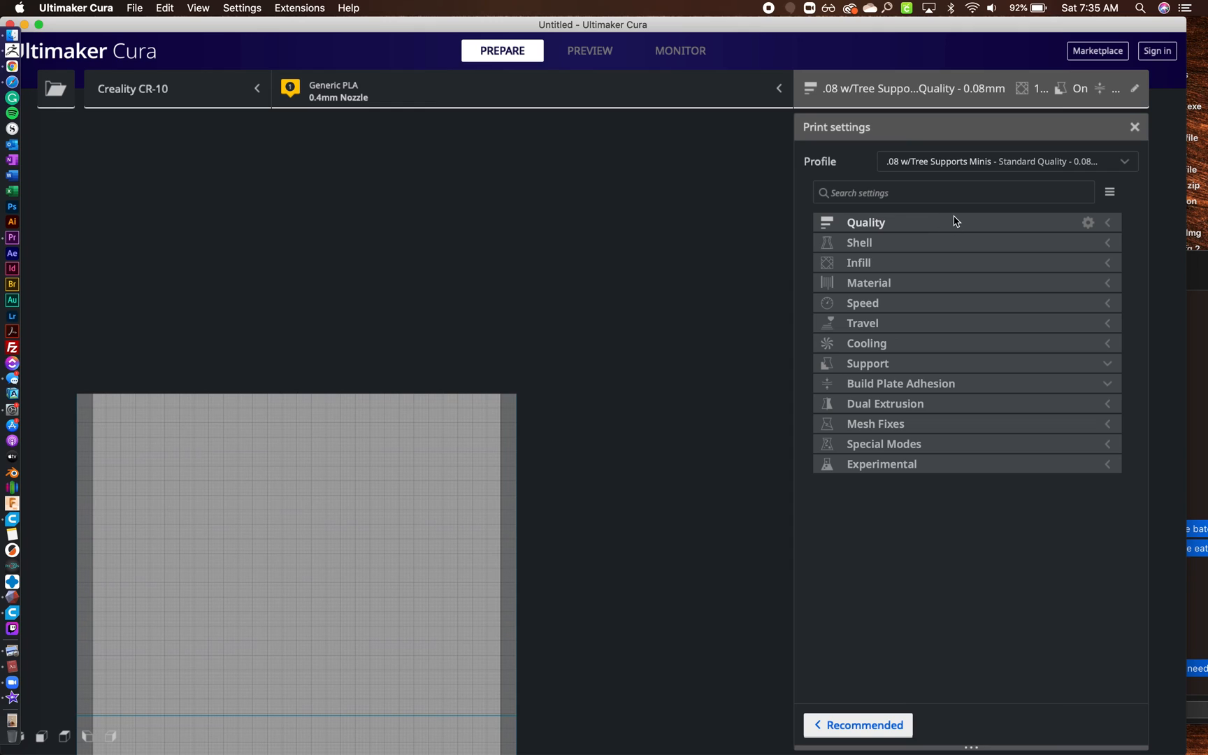
{"action": "left_click", "coordinate": [866, 222]}
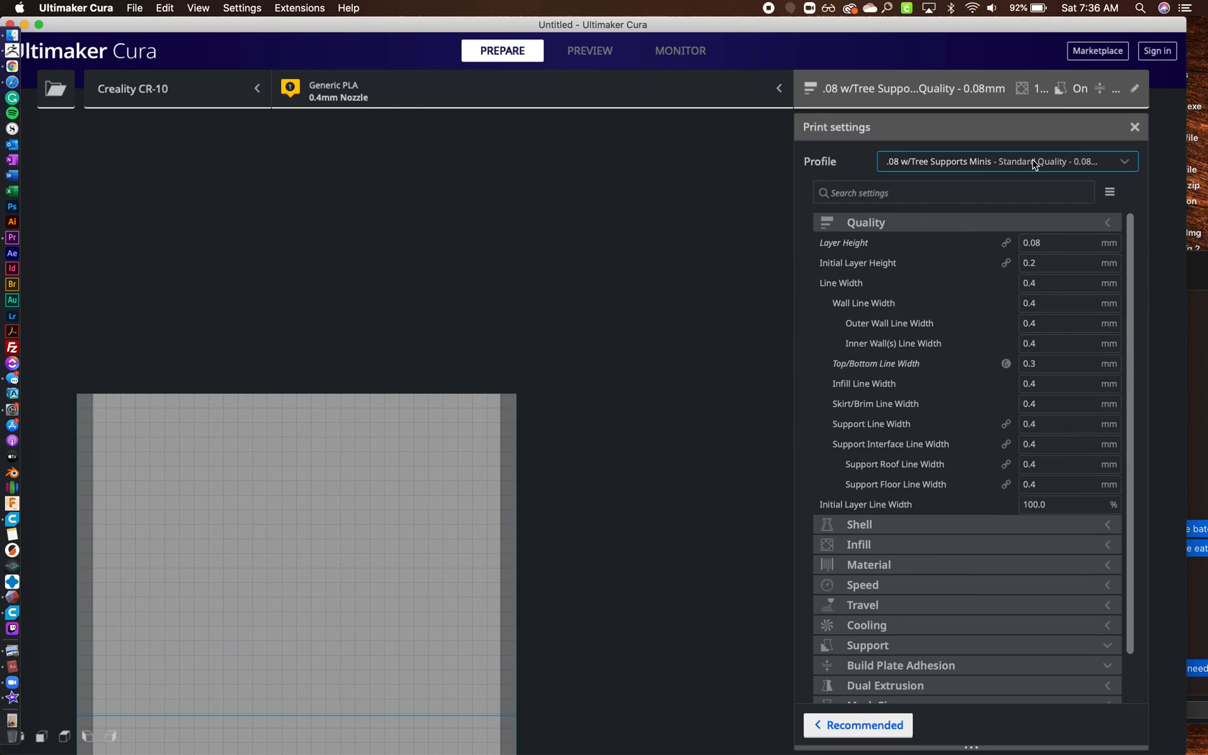
Step: Switch back to the PLA eSun Filament profile with 0.1 mm layers
{"action": "left_click", "coordinate": [1005, 161]}
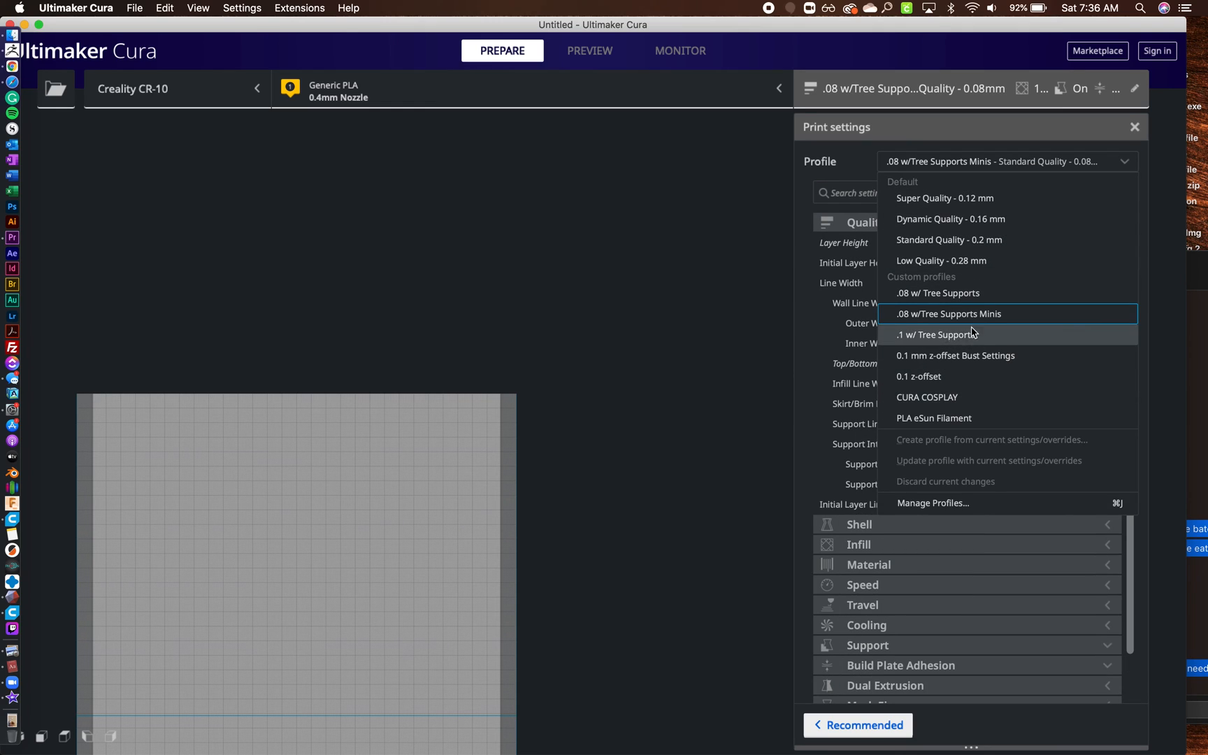
{"action": "mouse_move", "coordinate": [932, 417]}
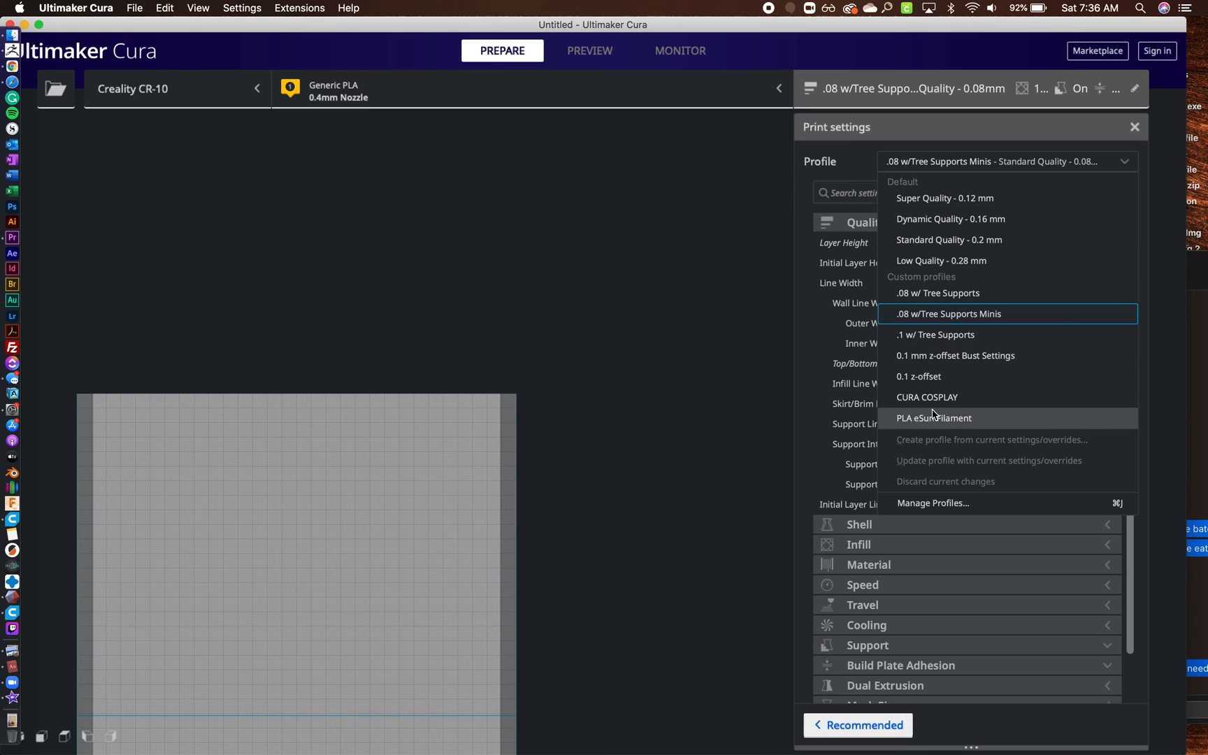
{"action": "left_click", "coordinate": [934, 417]}
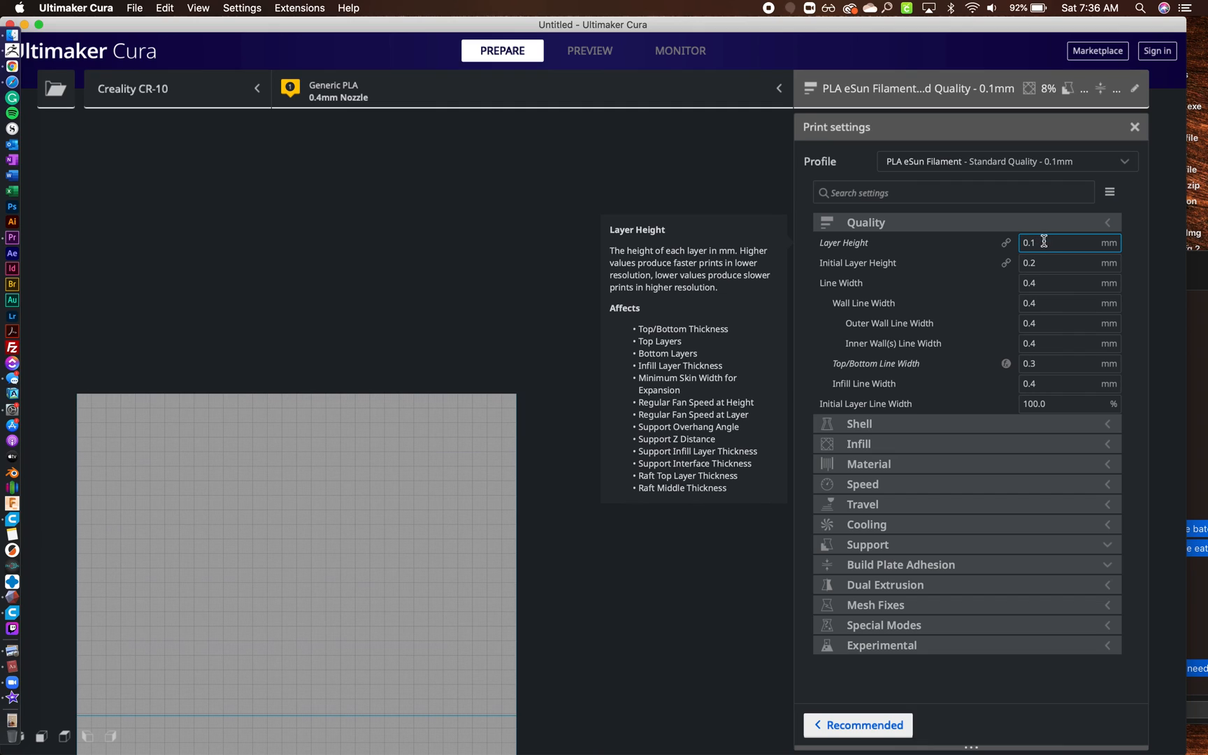
{"action": "mouse_move", "coordinate": [1090, 173]}
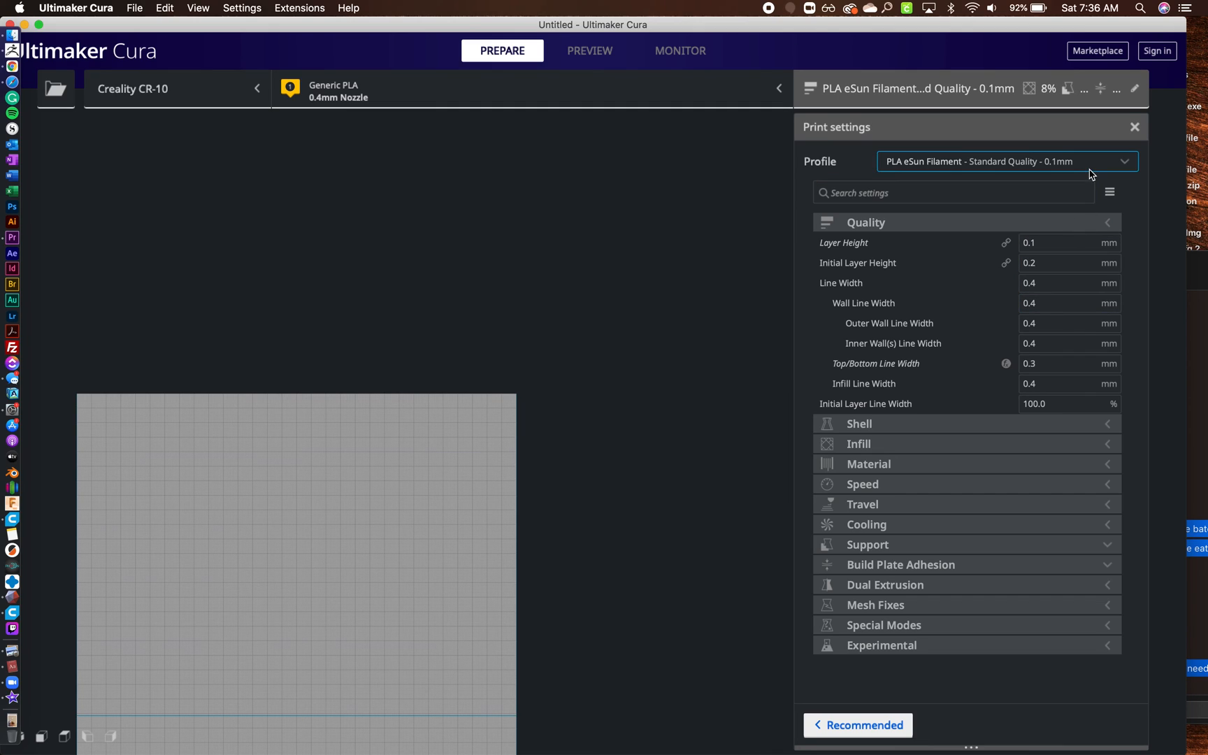
{"action": "left_click", "coordinate": [1002, 161]}
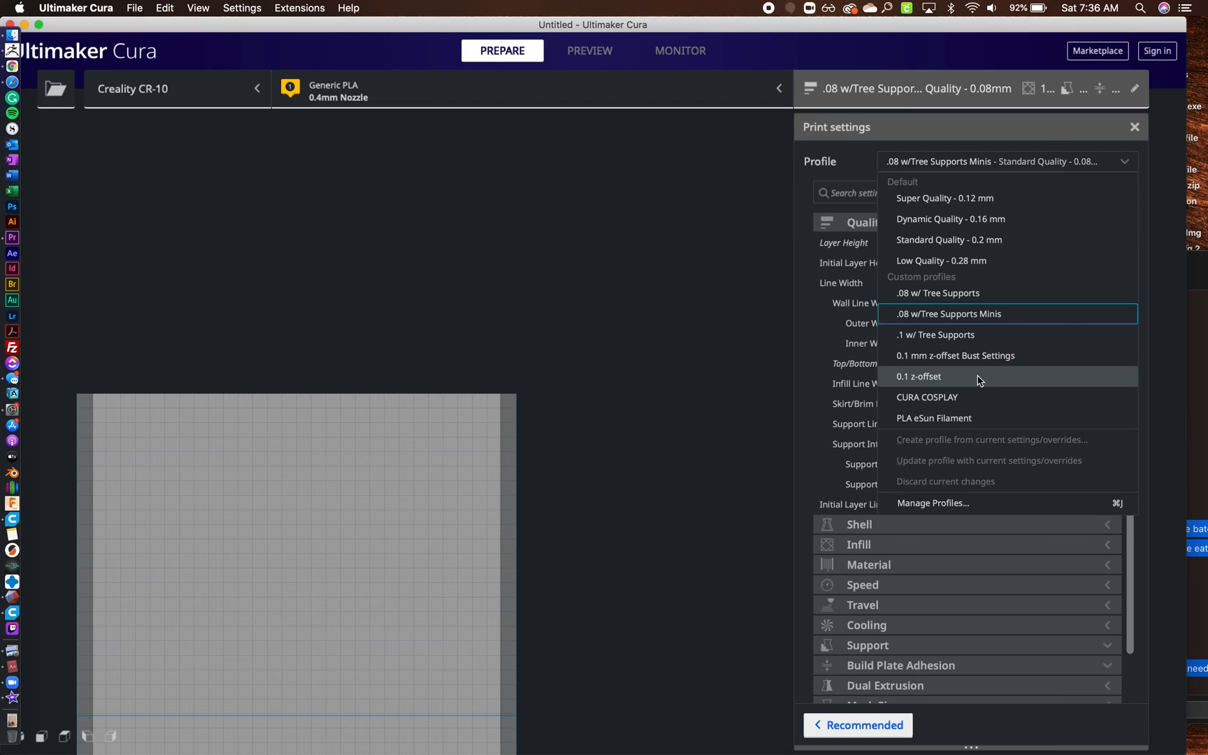
{"action": "left_click", "coordinate": [931, 417]}
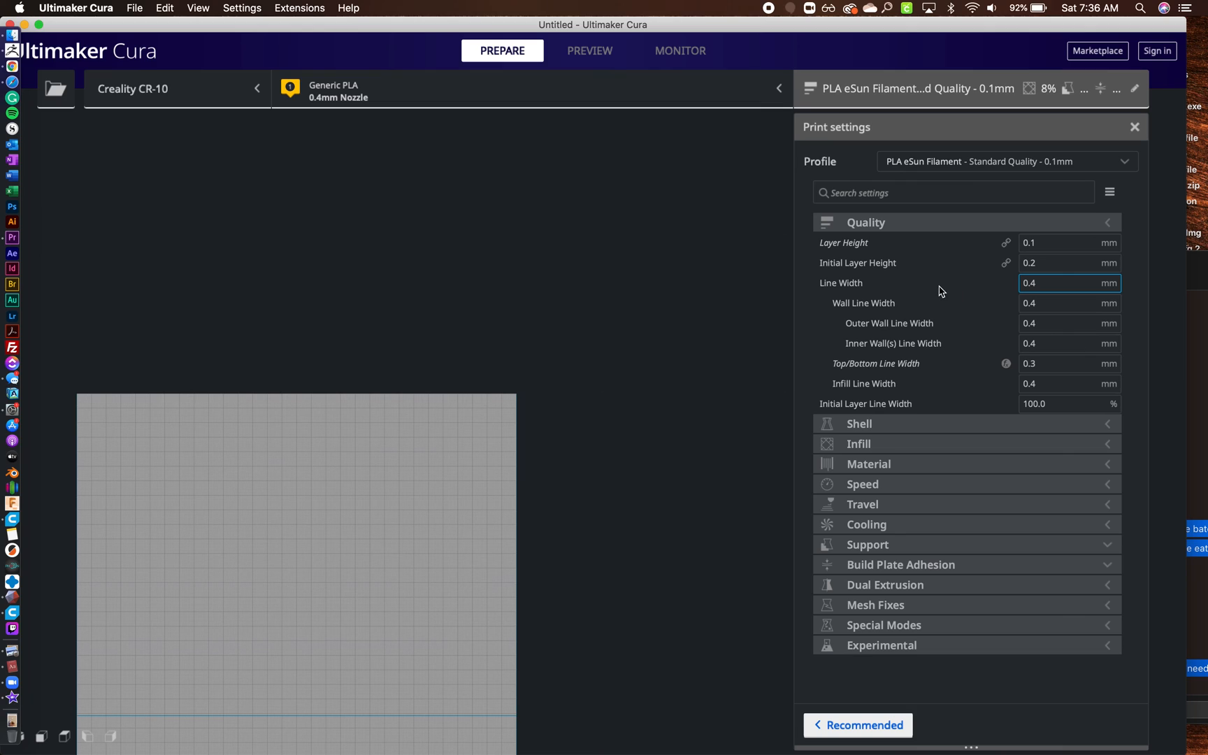
{"action": "mouse_move", "coordinate": [1006, 352]}
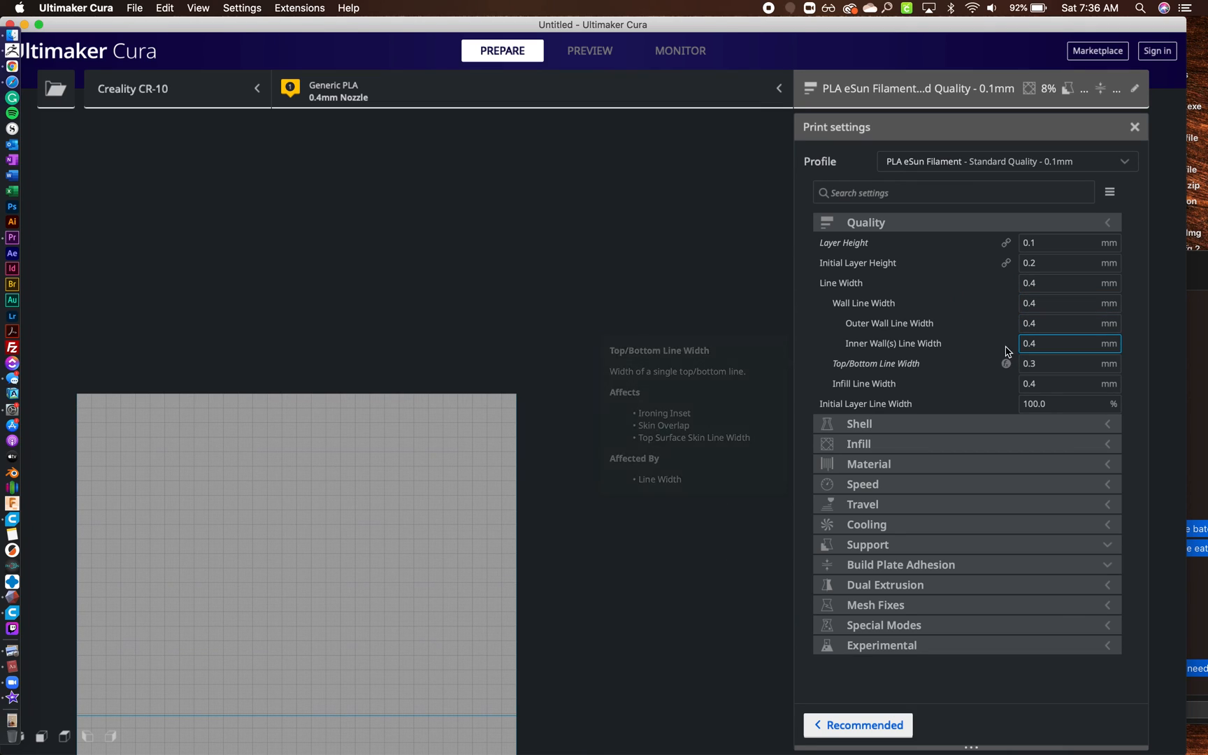
{"action": "mouse_move", "coordinate": [301, 529]}
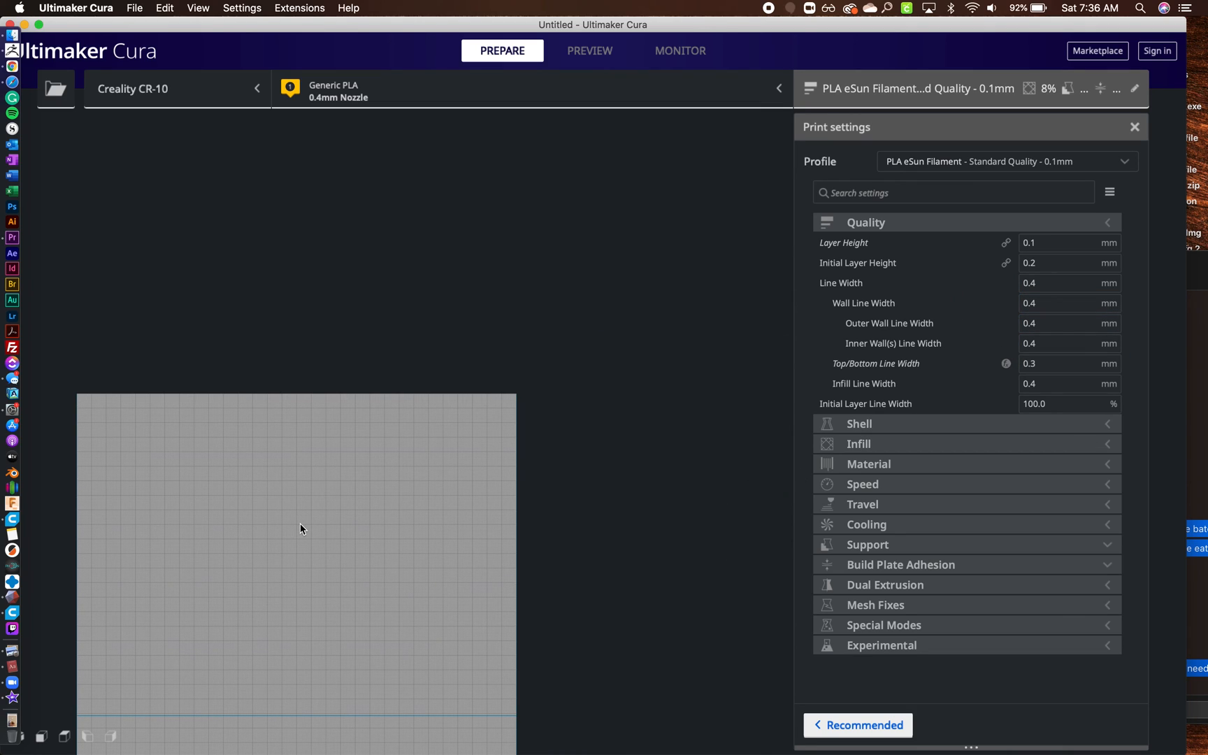
{"action": "mouse_move", "coordinate": [571, 526]}
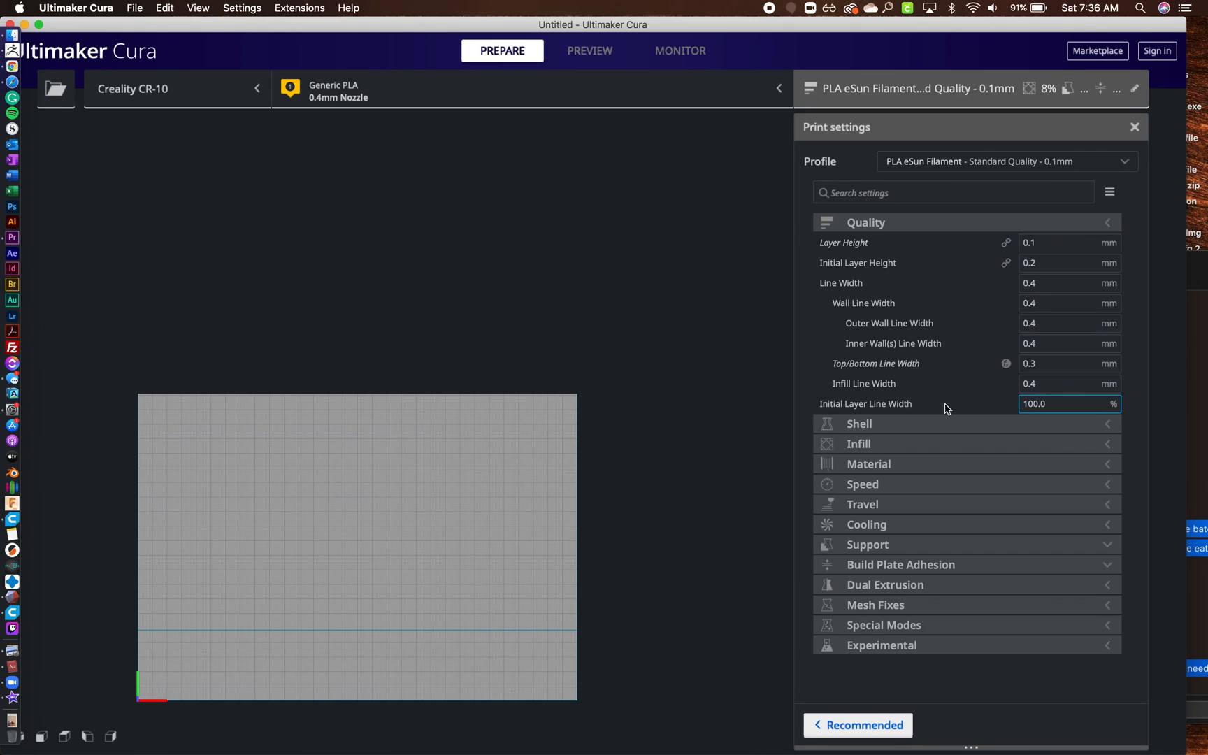
{"action": "mouse_move", "coordinate": [908, 533]}
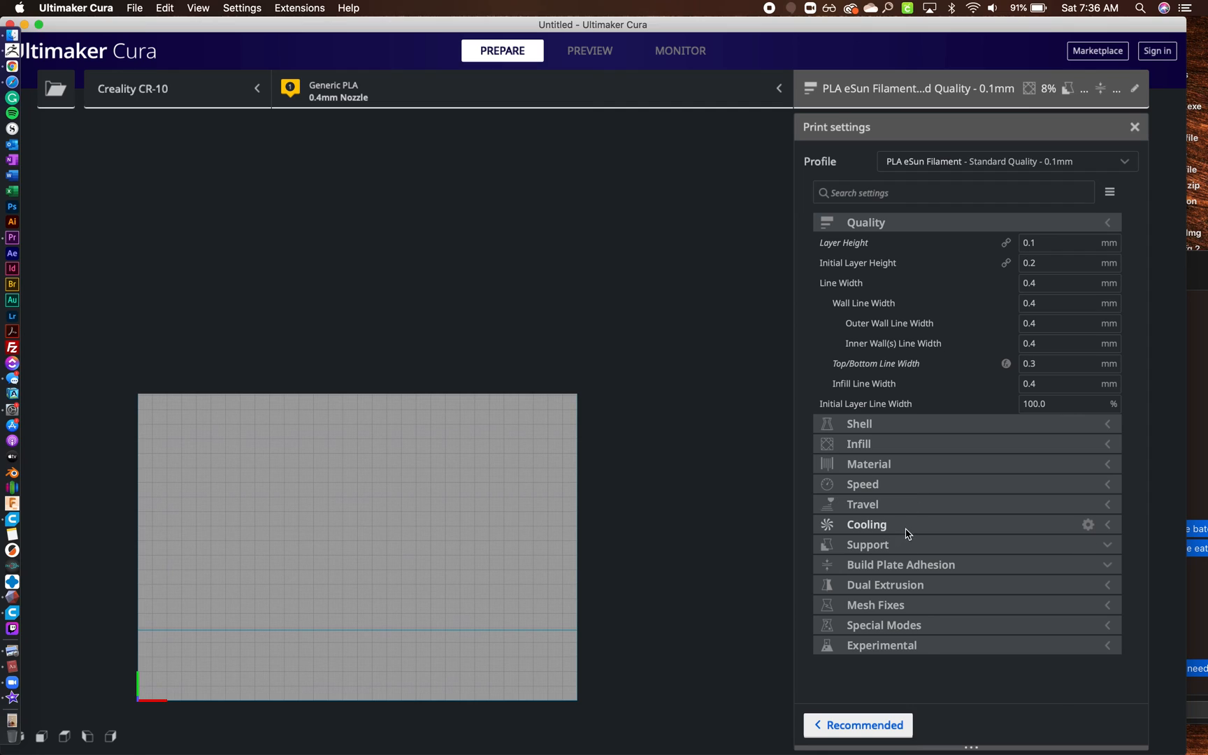
{"action": "mouse_move", "coordinate": [946, 463]}
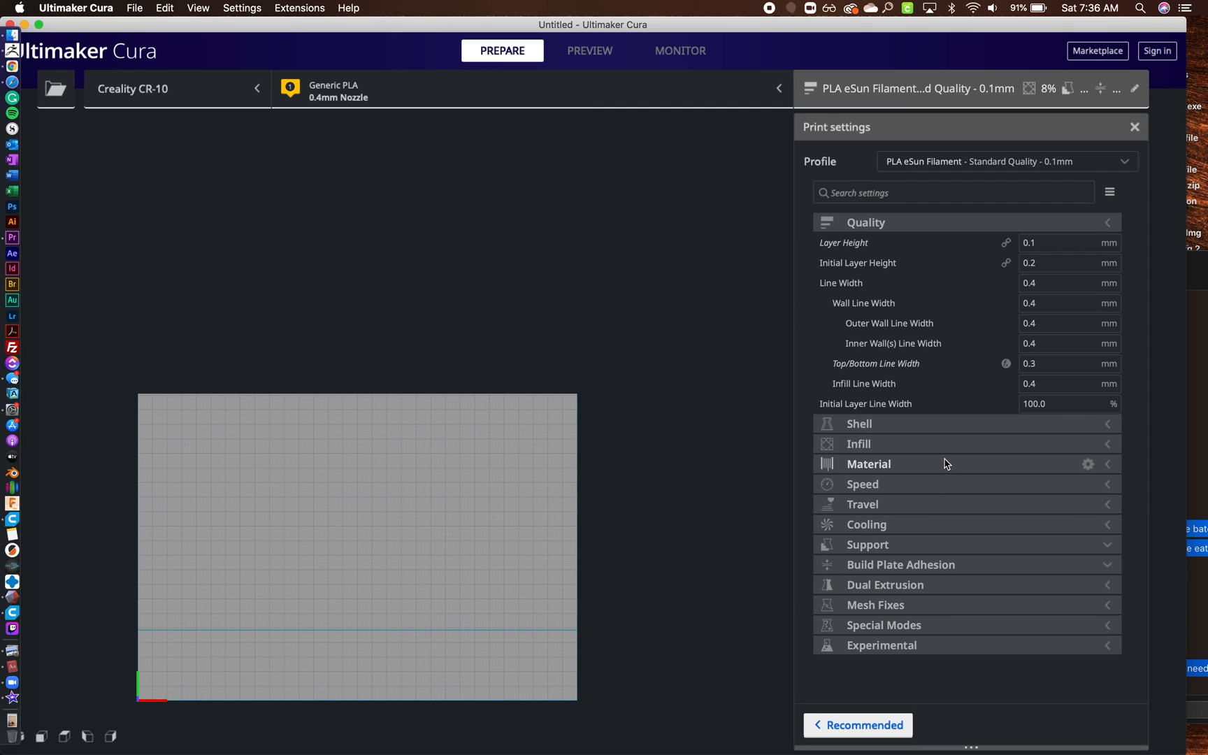
{"action": "mouse_move", "coordinate": [907, 550]}
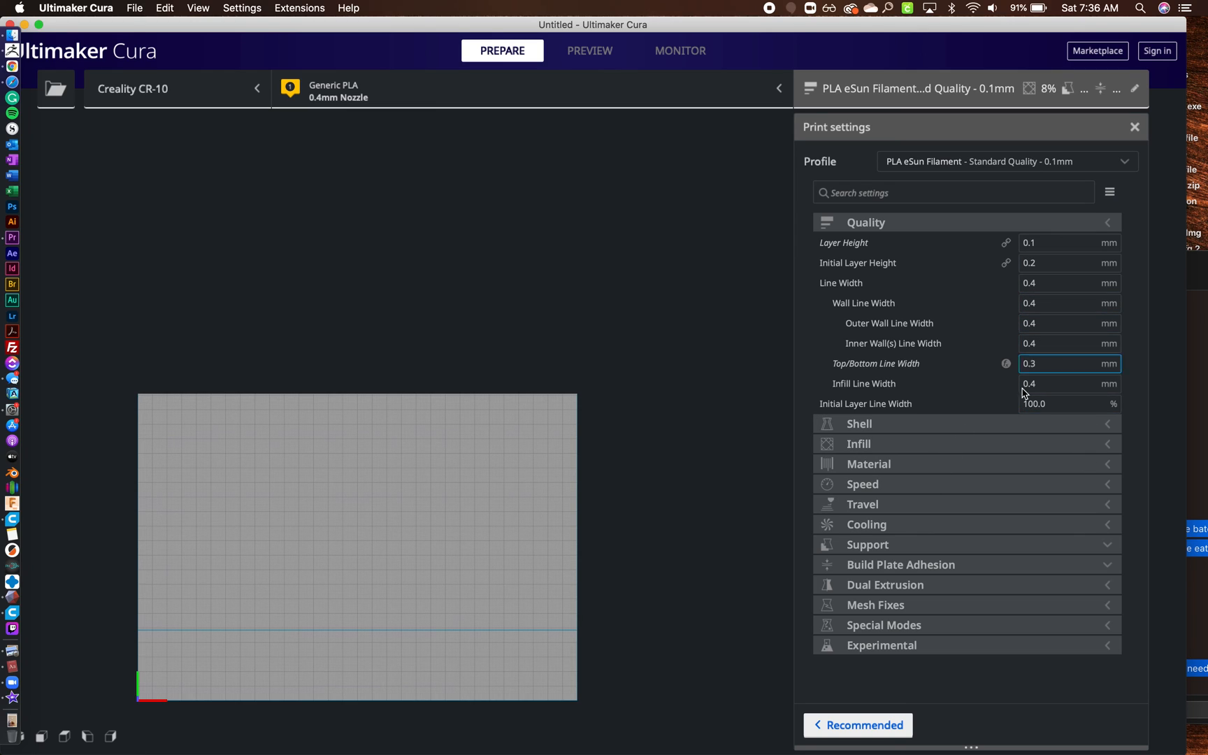
Step: Change the Quality Layer Height field to 0.2 mm
{"action": "left_click", "coordinate": [1069, 242]}
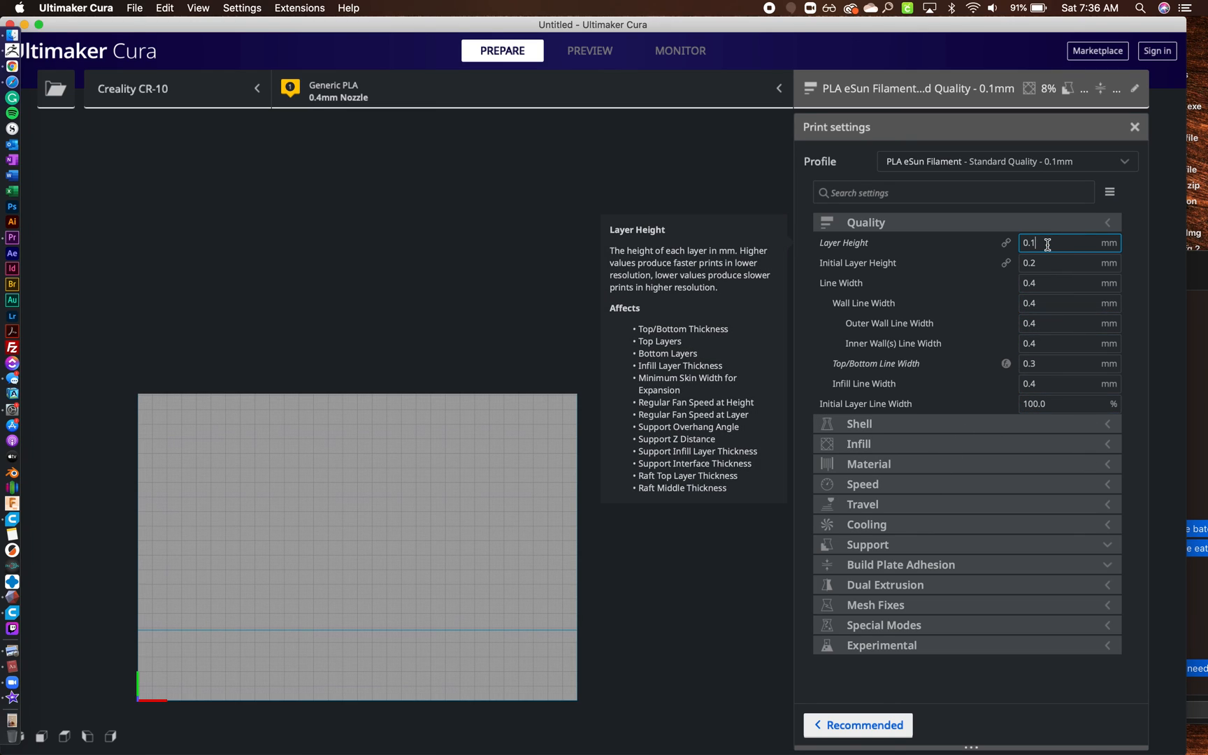
{"action": "type", "text": "0.2"}
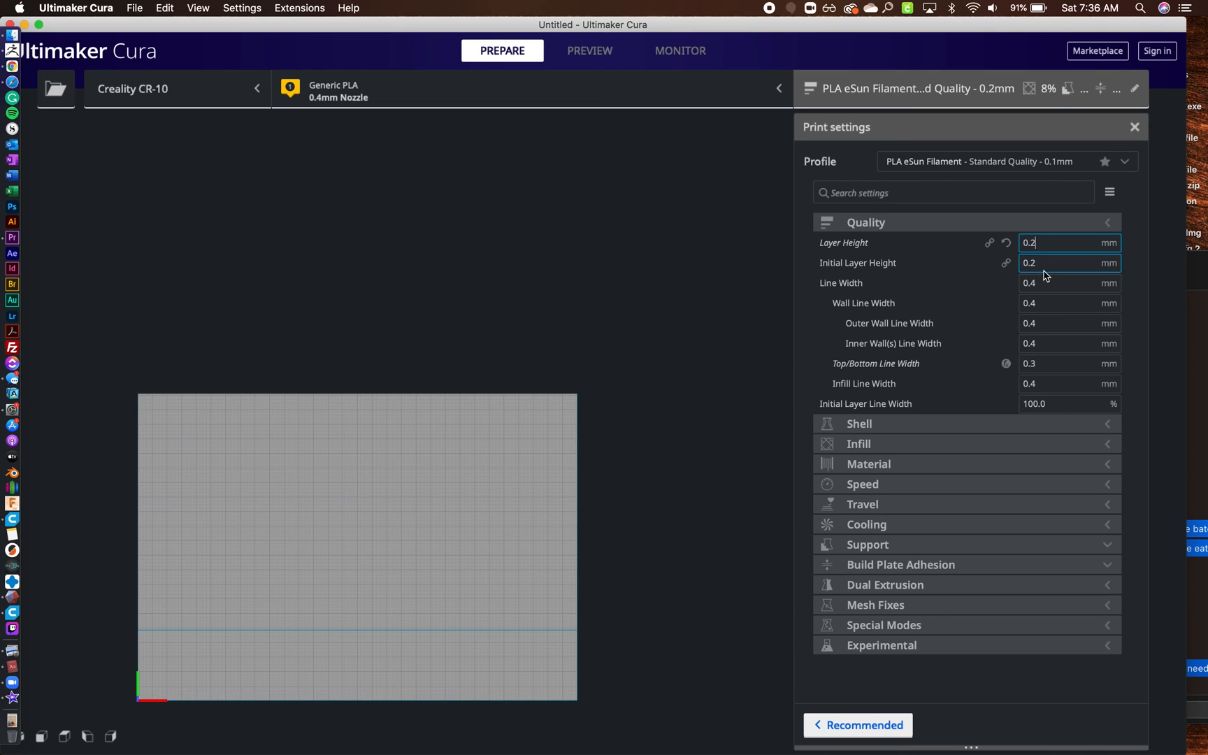
{"action": "mouse_move", "coordinate": [1081, 260]}
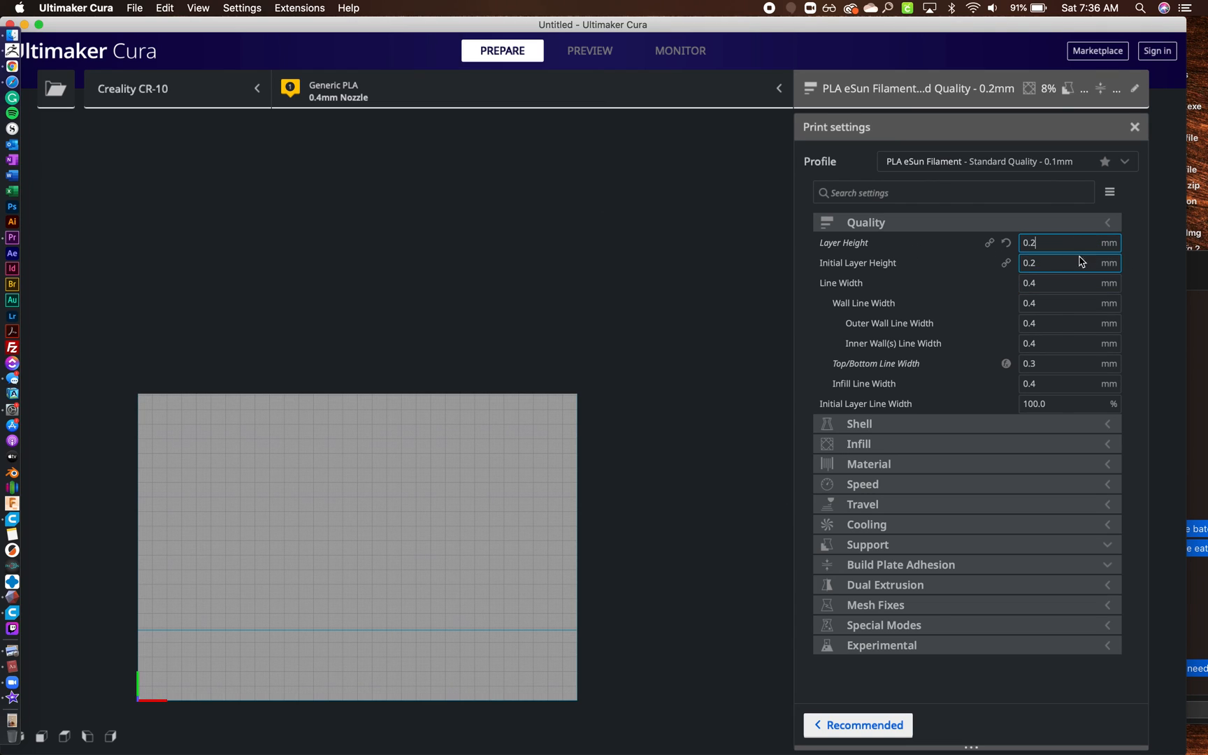
{"action": "mouse_move", "coordinate": [899, 167]}
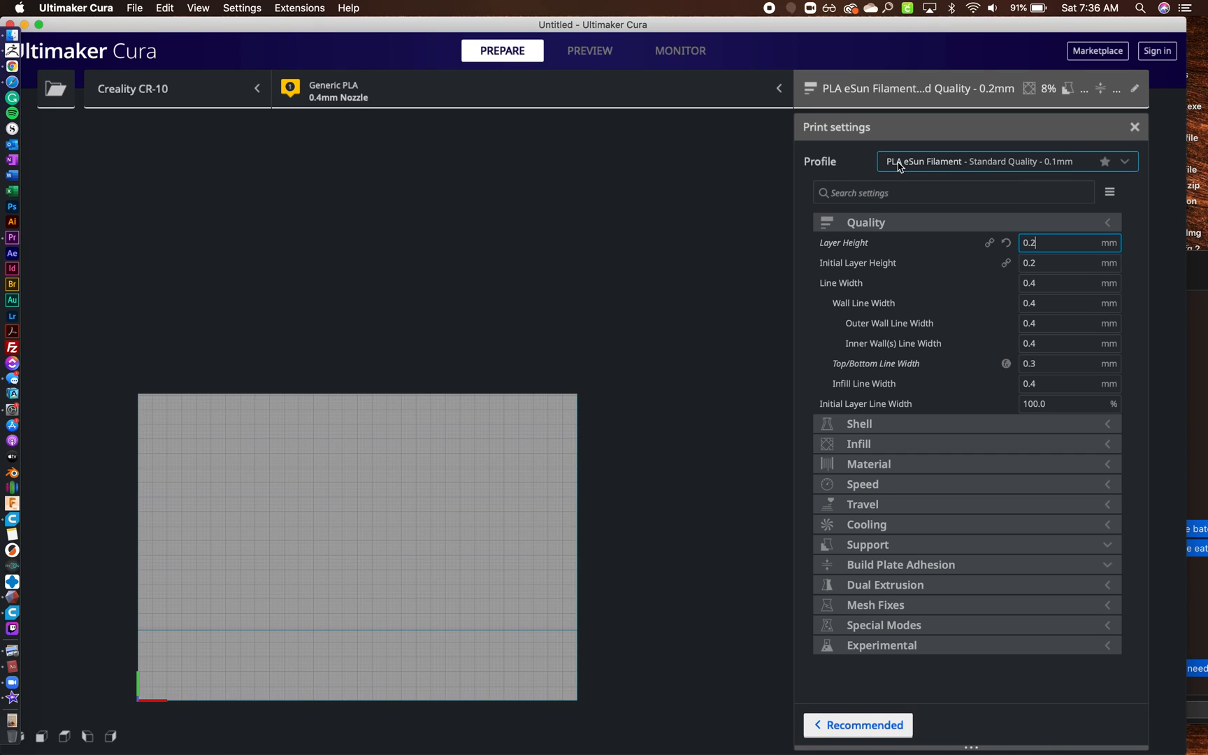
{"action": "mouse_move", "coordinate": [945, 484]}
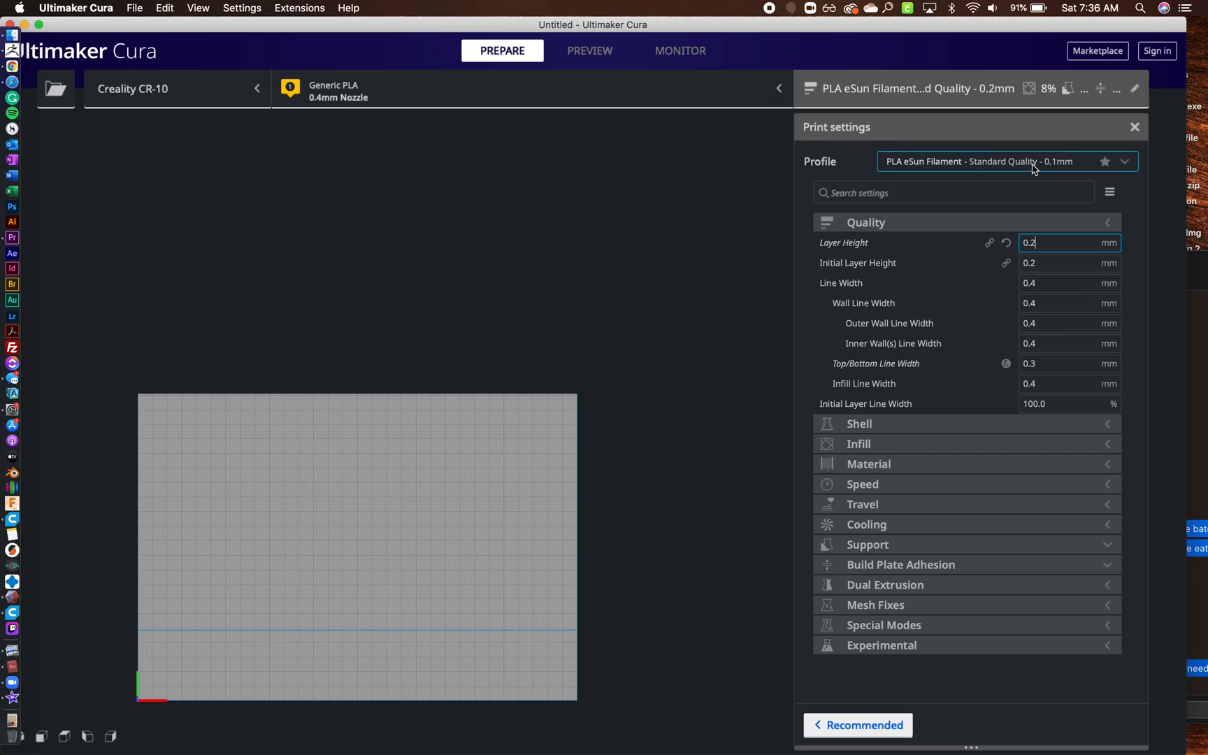
Step: Update the PLA eSun Filament profile to store the 0.2 mm layer height override
{"action": "left_click", "coordinate": [1123, 161]}
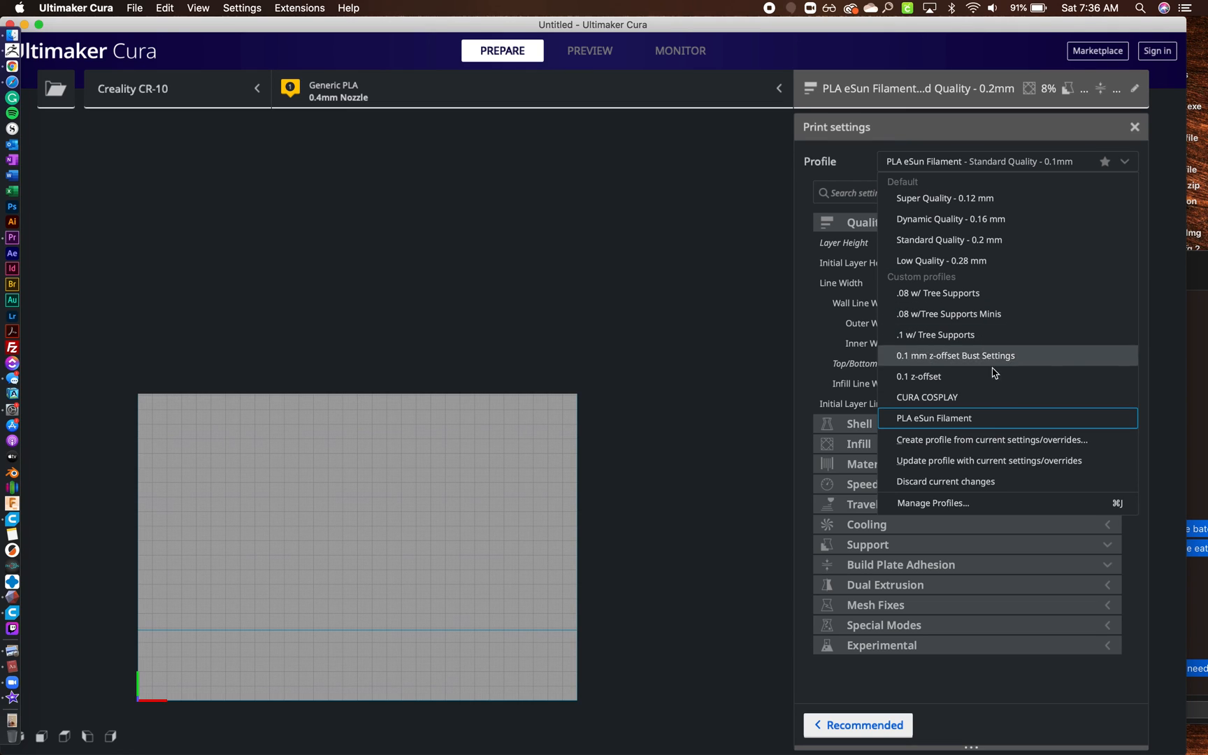
{"action": "mouse_move", "coordinate": [923, 470]}
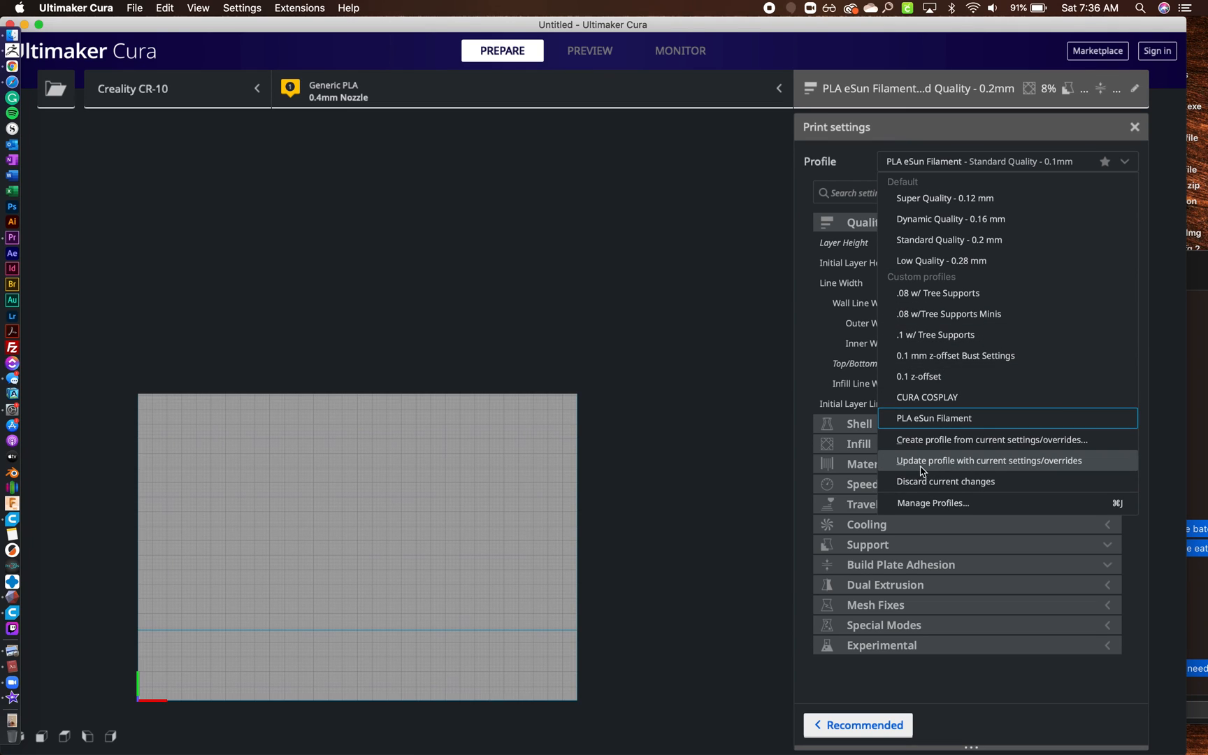
{"action": "mouse_move", "coordinate": [1017, 475]}
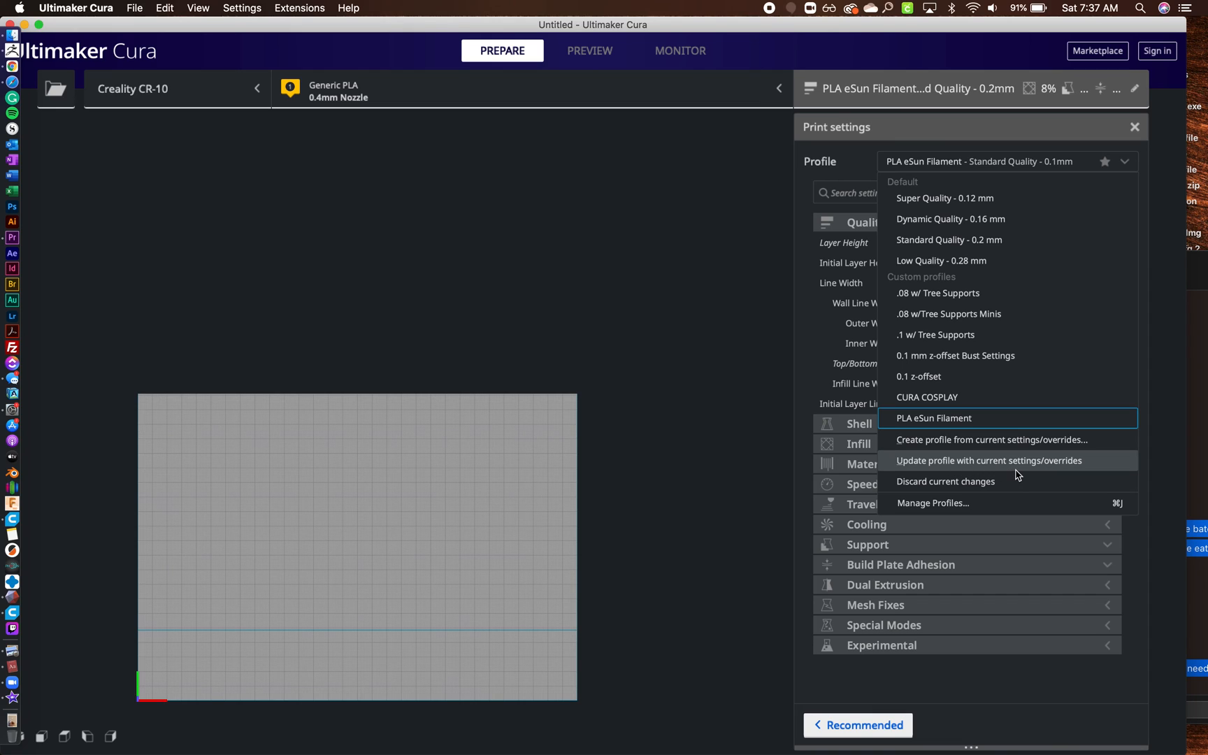
{"action": "mouse_move", "coordinate": [1089, 418]}
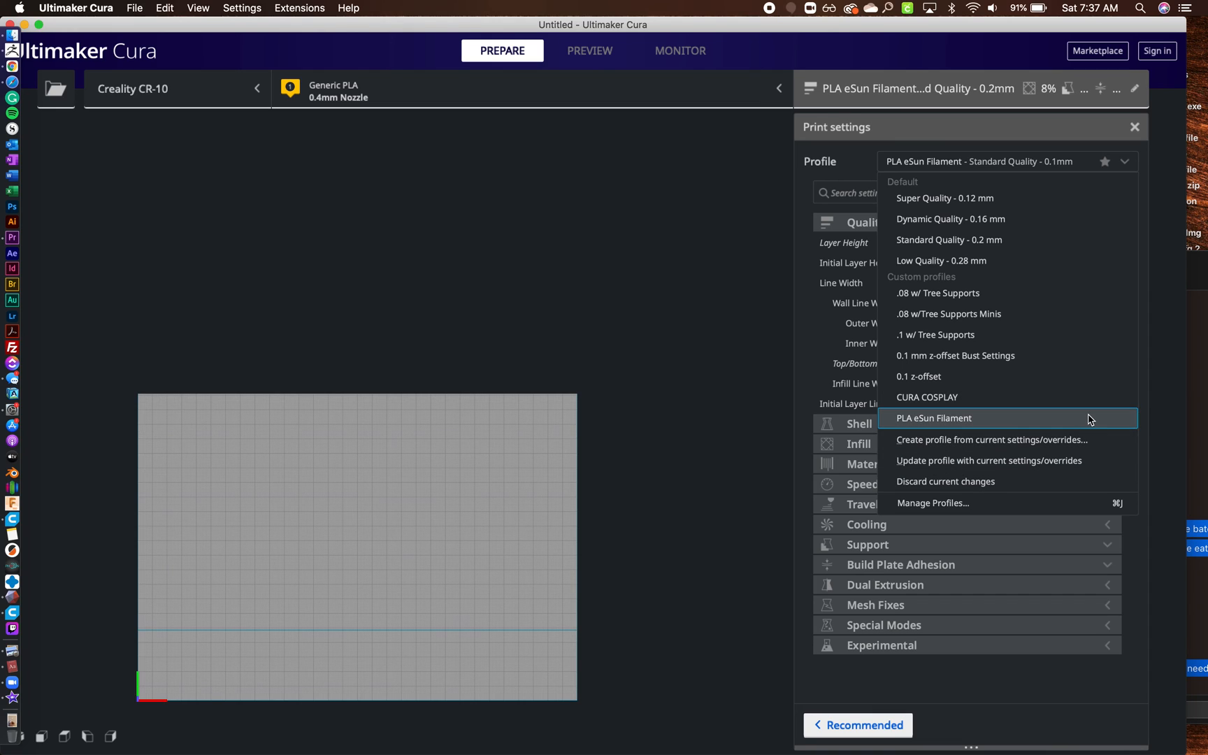
{"action": "mouse_move", "coordinate": [1084, 460]}
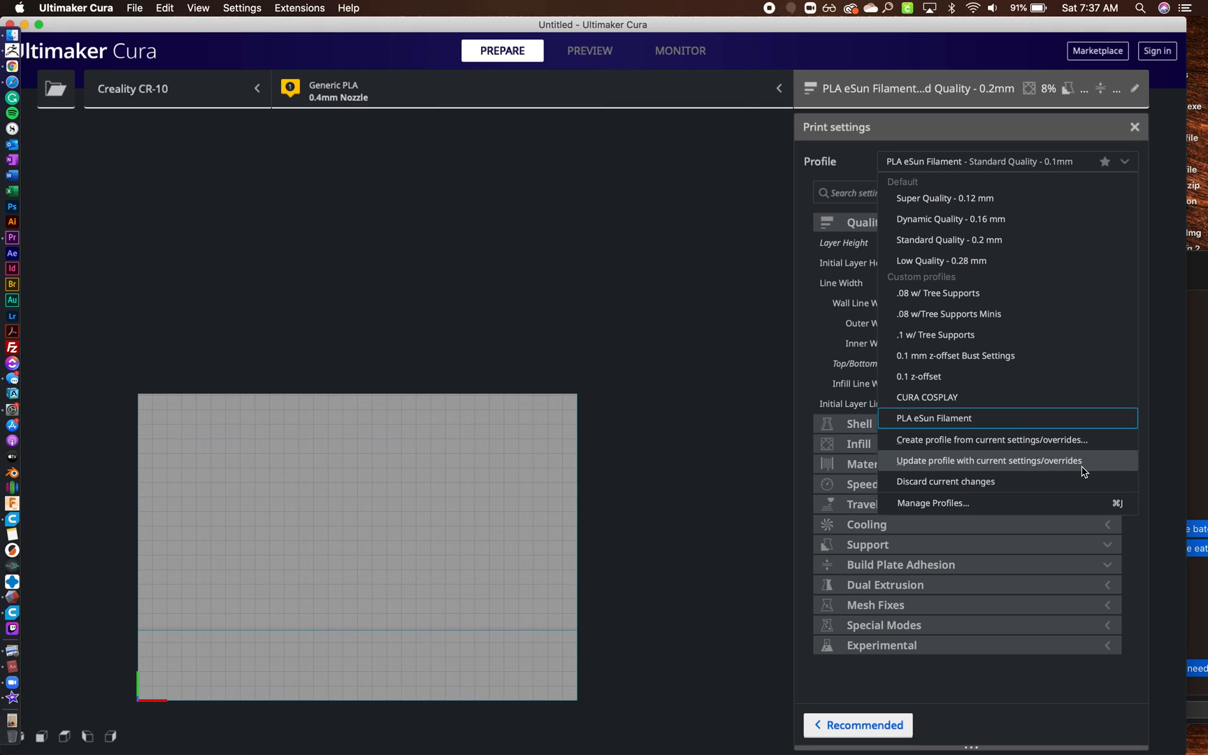
{"action": "left_click", "coordinate": [950, 239]}
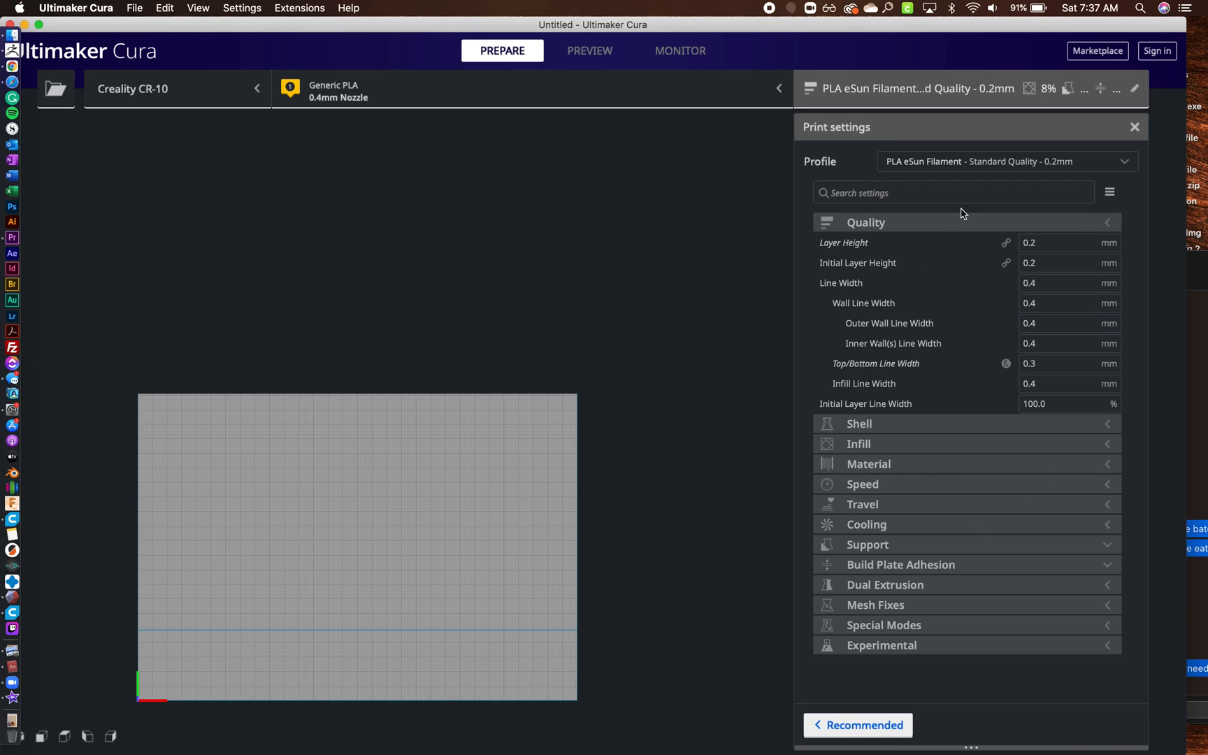
{"action": "left_click", "coordinate": [1001, 161]}
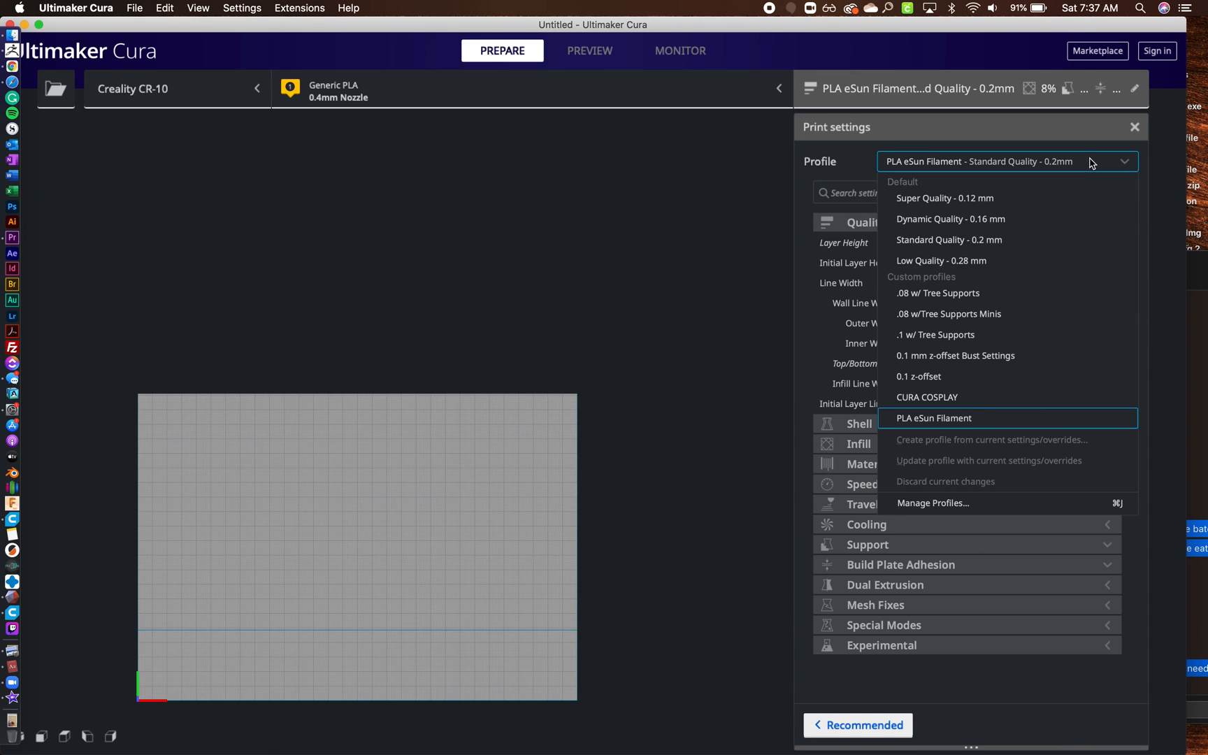
{"action": "left_click", "coordinate": [949, 314]}
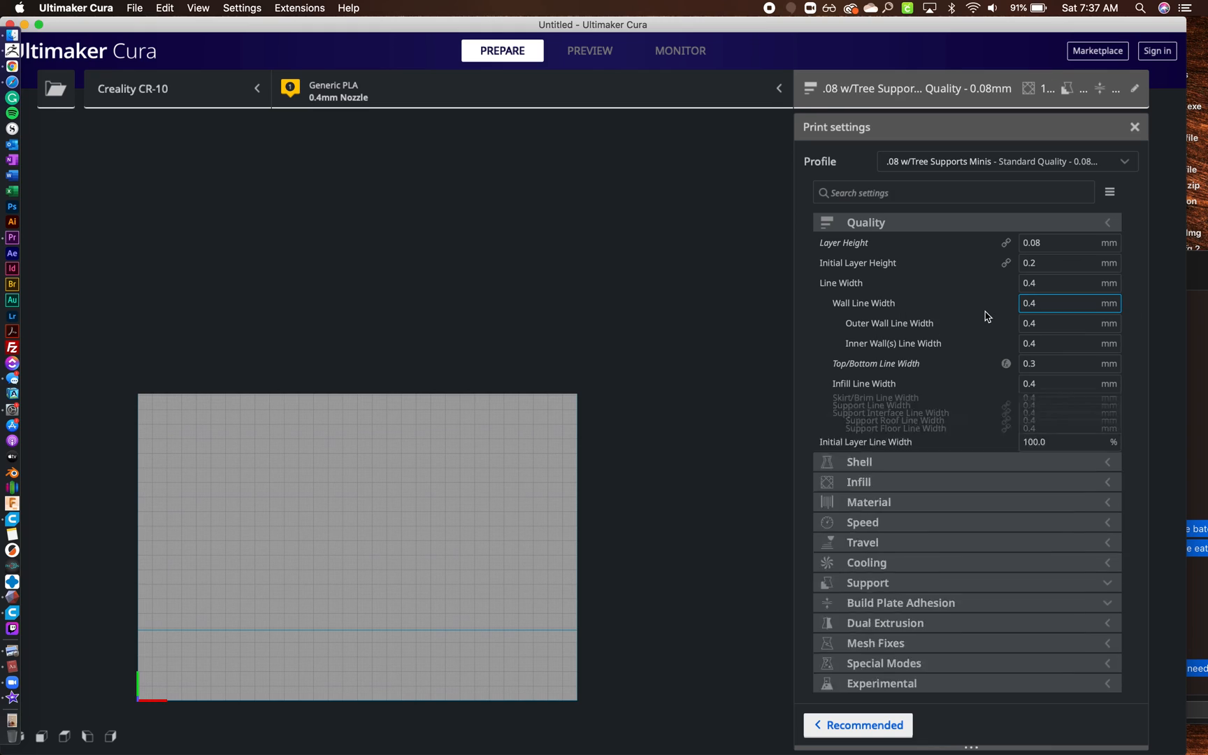
{"action": "left_click", "coordinate": [1005, 161]}
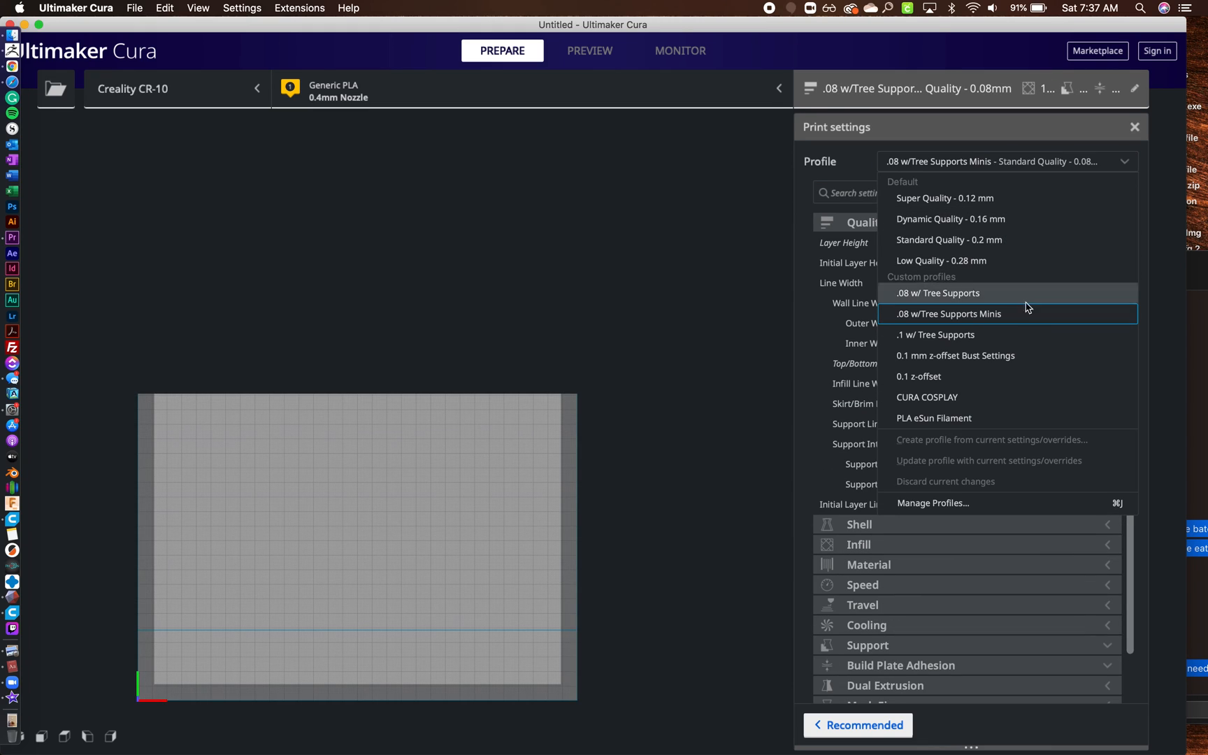
{"action": "mouse_move", "coordinate": [995, 423]}
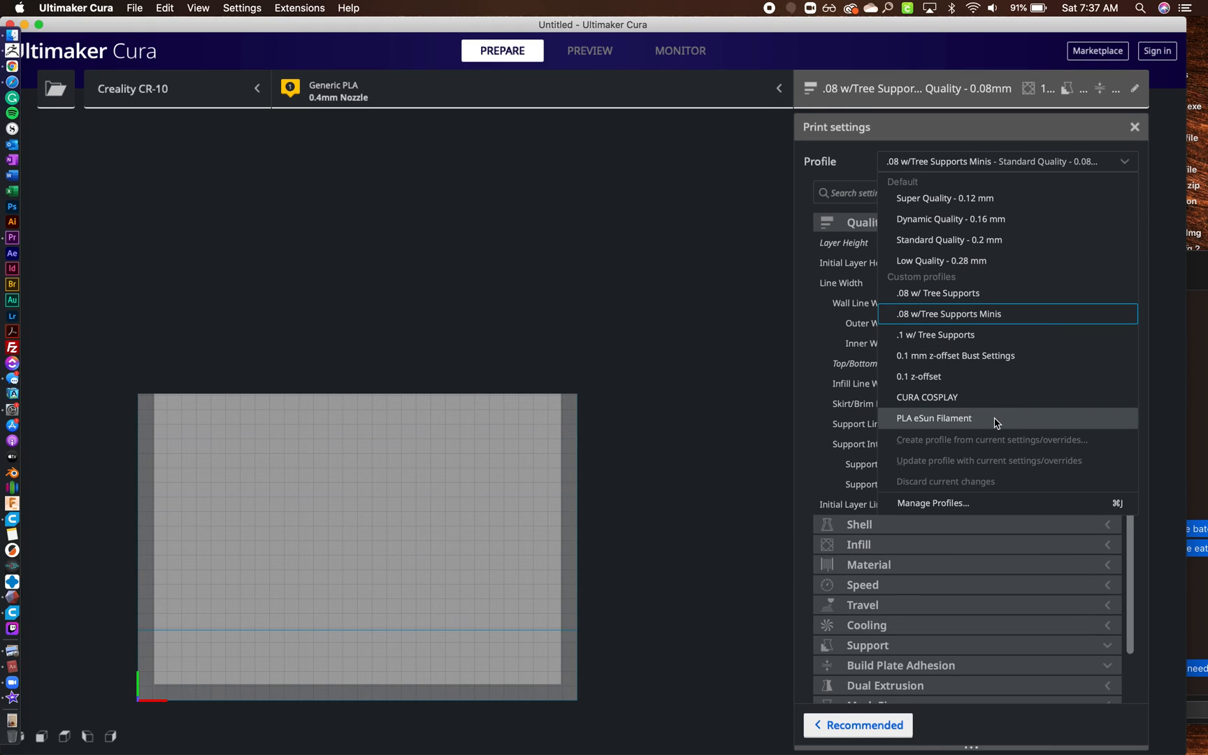
{"action": "left_click", "coordinate": [933, 418]}
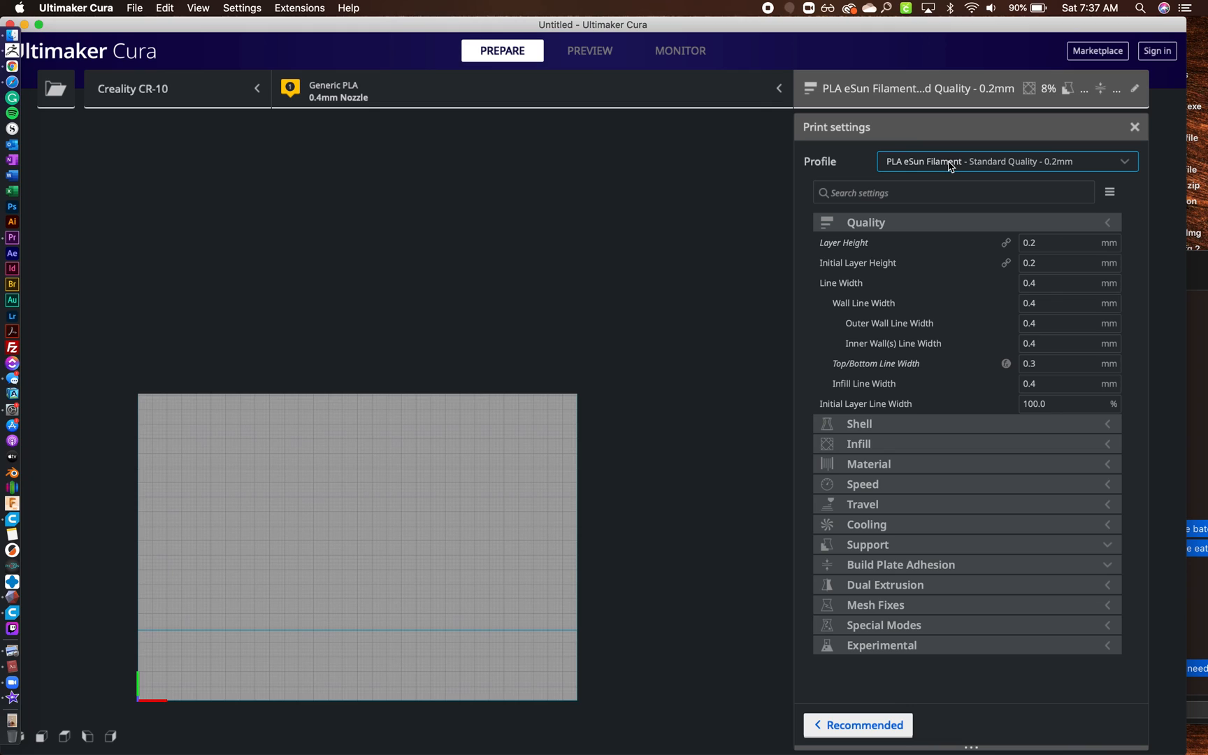
{"action": "mouse_move", "coordinate": [929, 166]}
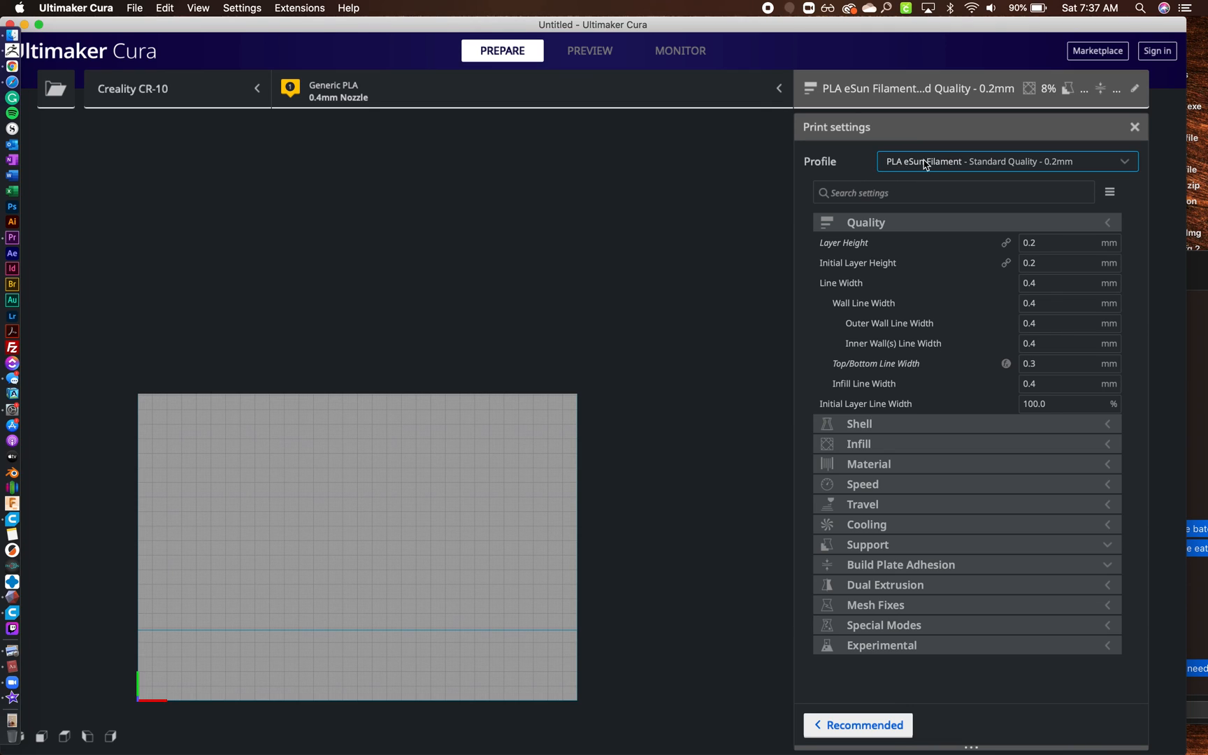
{"action": "left_click", "coordinate": [952, 192]}
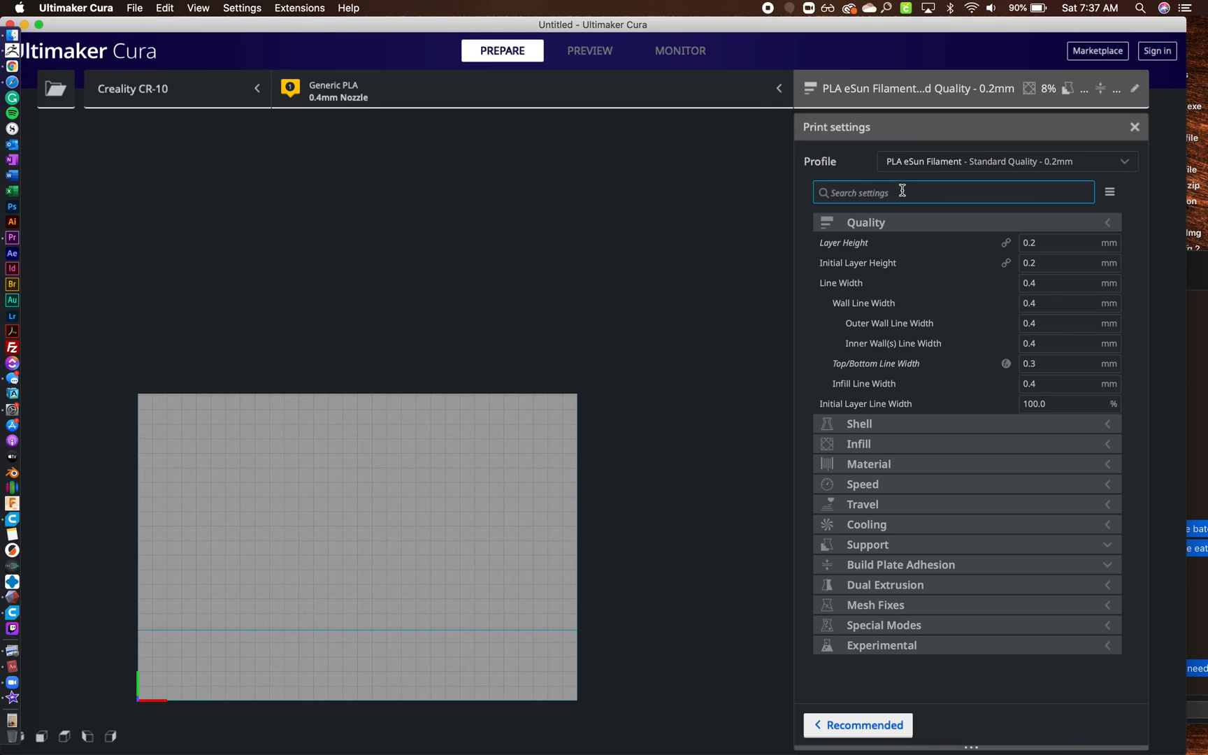
Step: Open the Profile dropdown in the Print settings panel
{"action": "left_click", "coordinate": [1007, 161]}
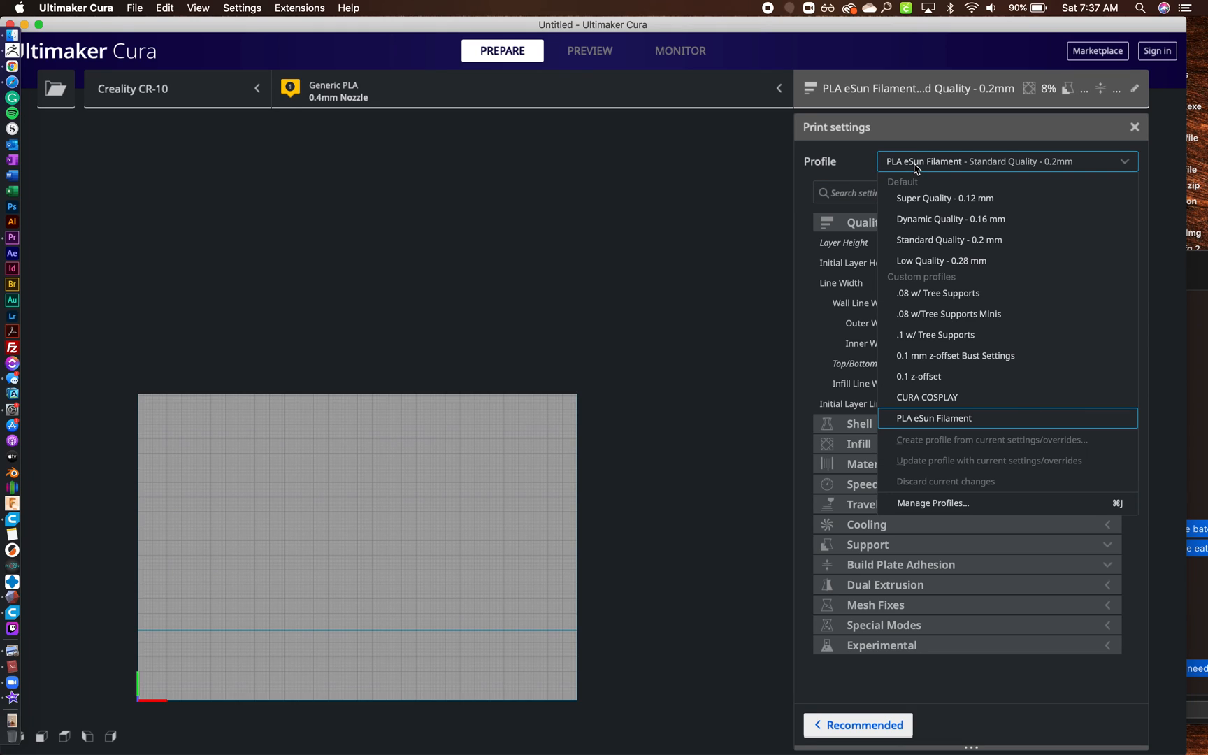
{"action": "mouse_move", "coordinate": [957, 398]}
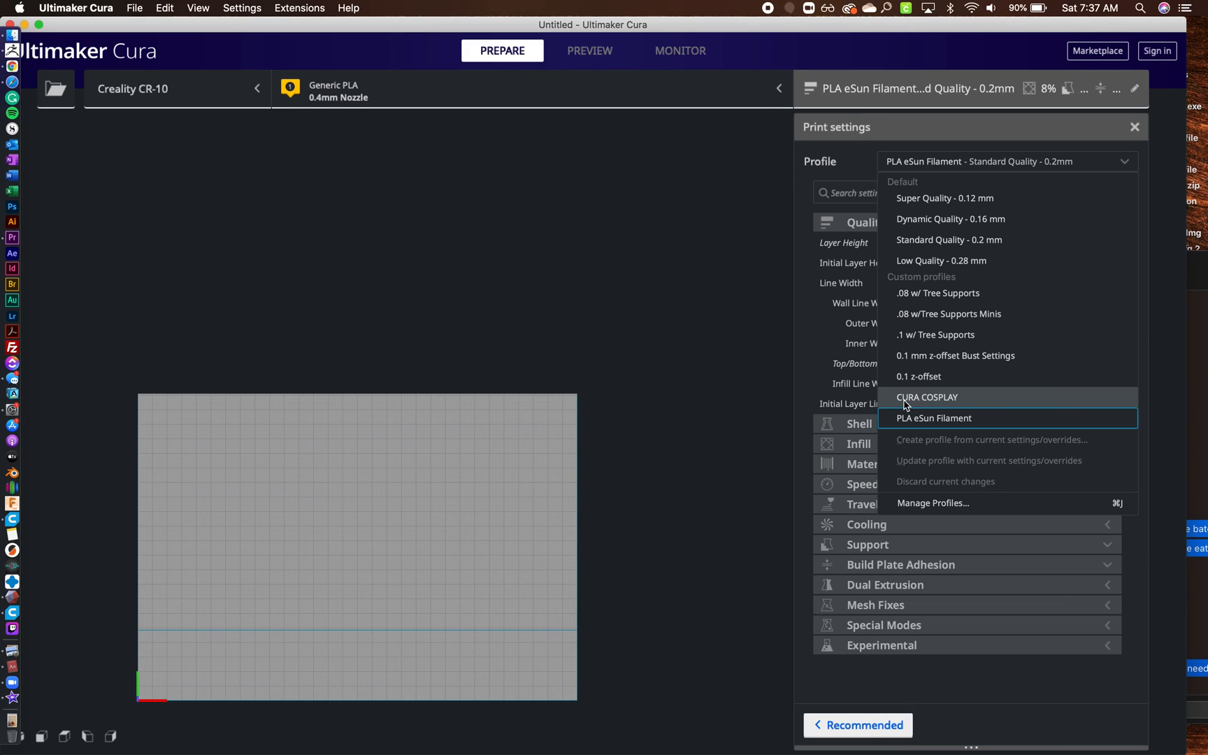
{"action": "mouse_move", "coordinate": [976, 405]}
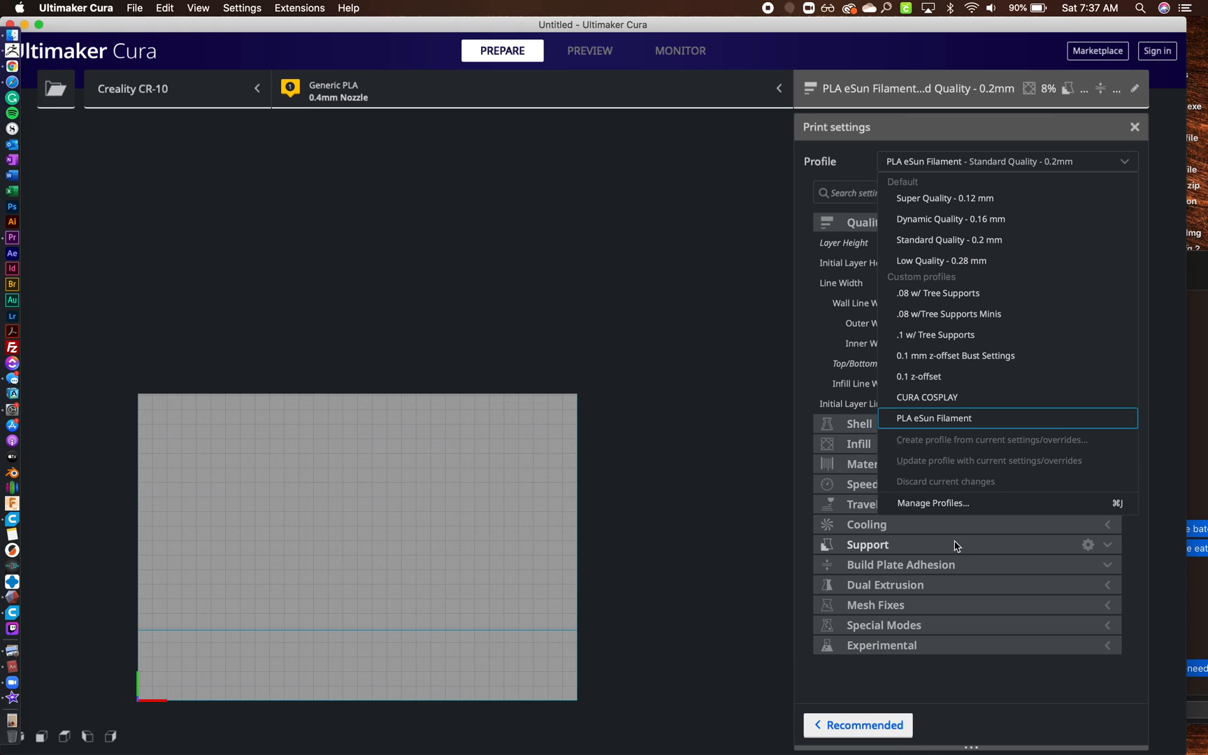
{"action": "mouse_move", "coordinate": [936, 503]}
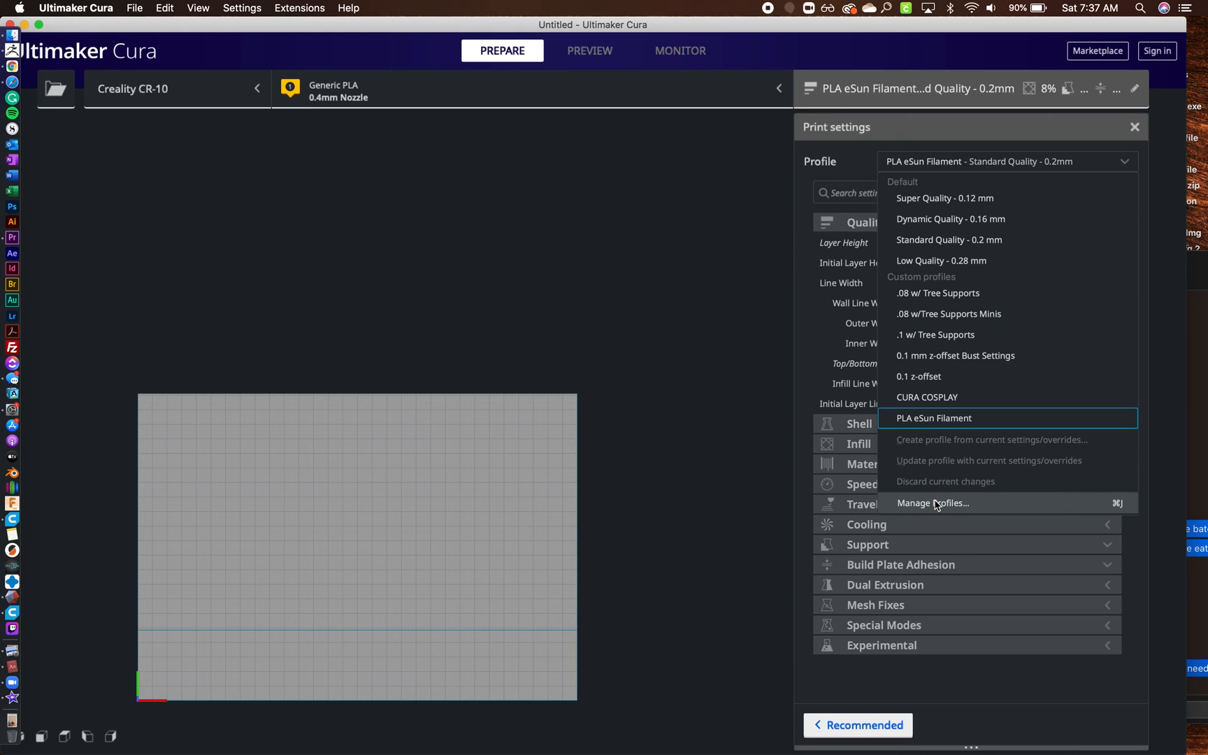
Step: Open Manage Profiles and select PLA eSun Filament to view its 0.2 mm layer settings
{"action": "left_click", "coordinate": [933, 503]}
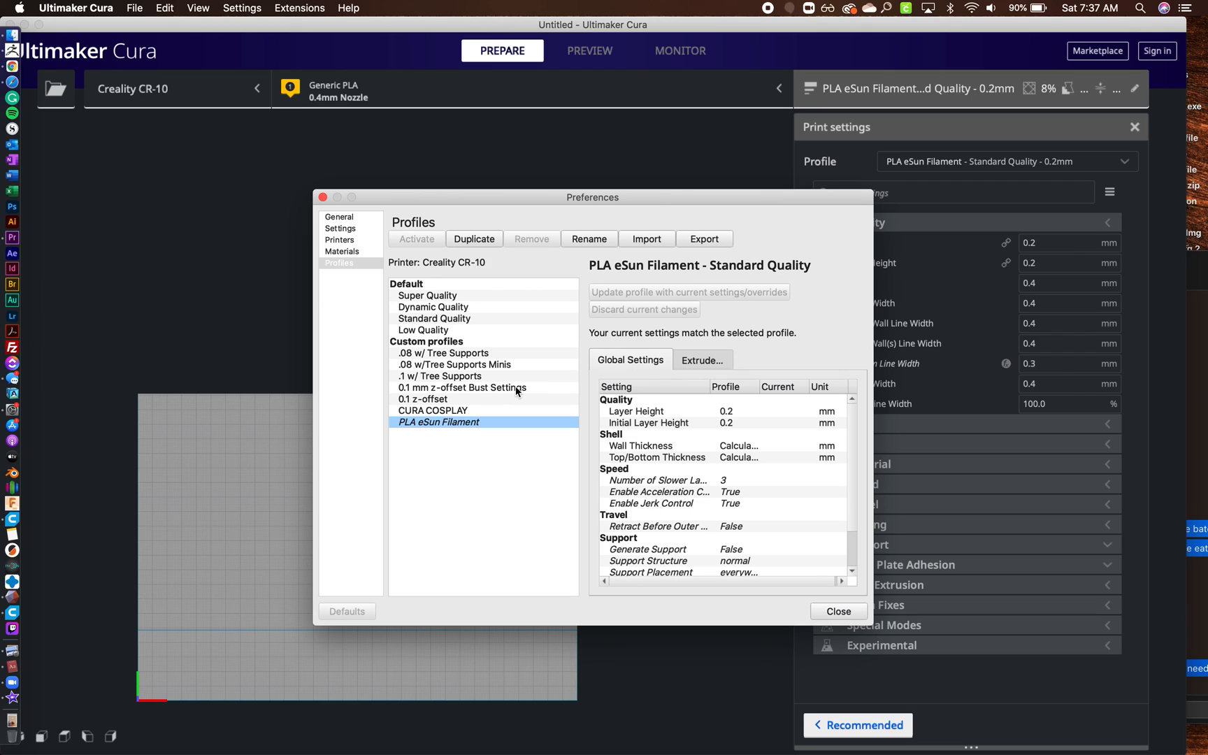
{"action": "mouse_move", "coordinate": [454, 356]}
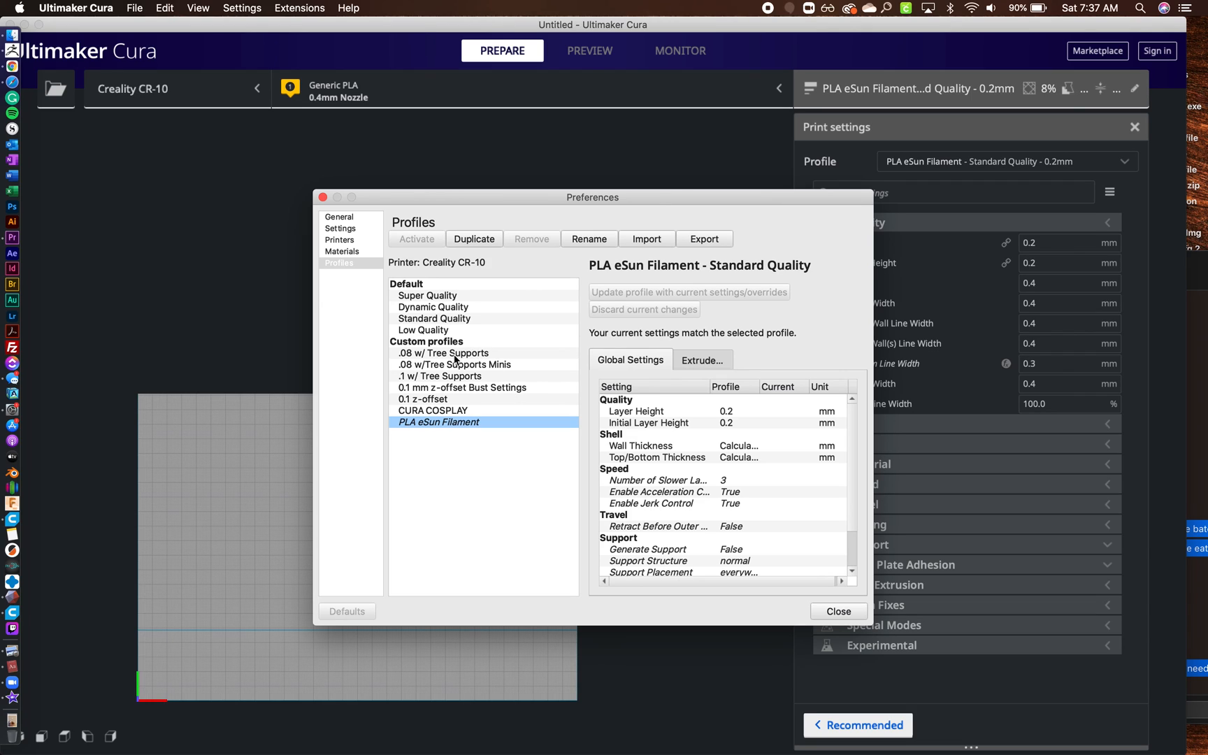
{"action": "mouse_move", "coordinate": [459, 474]}
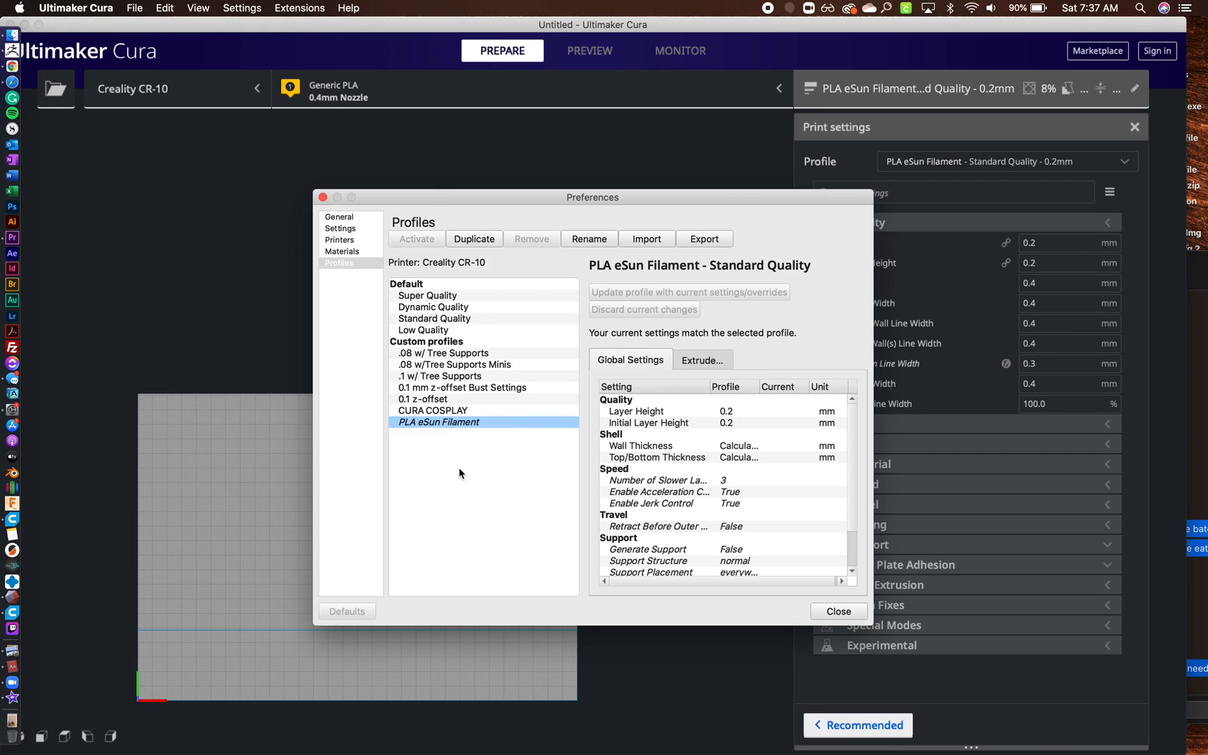
{"action": "mouse_move", "coordinate": [438, 428]}
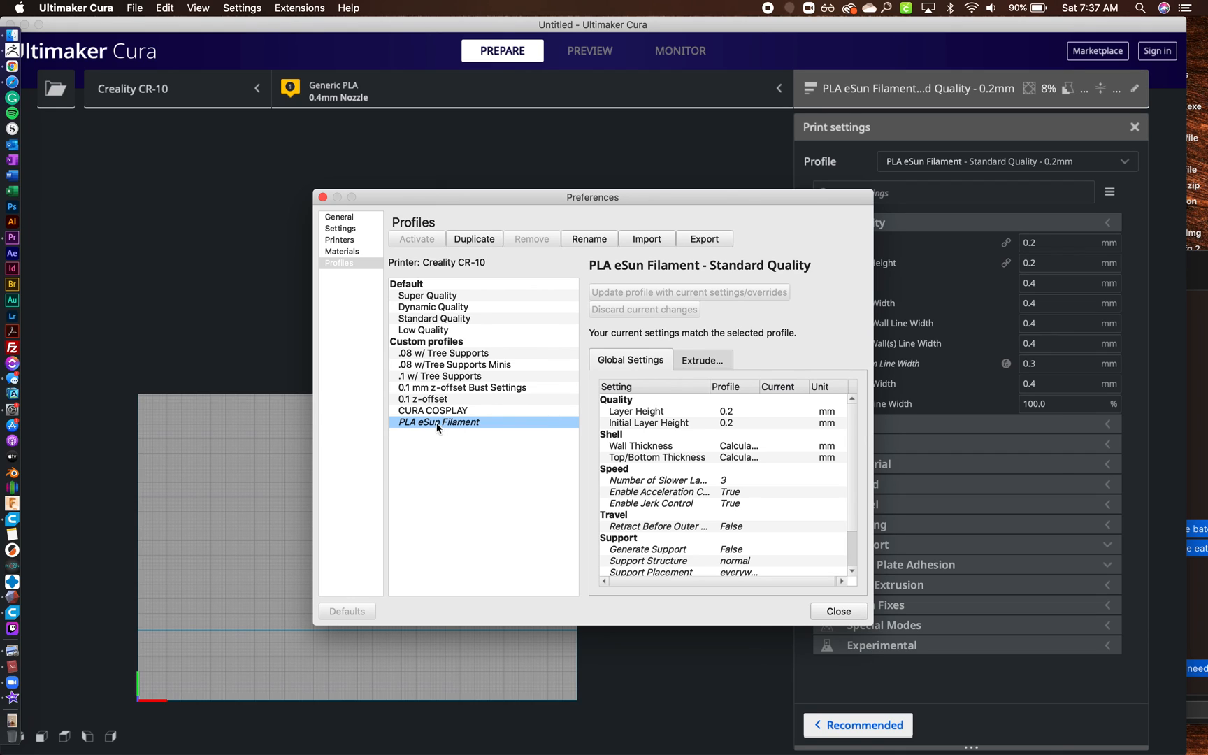
{"action": "mouse_move", "coordinate": [656, 239]}
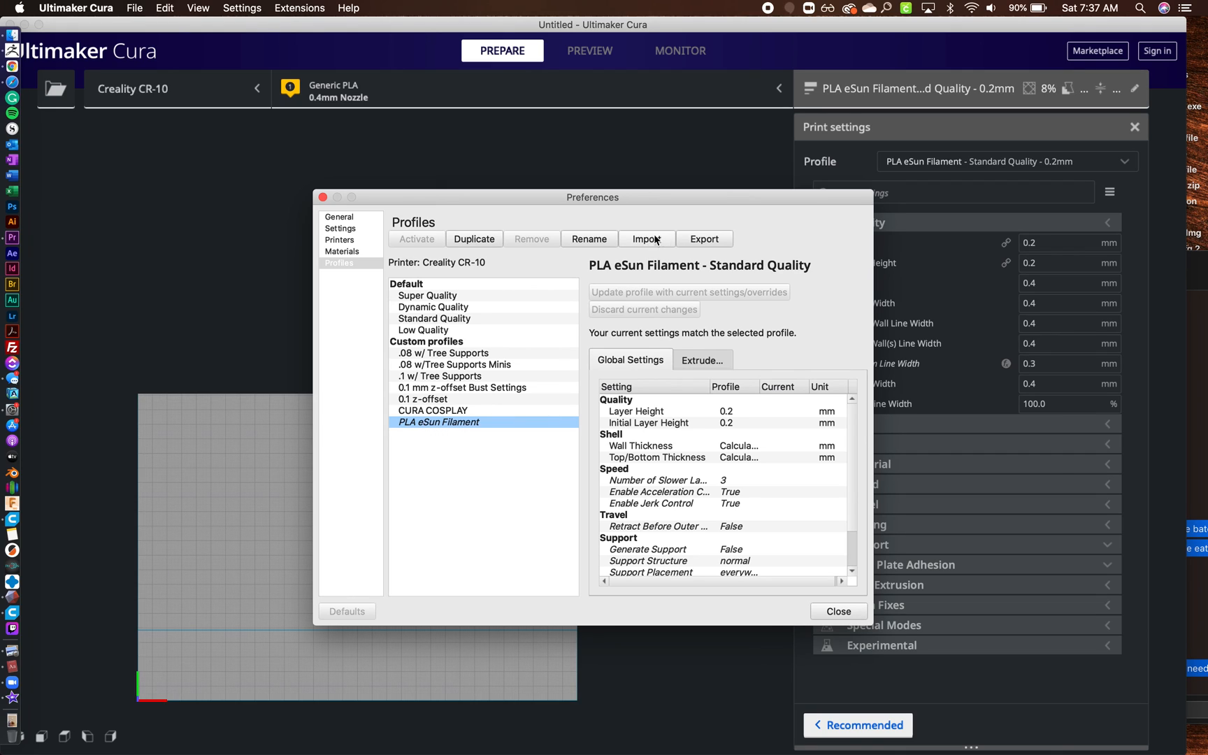
{"action": "mouse_move", "coordinate": [700, 243]}
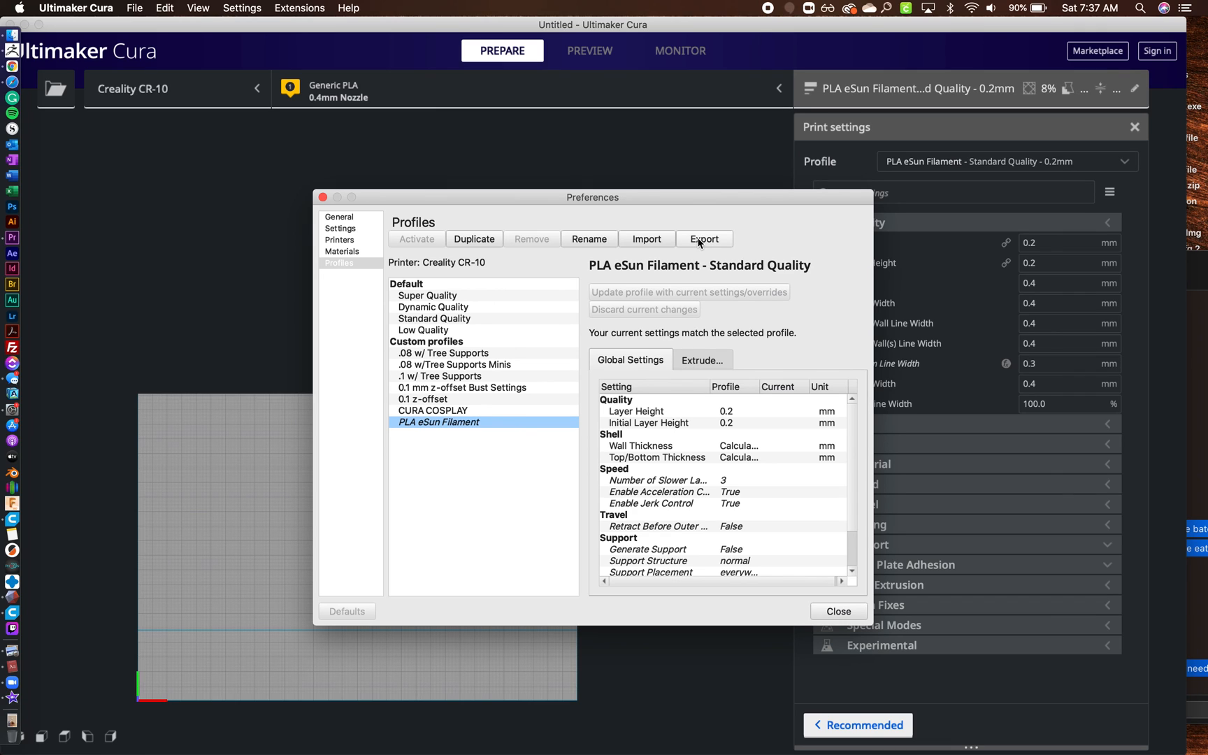
{"action": "left_click", "coordinate": [440, 376]}
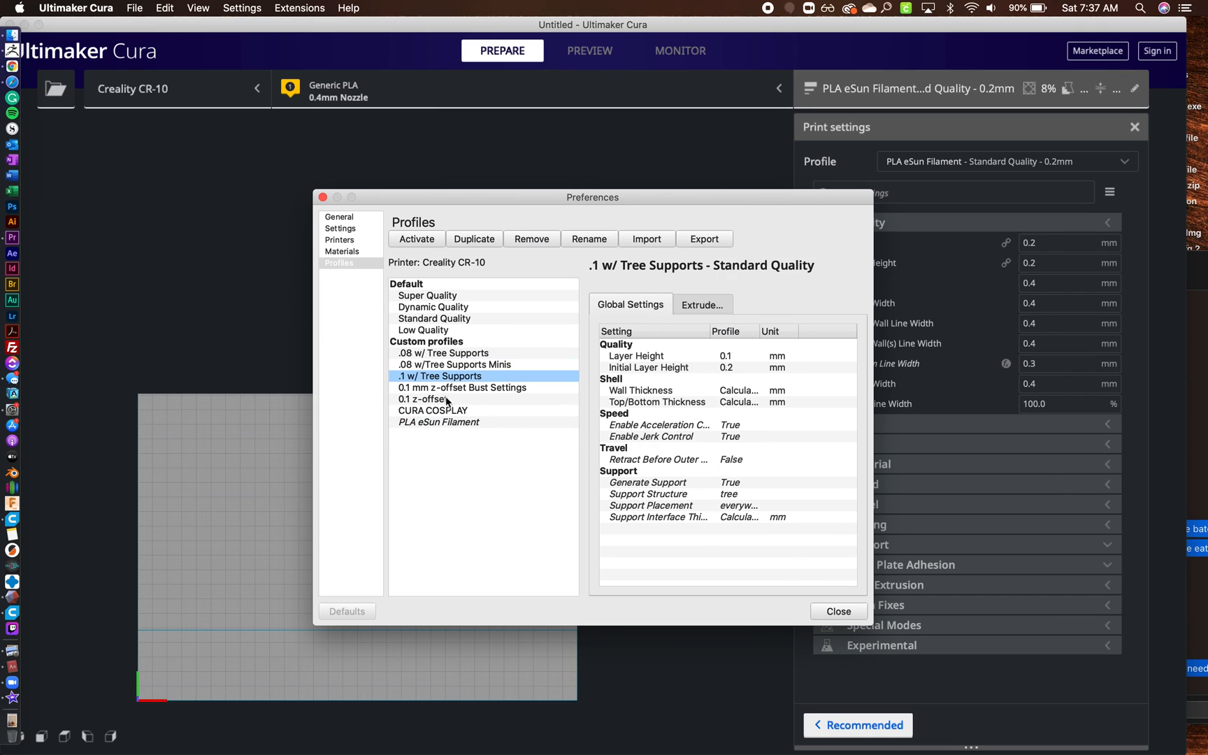
{"action": "left_click", "coordinate": [438, 422]}
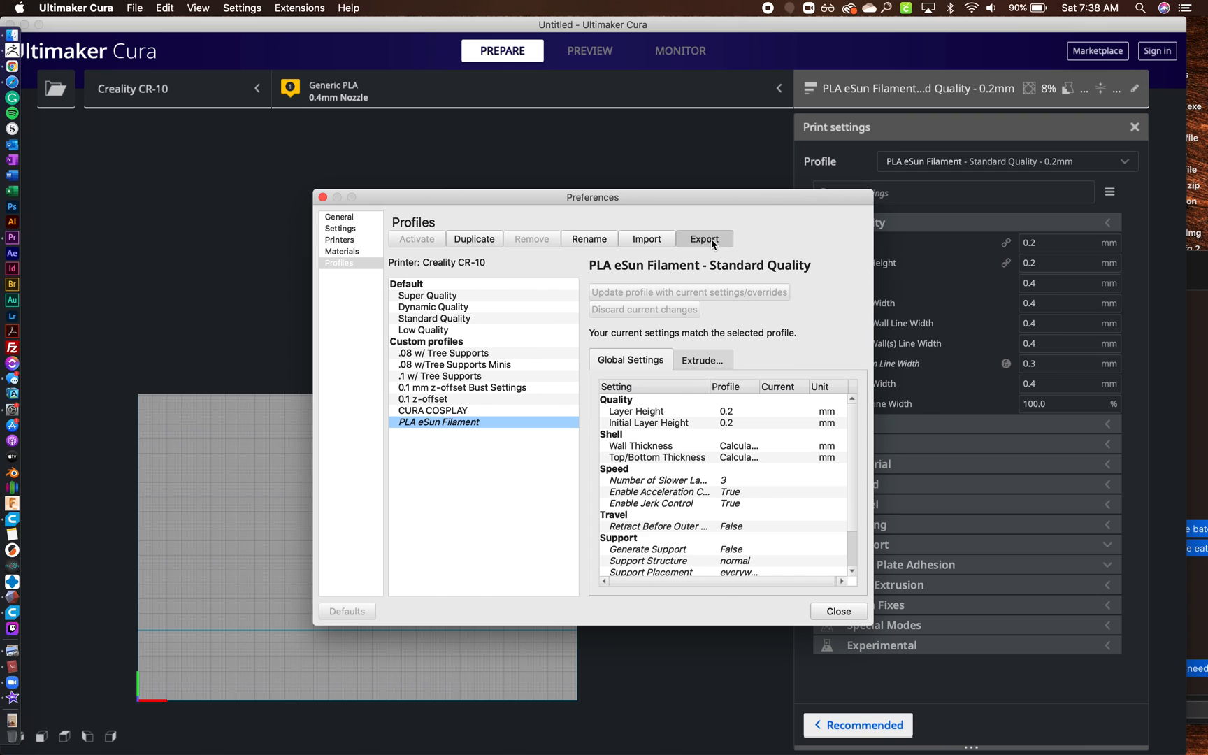
{"action": "left_click", "coordinate": [702, 239]}
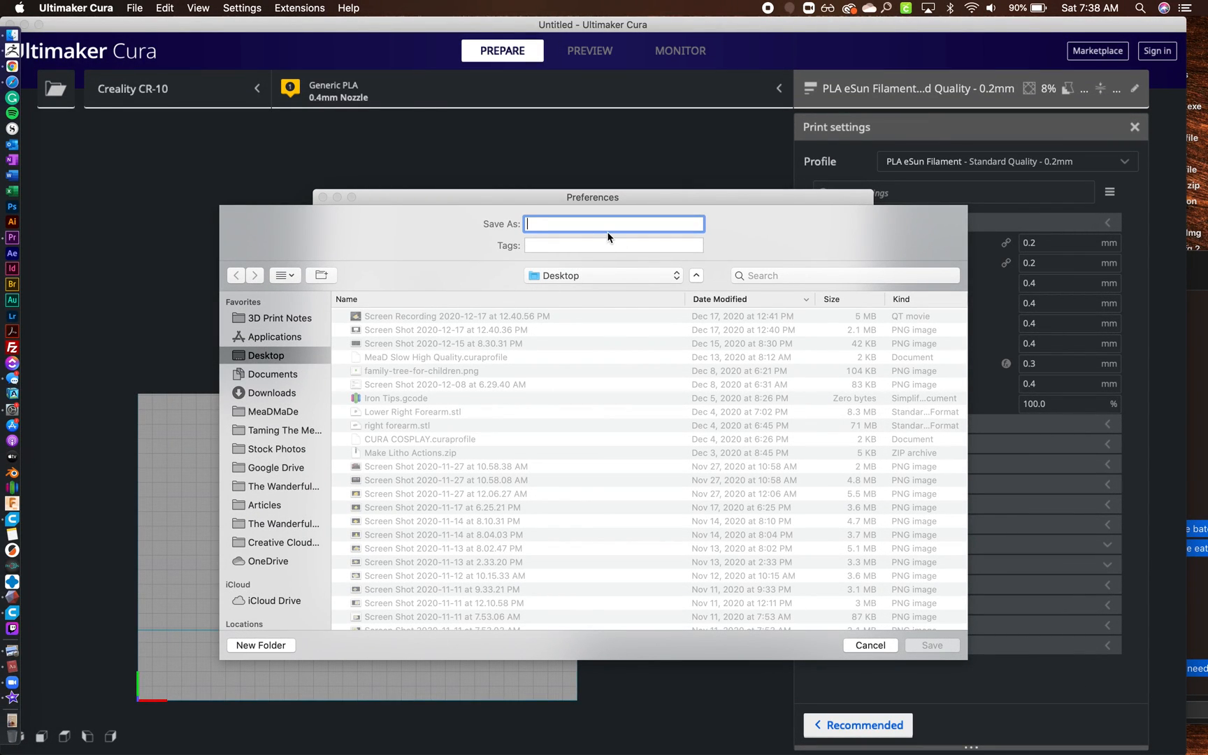
{"action": "type", "text": "e"}
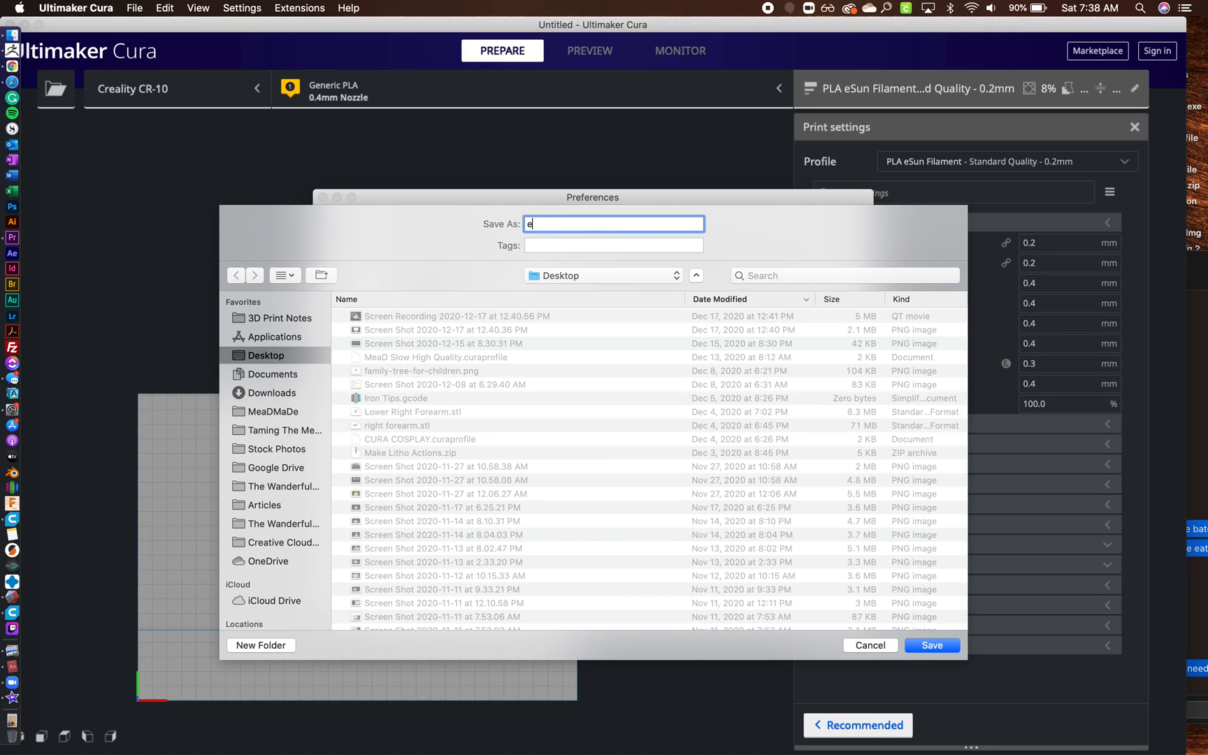
{"action": "type", "text": "Sun Pla"}
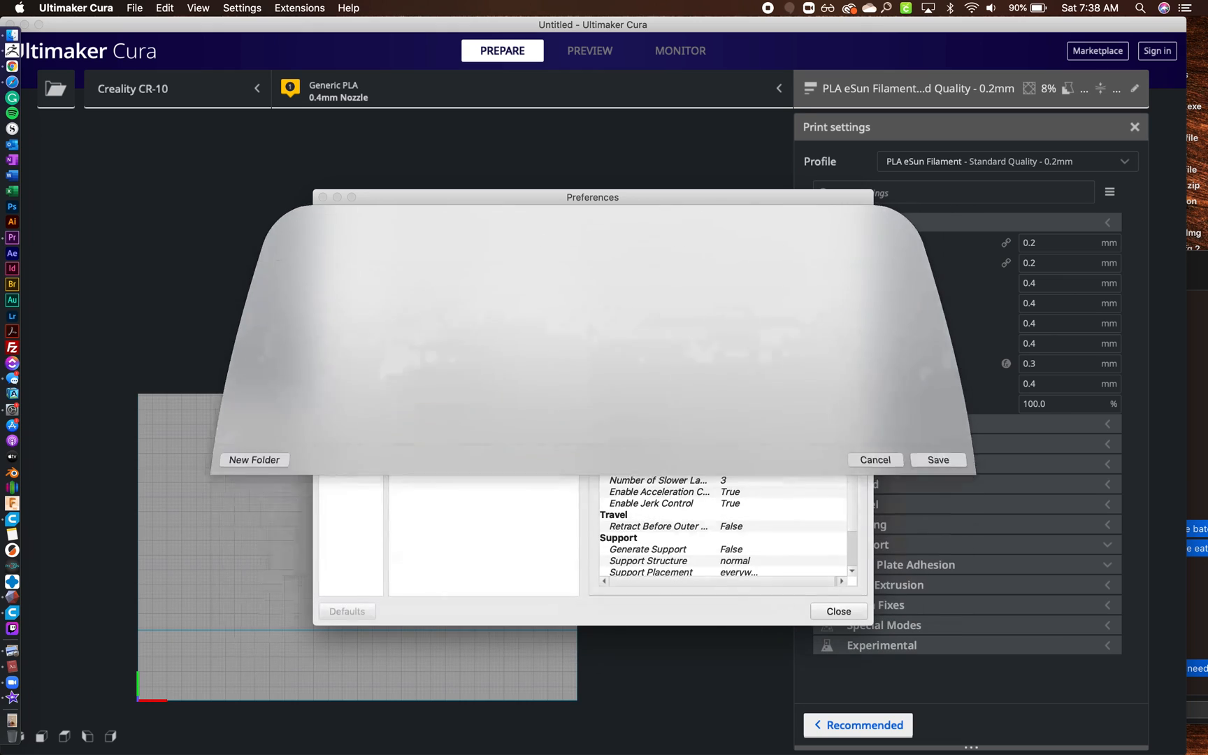
{"action": "left_click", "coordinate": [937, 460]}
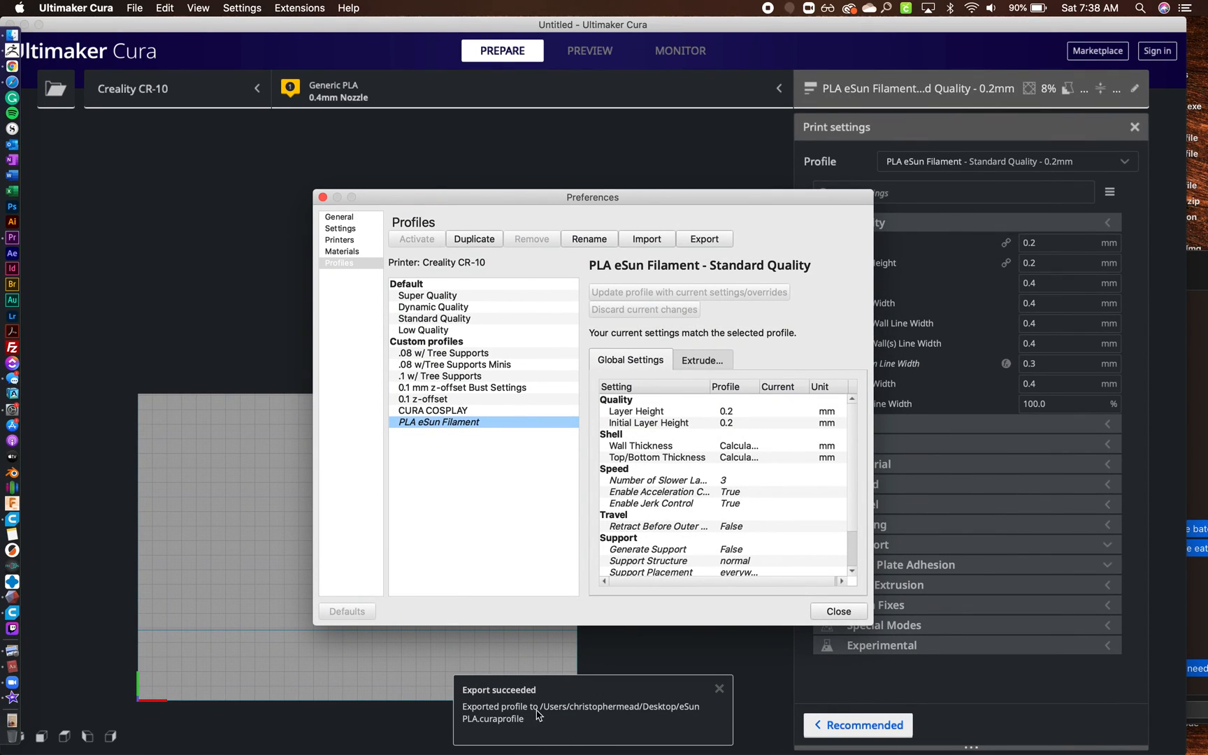
{"action": "mouse_move", "coordinate": [535, 727]}
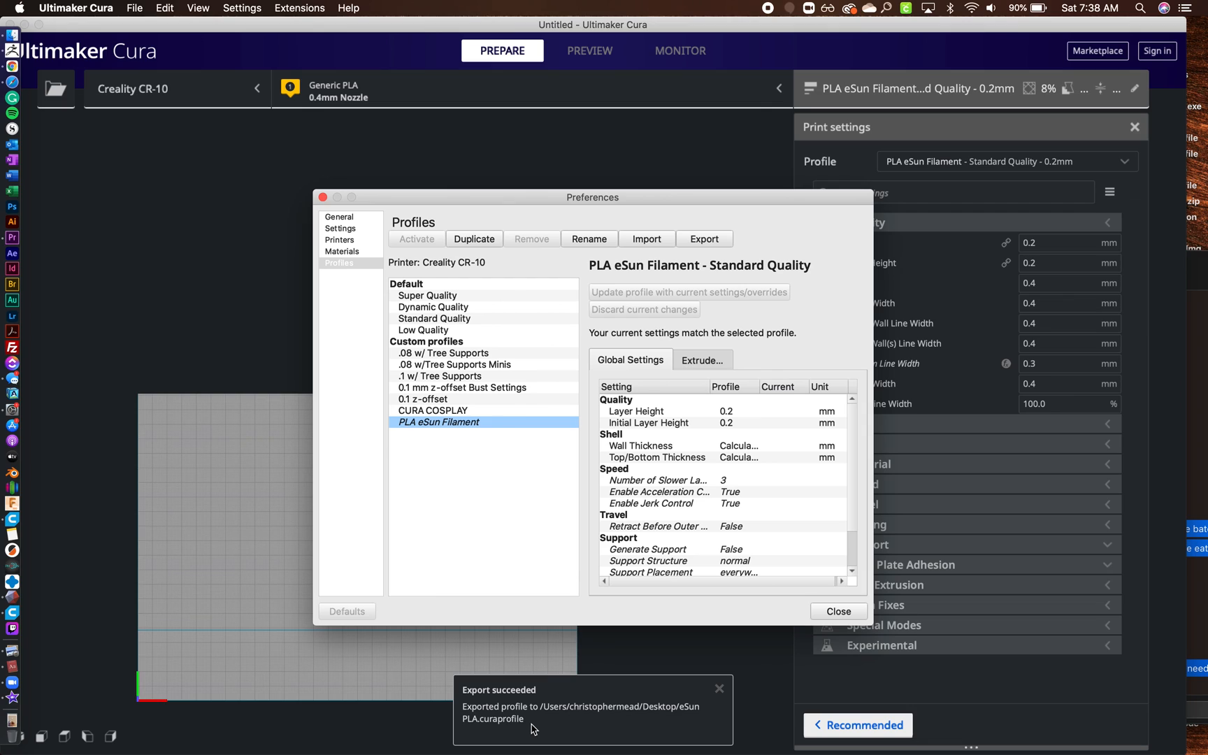
{"action": "mouse_move", "coordinate": [624, 696]}
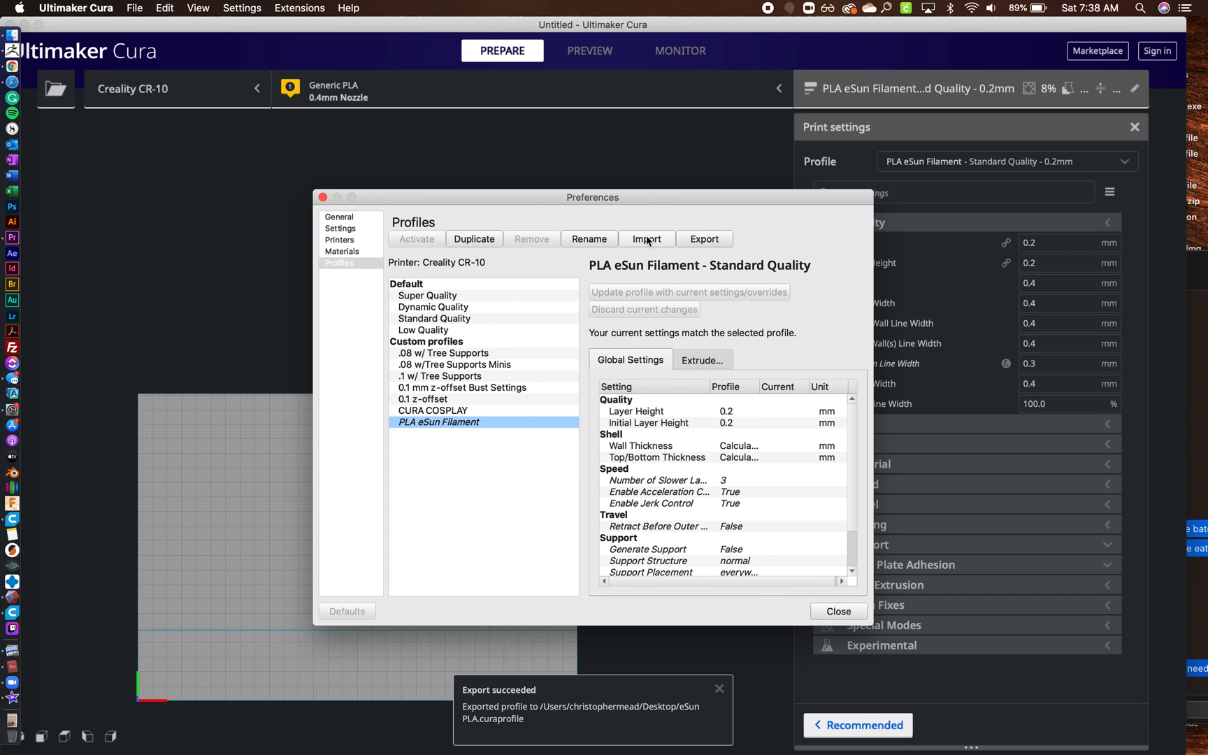
Step: Import eSun PLA.curaprofile from the Desktop and view the imported eSun PLA settings
{"action": "left_click", "coordinate": [646, 239]}
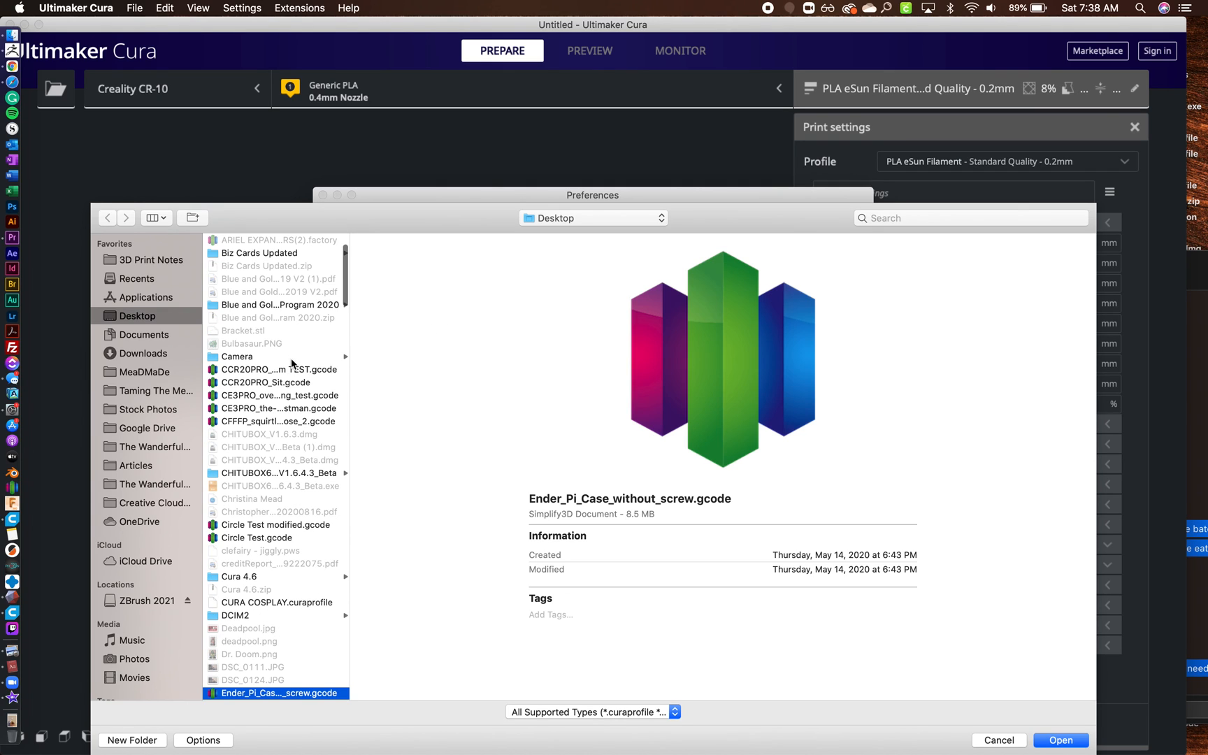
{"action": "scroll", "scroll_direction": "down", "scroll_amount": 3}
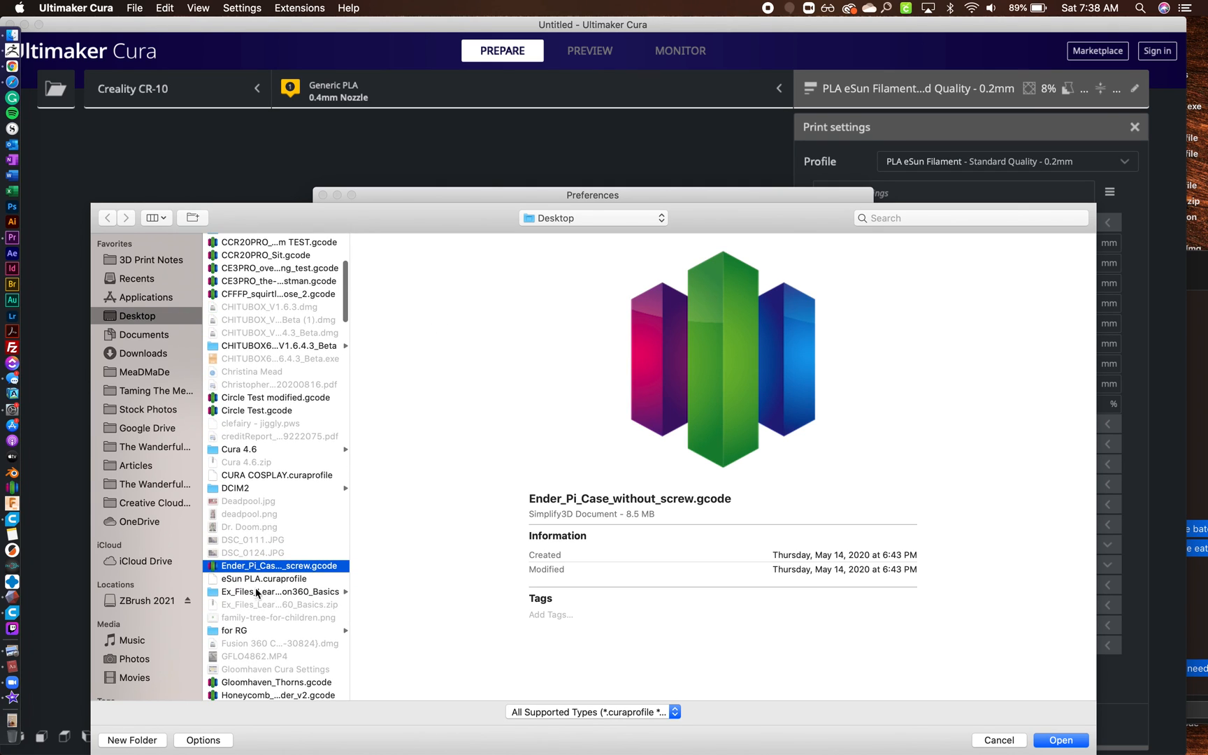
{"action": "left_click", "coordinate": [265, 579]}
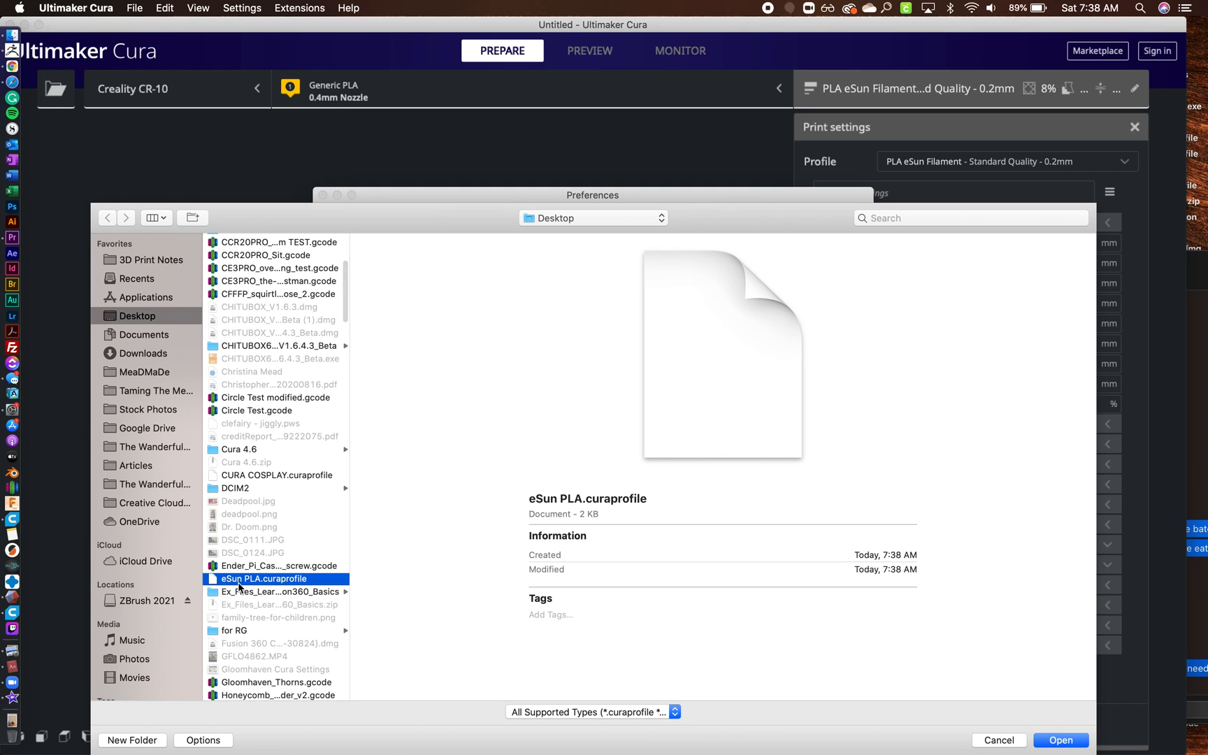
{"action": "left_click", "coordinate": [1059, 739]}
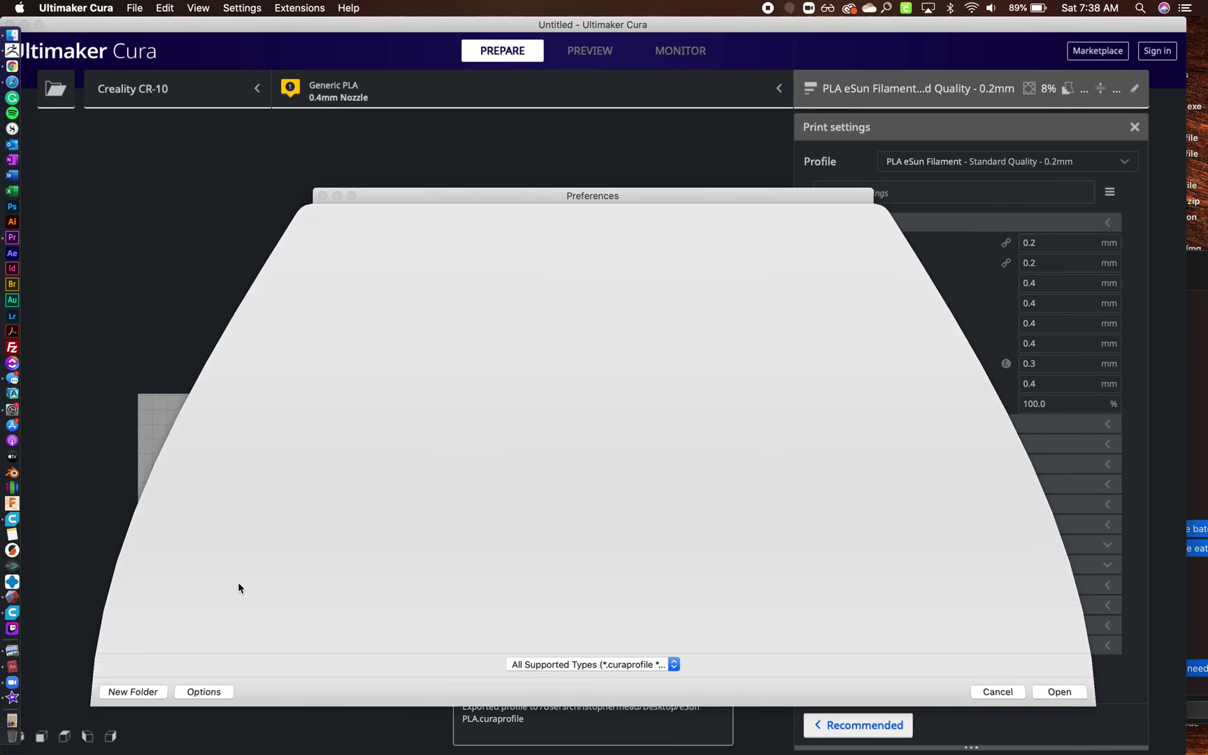
{"action": "left_click", "coordinate": [1059, 691]}
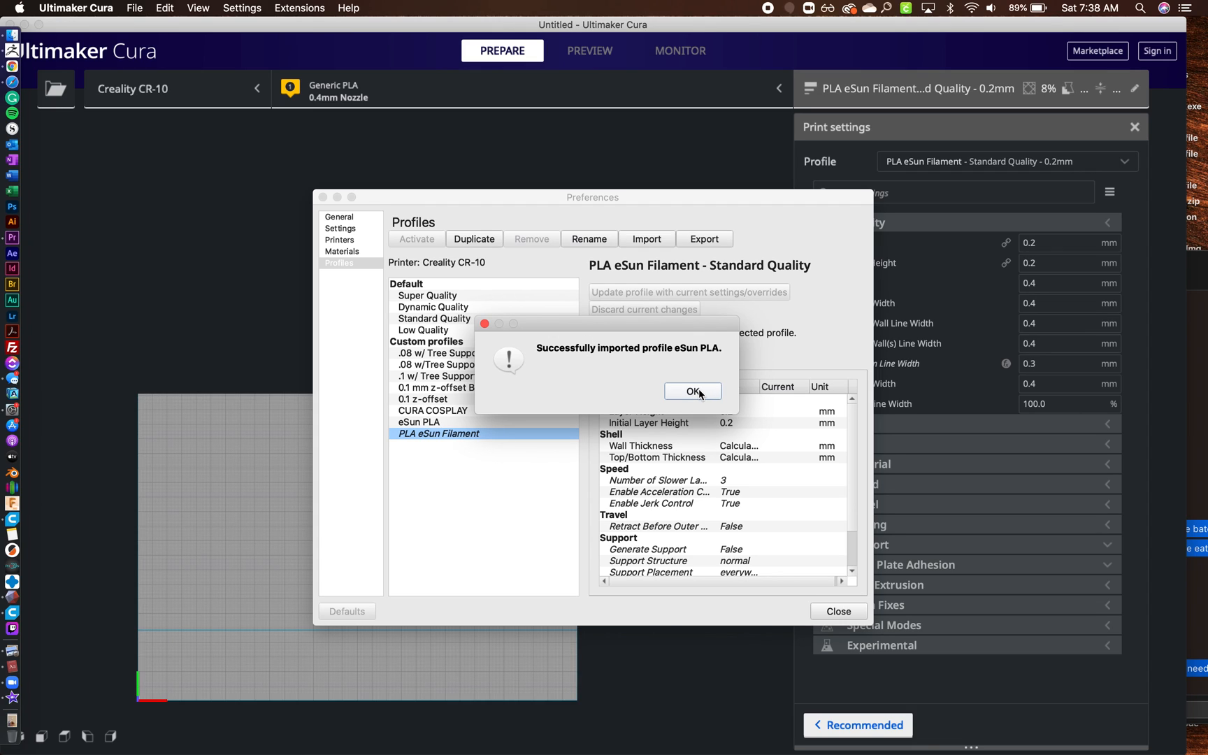
{"action": "left_click", "coordinate": [692, 392]}
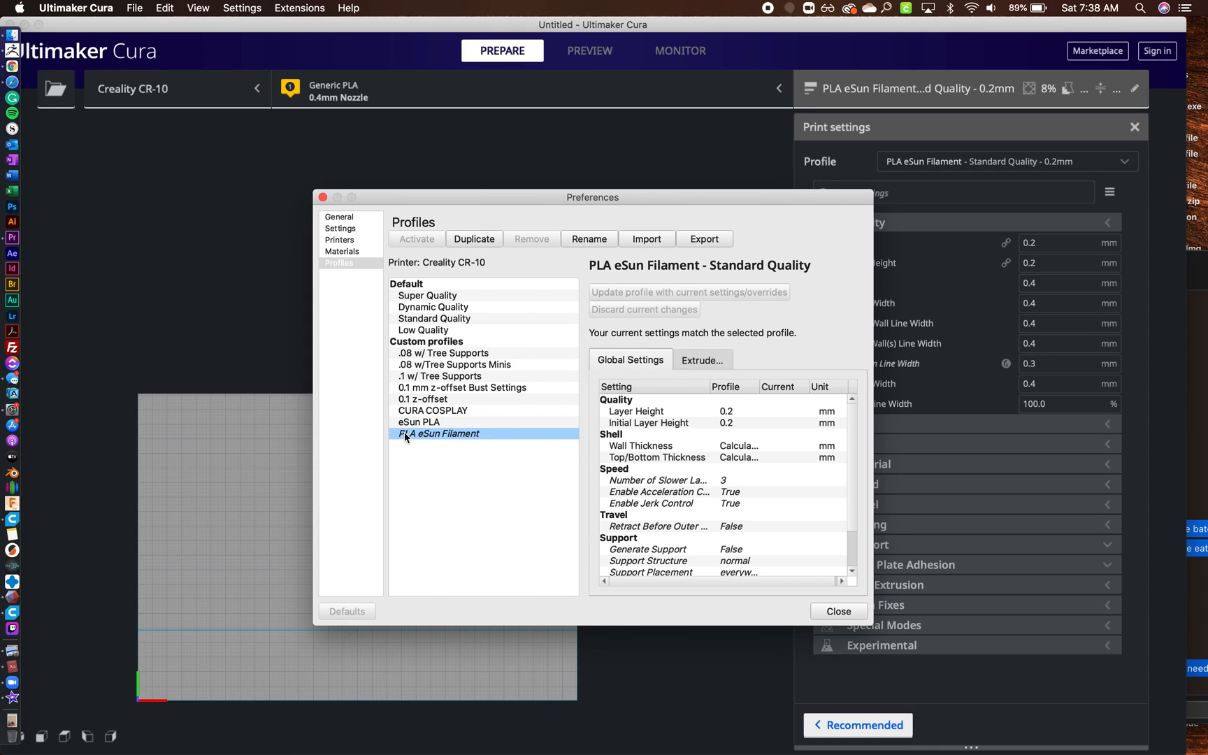
{"action": "mouse_move", "coordinate": [453, 428]}
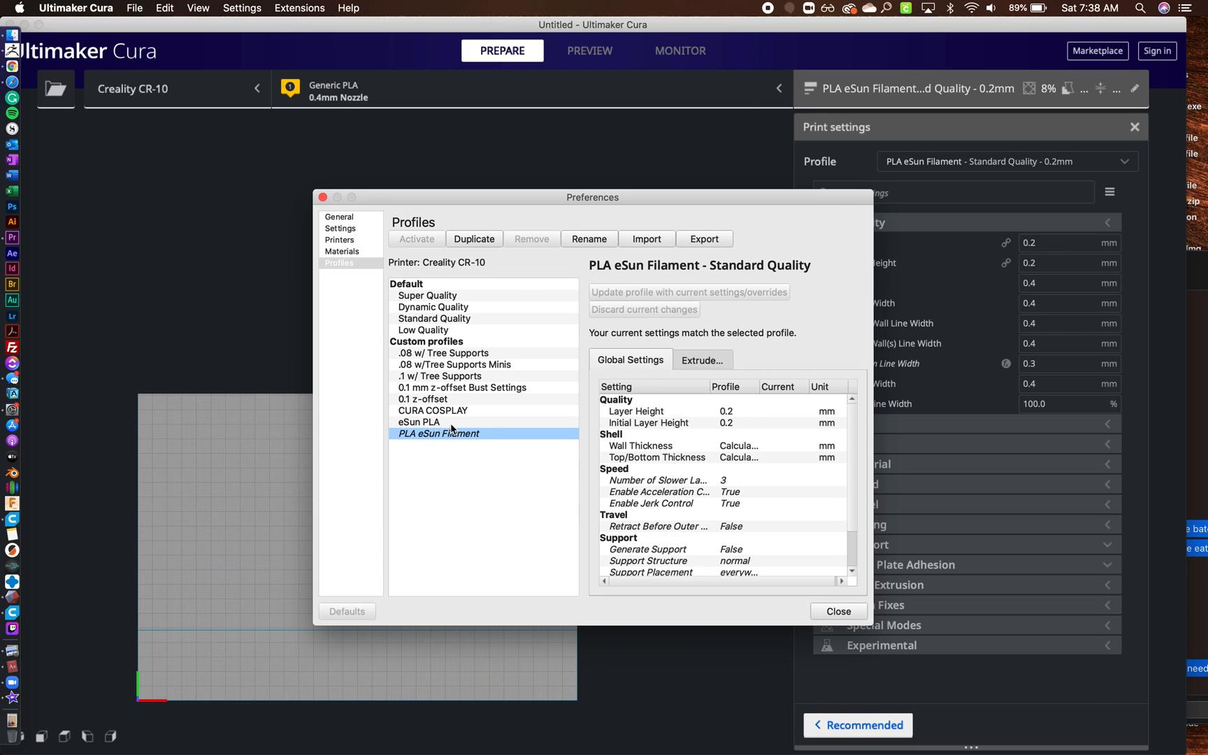
{"action": "left_click", "coordinate": [419, 423]}
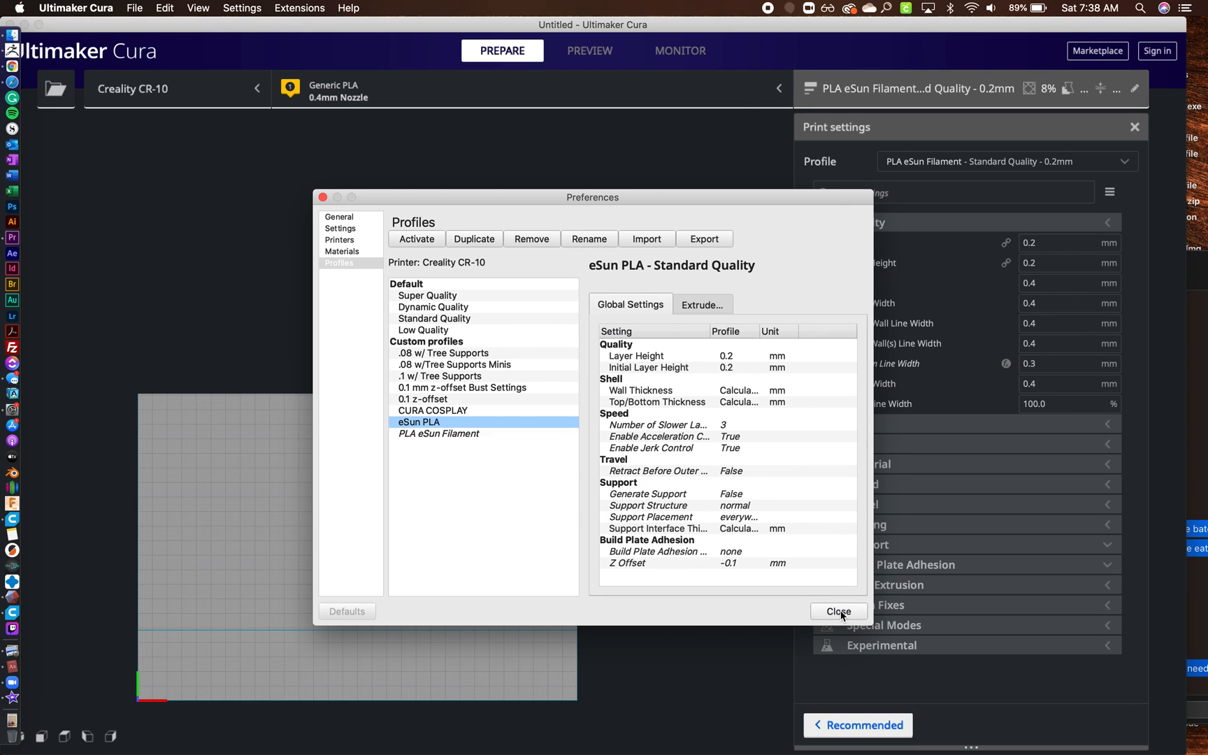
{"action": "mouse_move", "coordinate": [624, 179]}
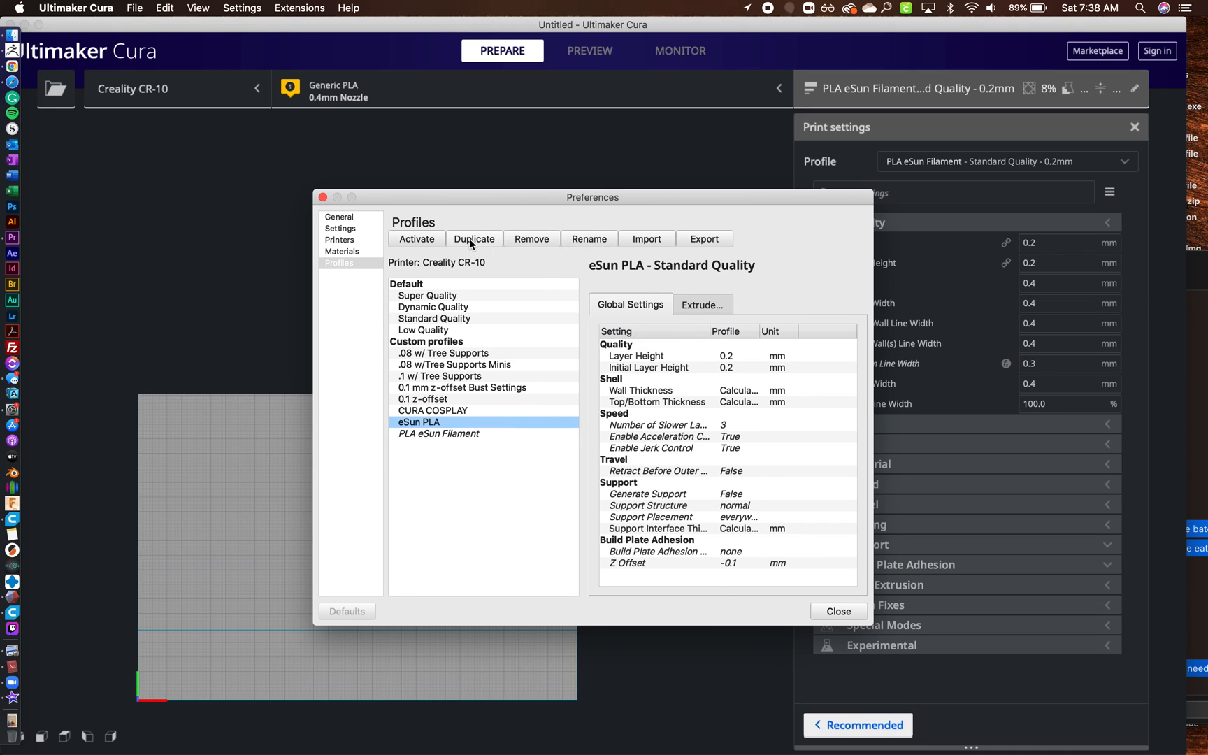
{"action": "mouse_move", "coordinate": [440, 442]}
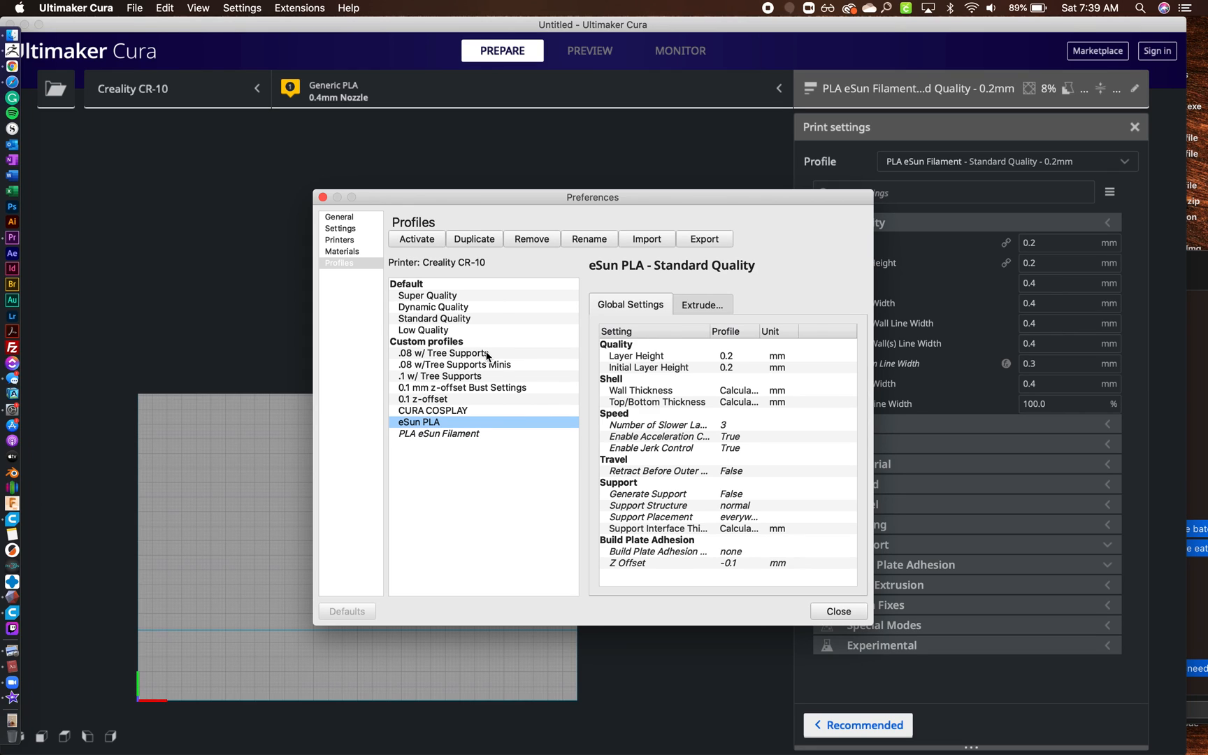
{"action": "mouse_move", "coordinate": [456, 388]}
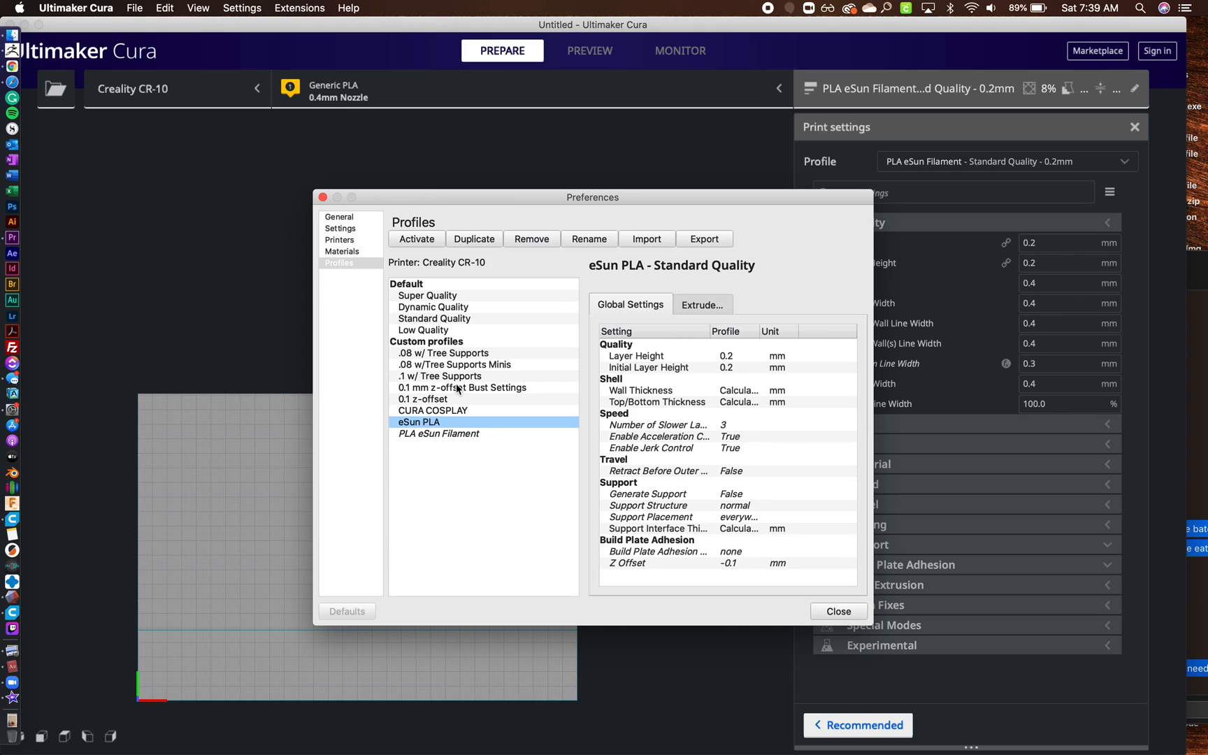
{"action": "mouse_move", "coordinate": [499, 376]}
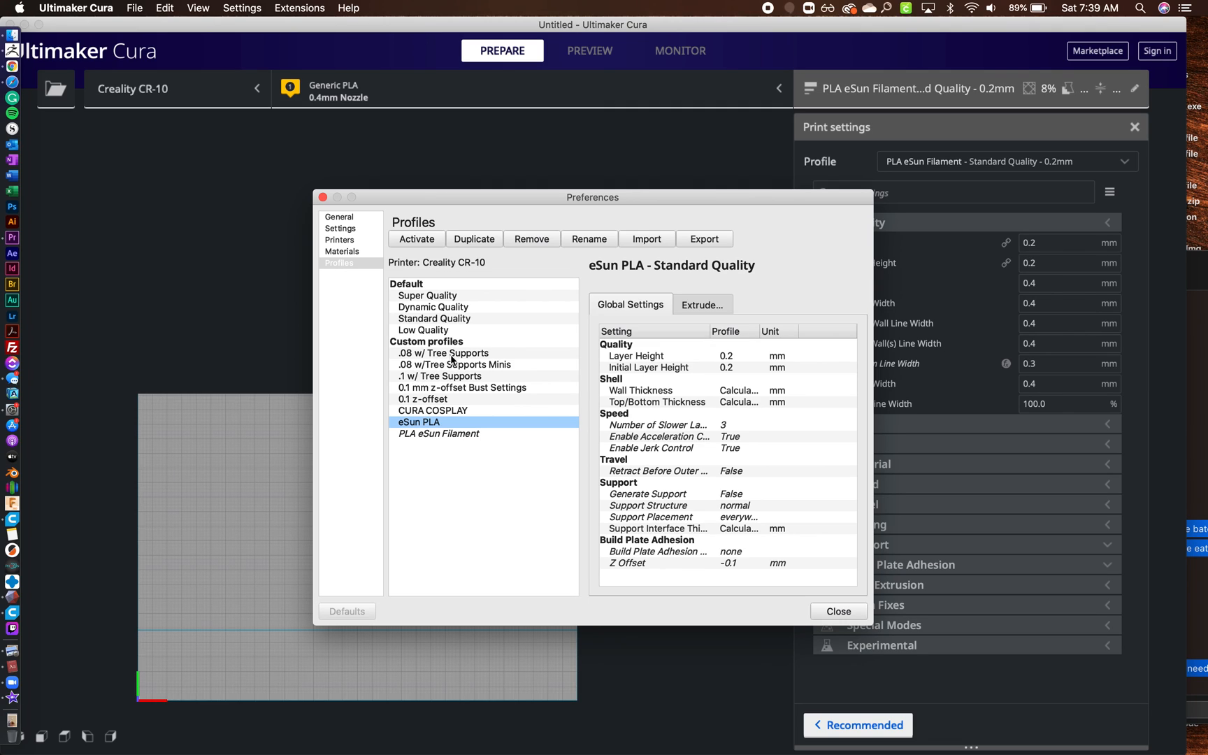
{"action": "mouse_move", "coordinate": [453, 368]}
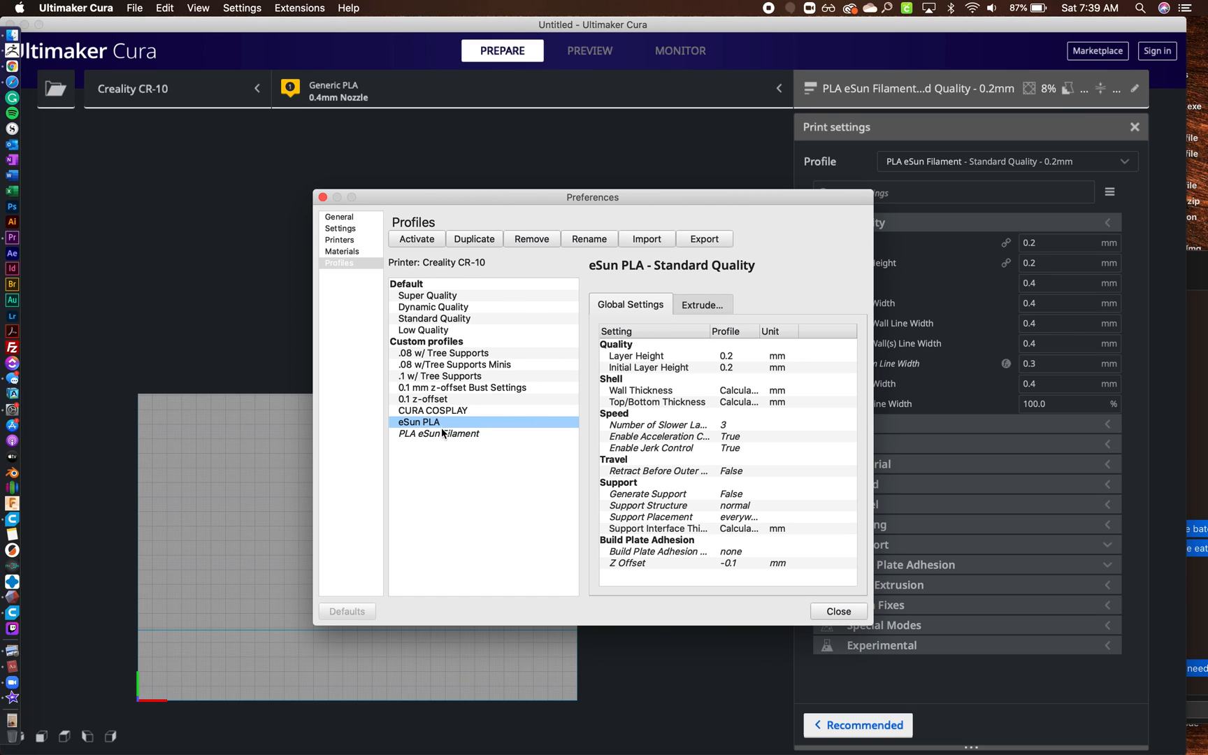
Step: Duplicate PLA eSun Filament as PLA eSun Filament #2, then delete that copy
{"action": "left_click", "coordinate": [474, 238]}
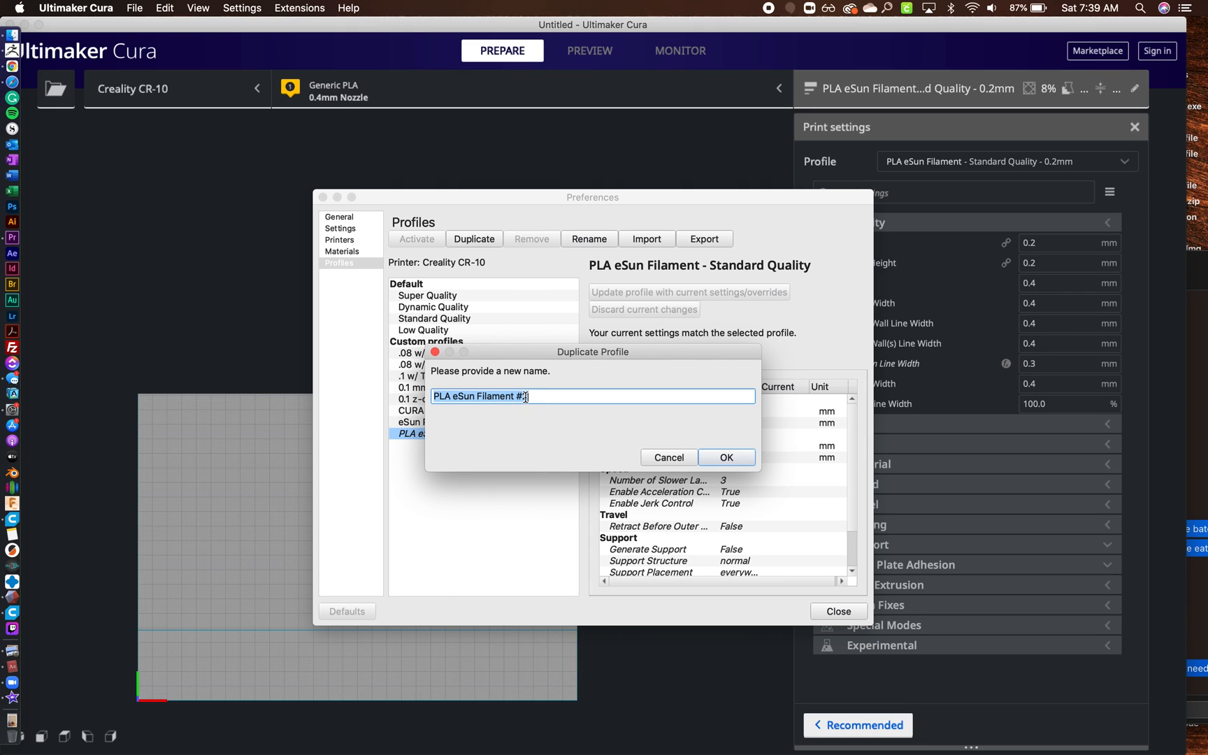
{"action": "left_click", "coordinate": [725, 457]}
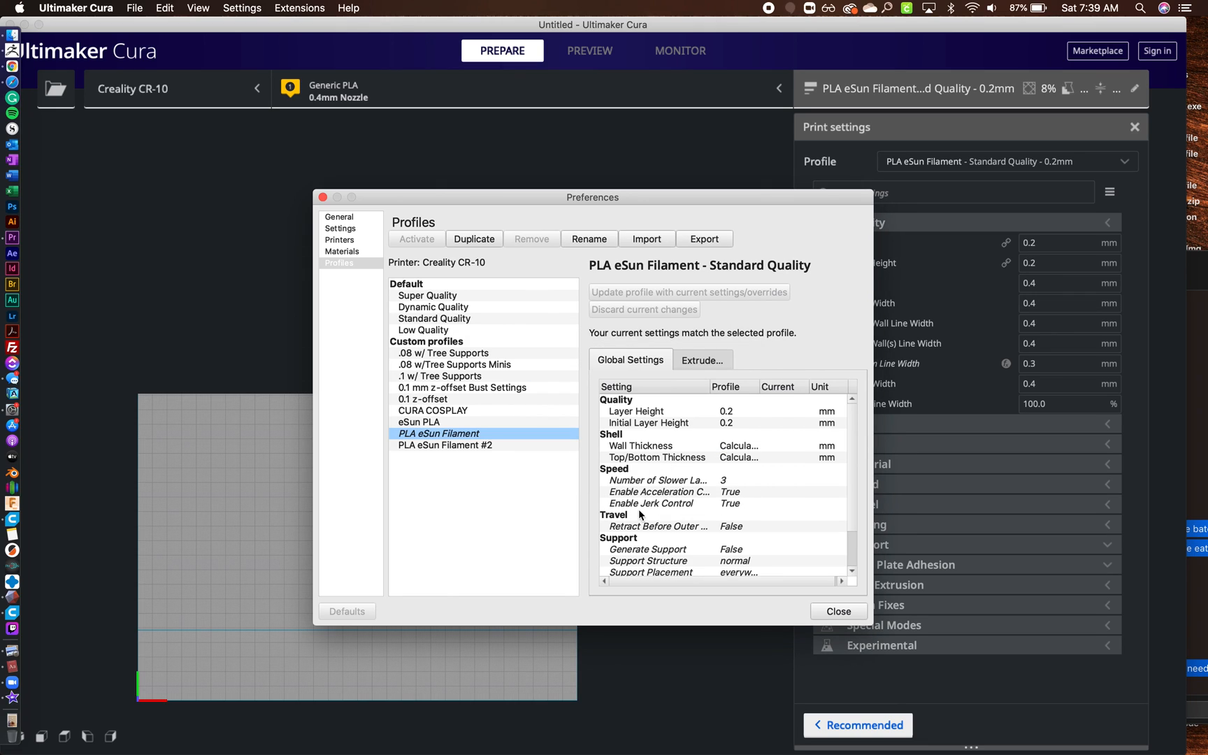
{"action": "left_click", "coordinate": [445, 445]}
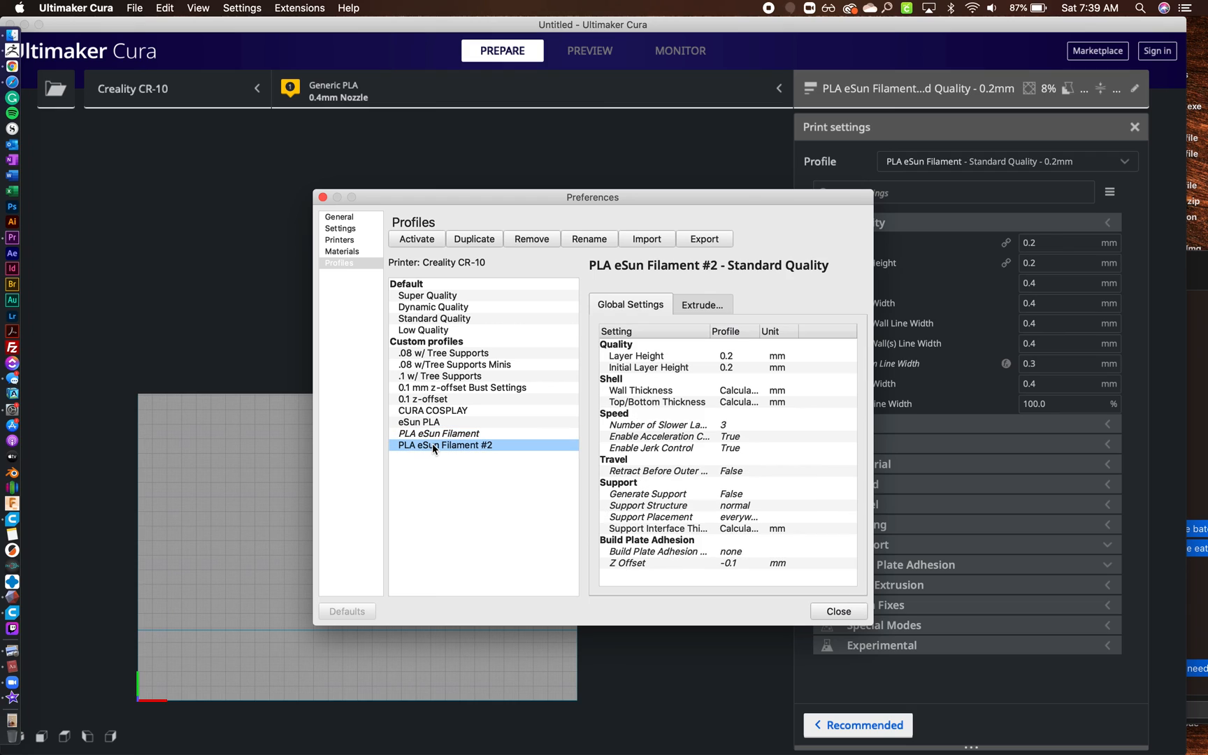
{"action": "mouse_move", "coordinate": [463, 456]}
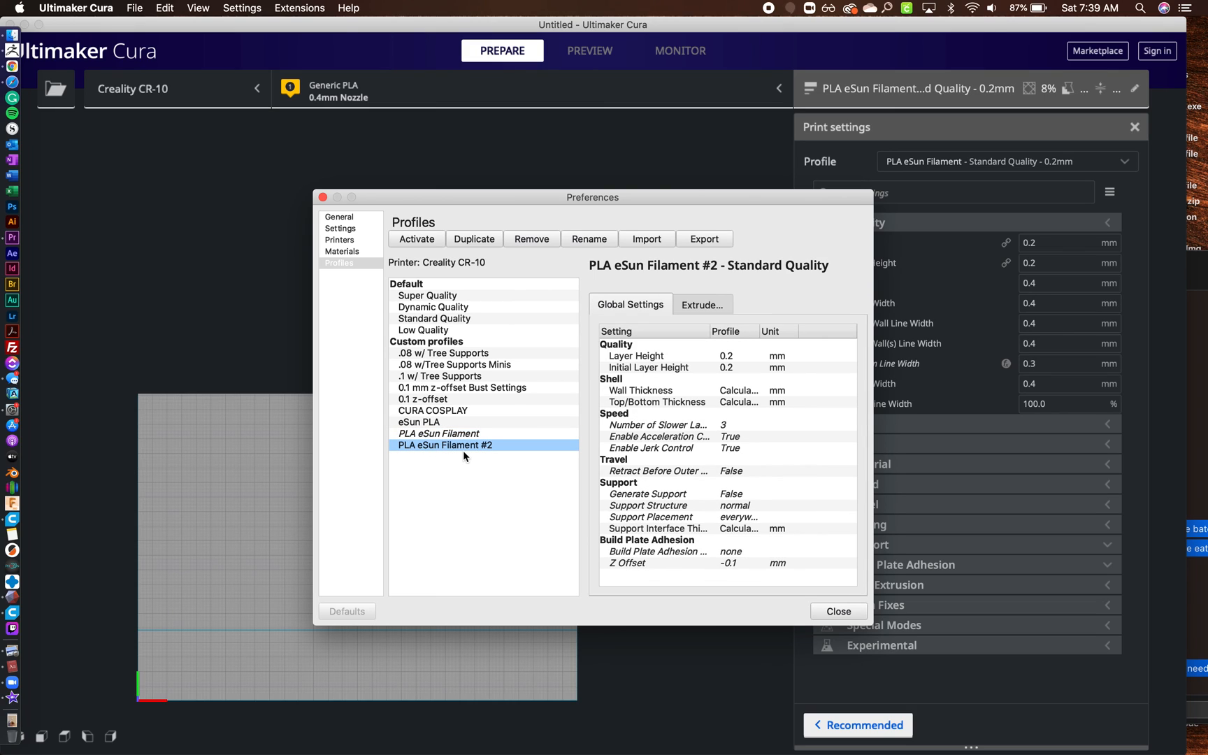
{"action": "mouse_move", "coordinate": [485, 517]}
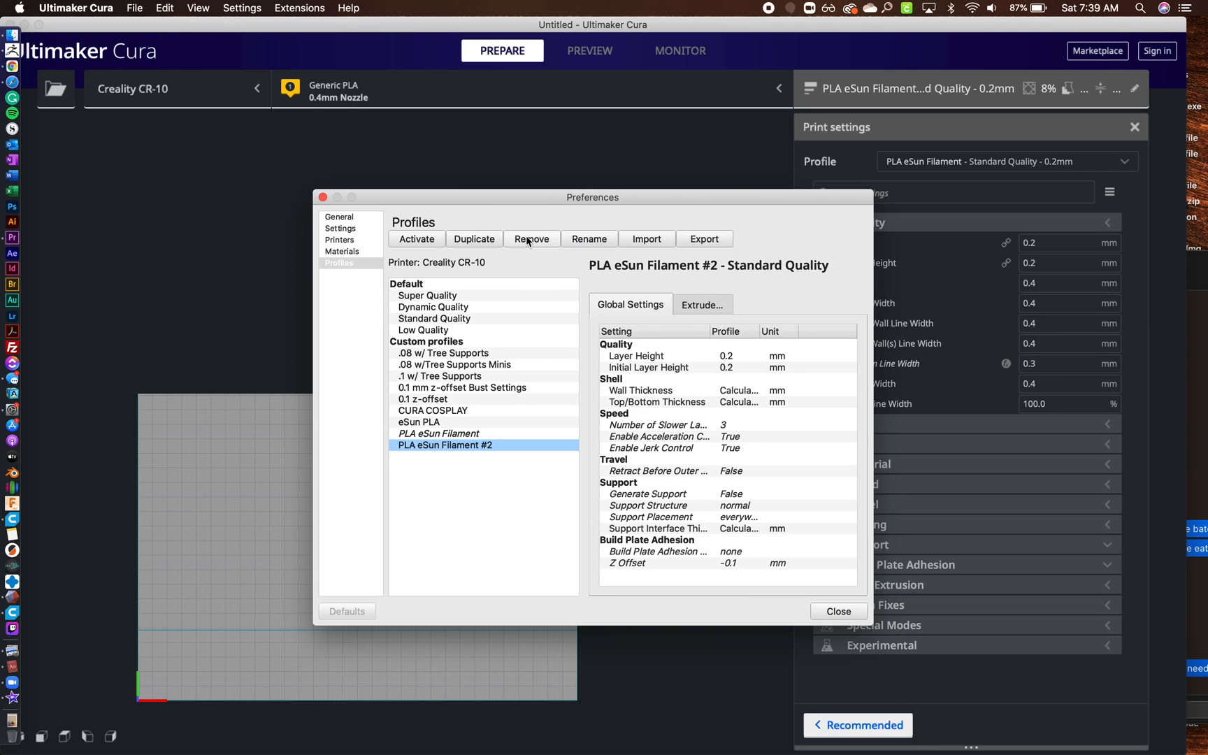
{"action": "left_click", "coordinate": [531, 240]}
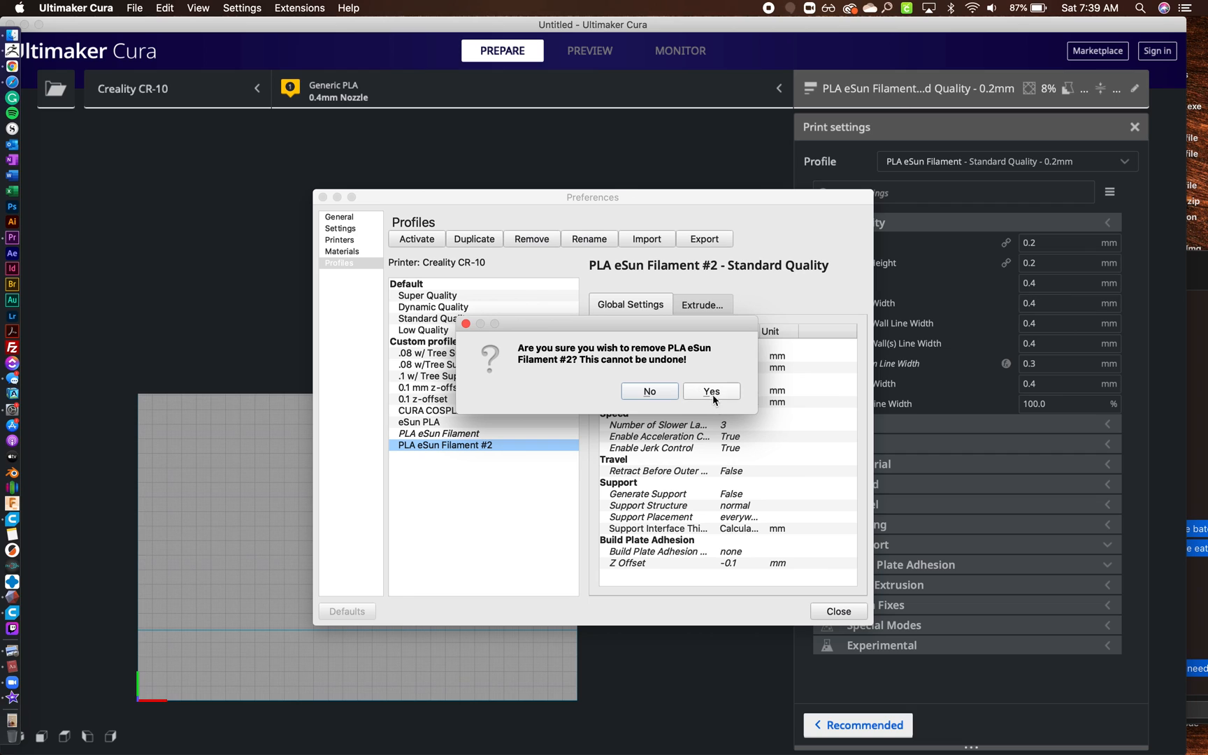
{"action": "left_click", "coordinate": [709, 390]}
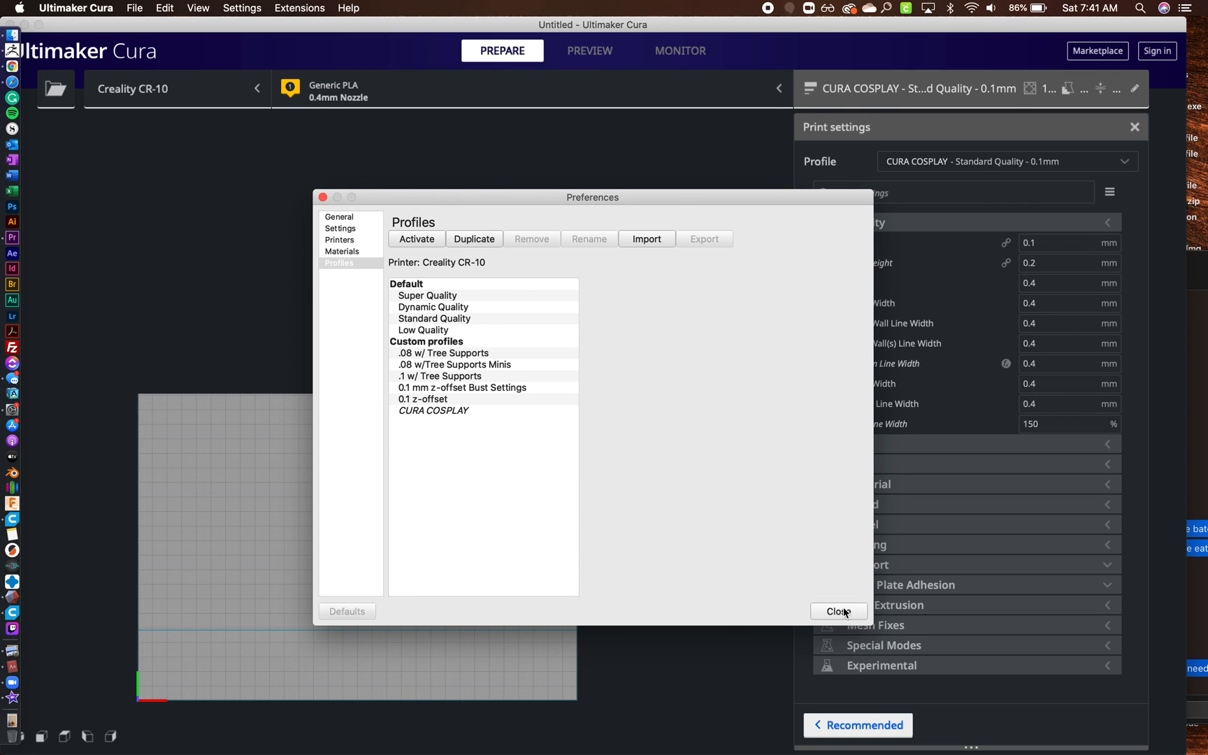
Step: Close Preferences, leaving CURA COSPLAY active at 0.1 mm layer height
{"action": "left_click", "coordinate": [838, 611]}
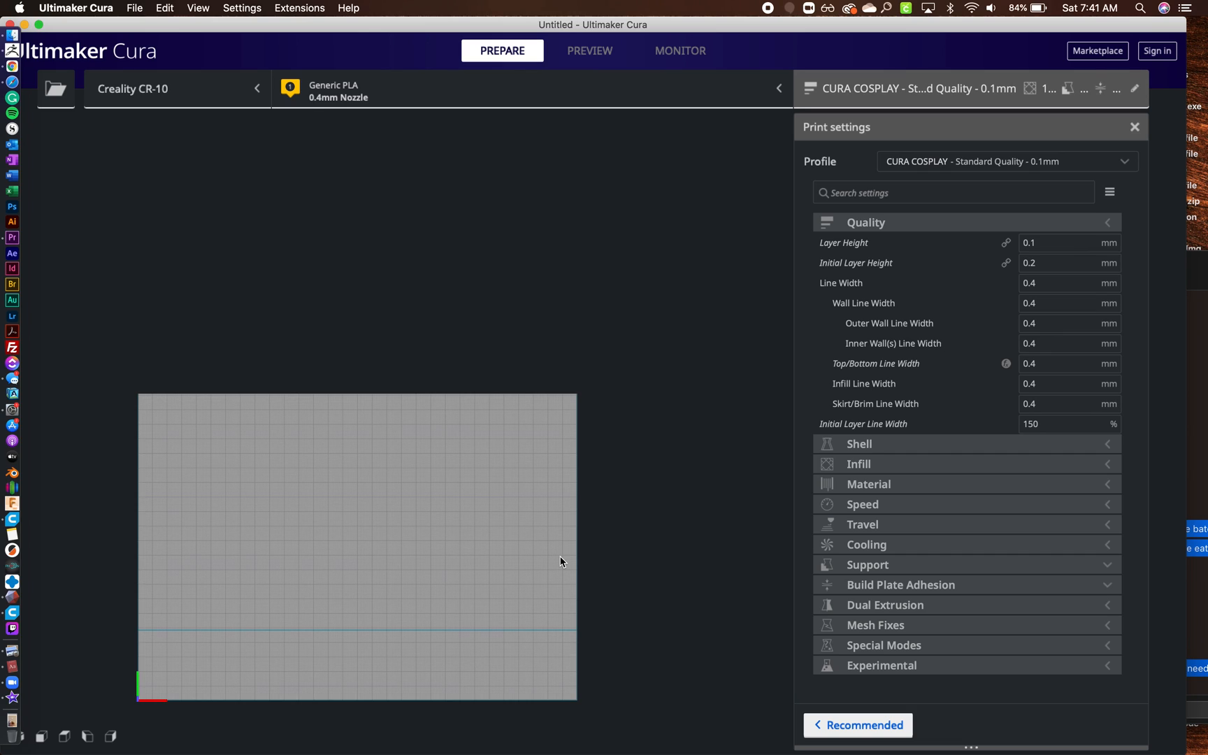
{"action": "mouse_move", "coordinate": [633, 403]}
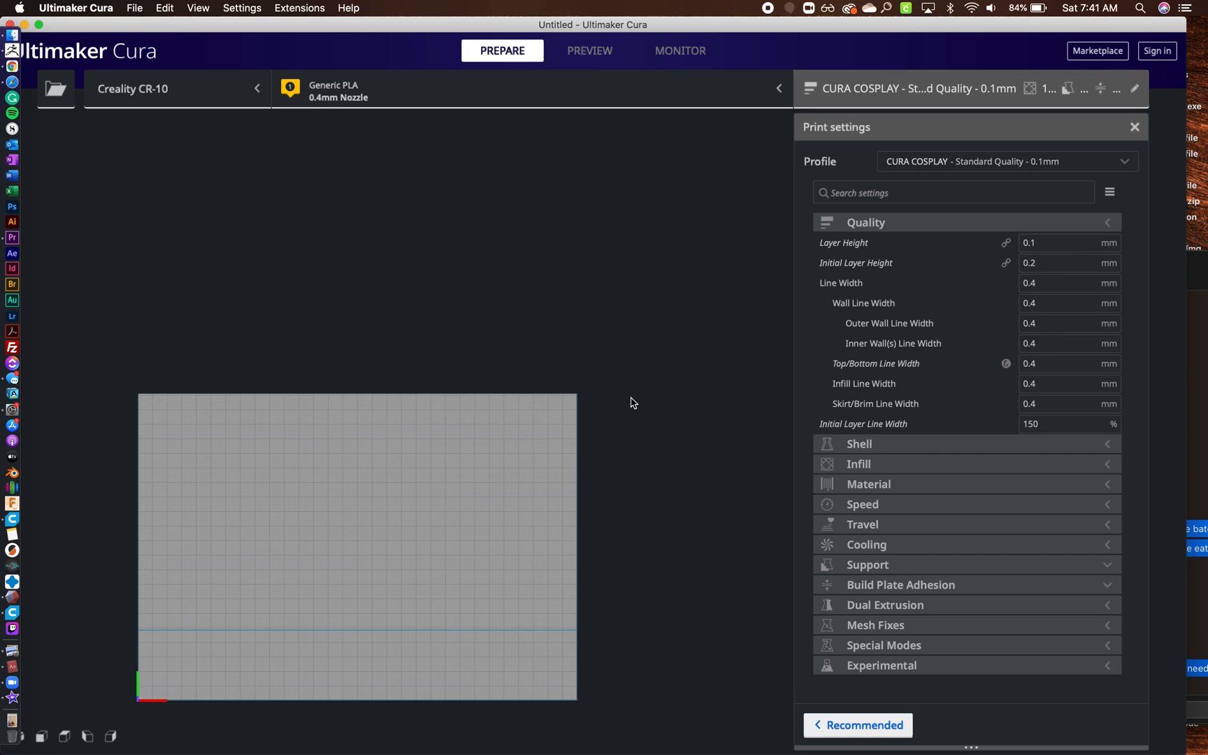